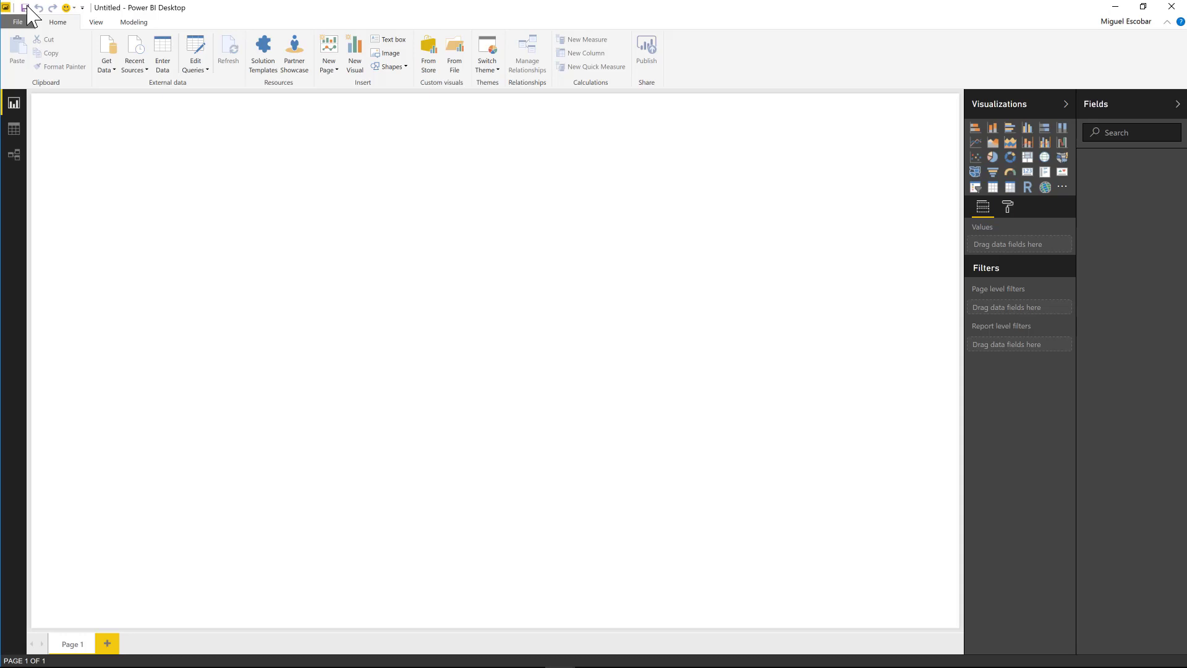
{"action": "mouse_move", "coordinate": [175, 167]}
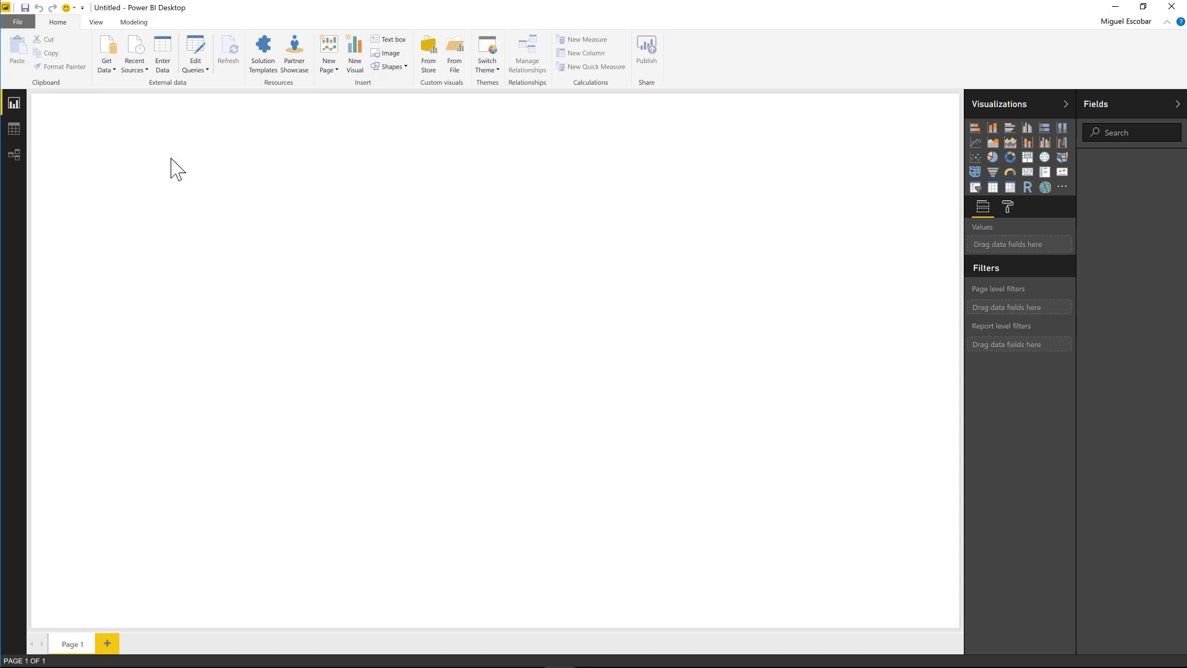
{"action": "mouse_move", "coordinate": [213, 142]}
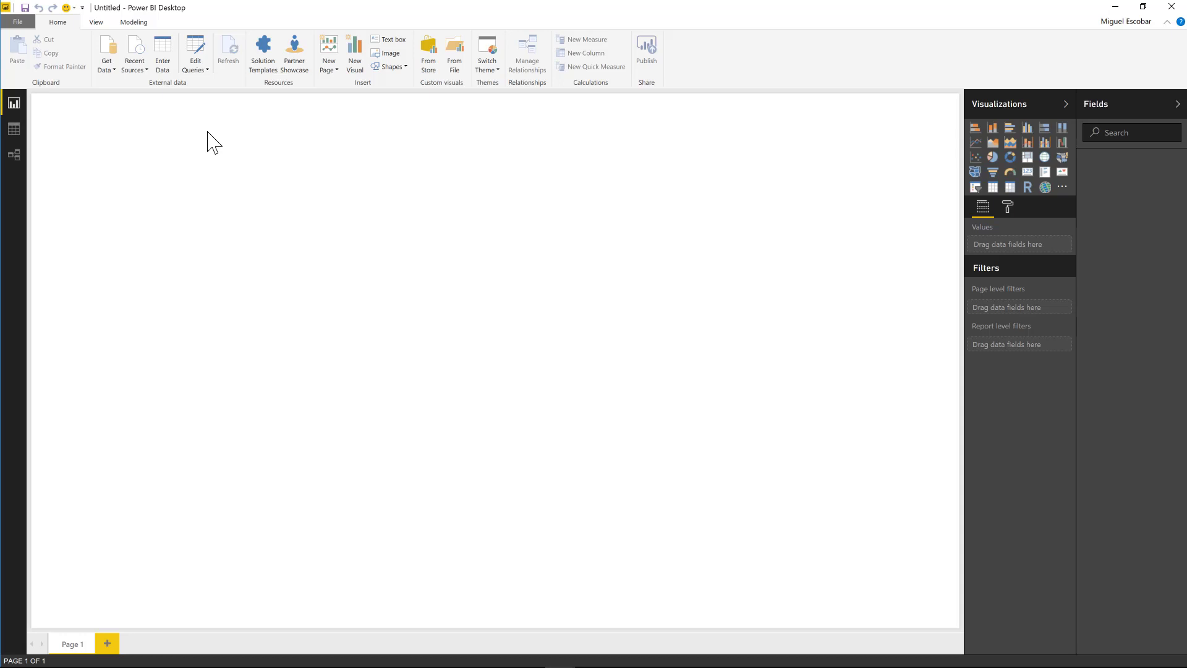
{"action": "mouse_move", "coordinate": [202, 188]}
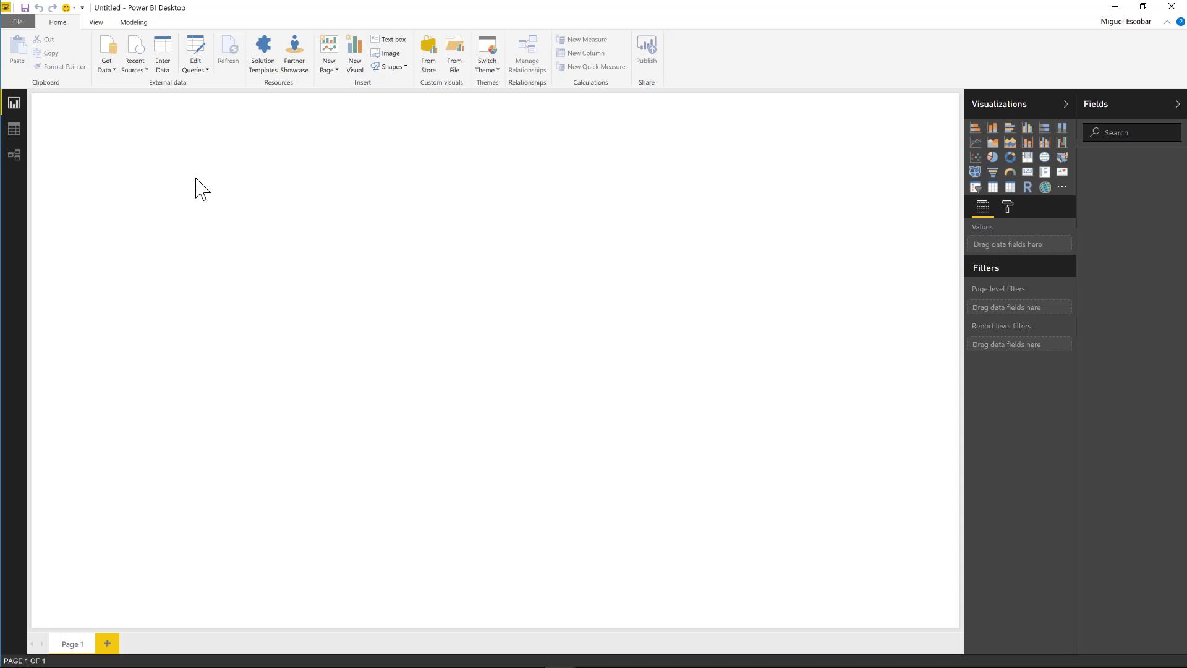
{"action": "mouse_move", "coordinate": [110, 86]}
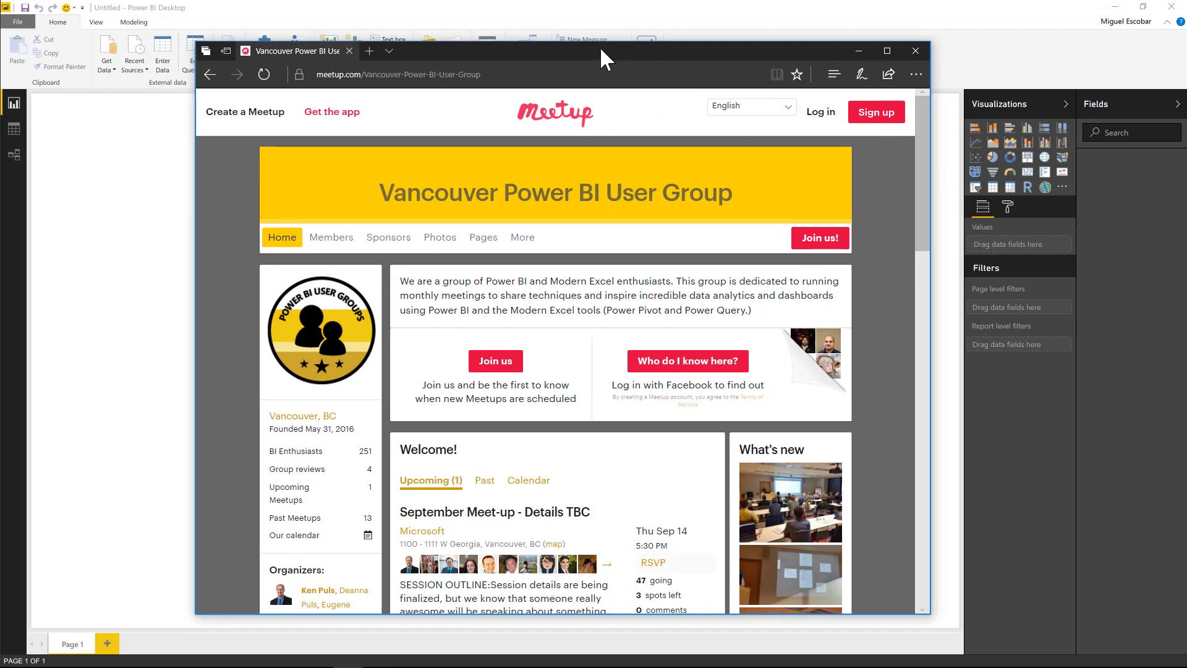
Highlight Vancouver-Power-BI-User-Group in the Meetup page URL, then return to Power BI.
{"action": "left_click", "coordinate": [398, 74]}
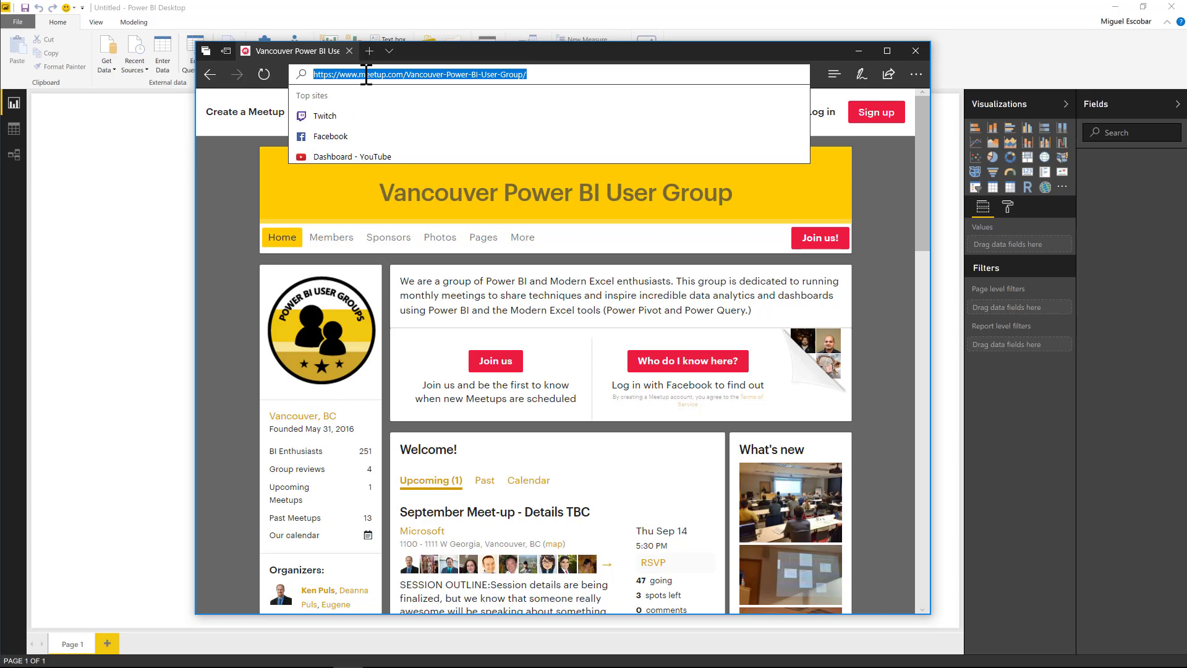
{"action": "mouse_move", "coordinate": [576, 438]}
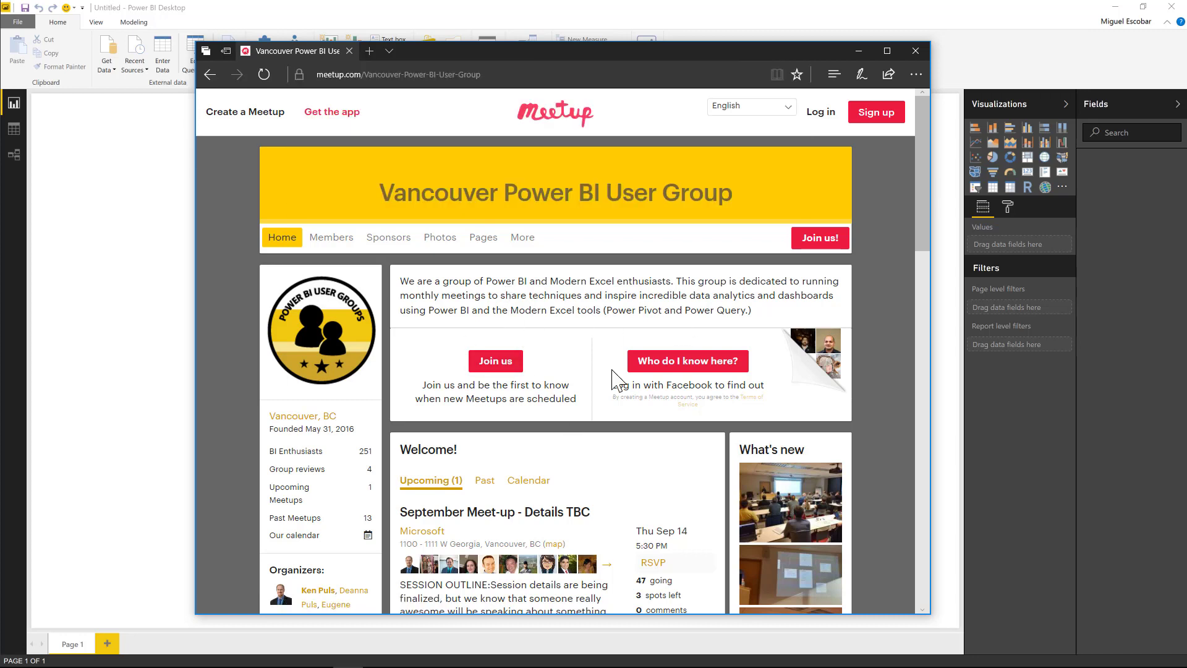
{"action": "mouse_move", "coordinate": [553, 388]}
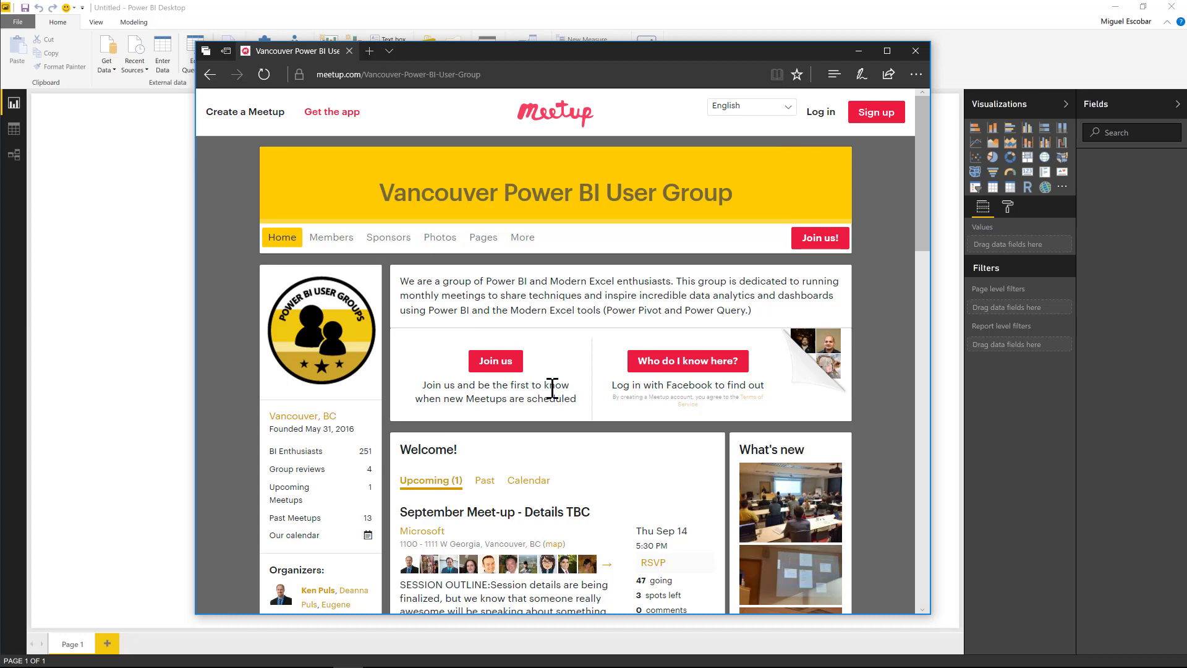
{"action": "mouse_move", "coordinate": [425, 62]}
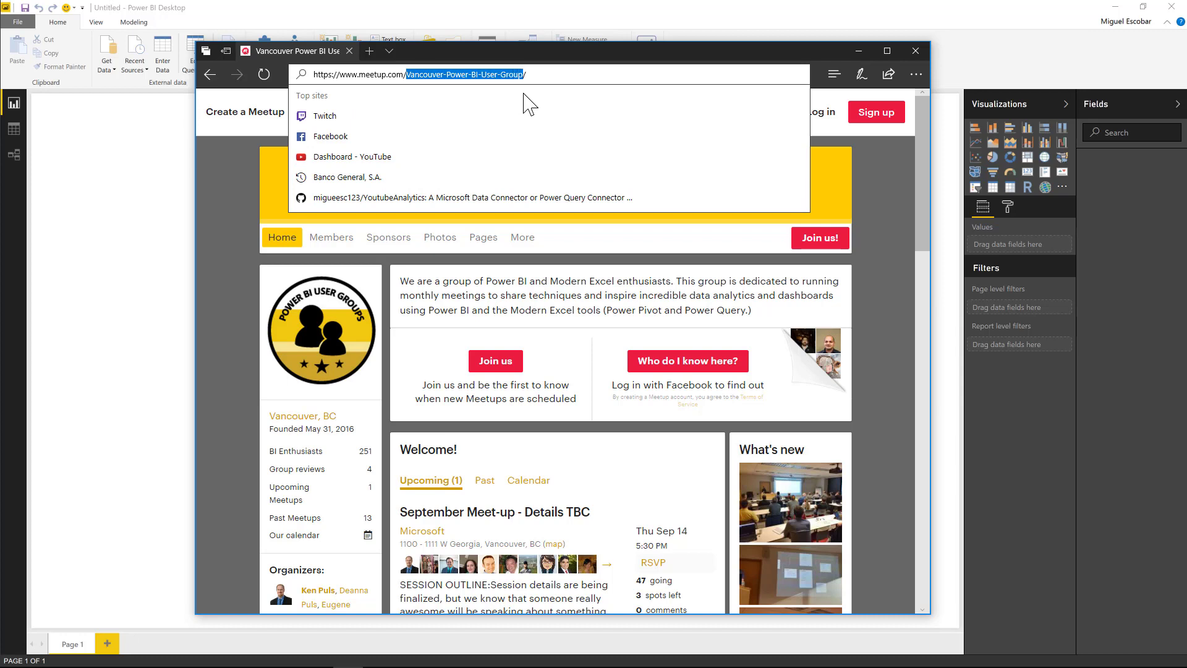
{"action": "left_click", "coordinate": [915, 51]}
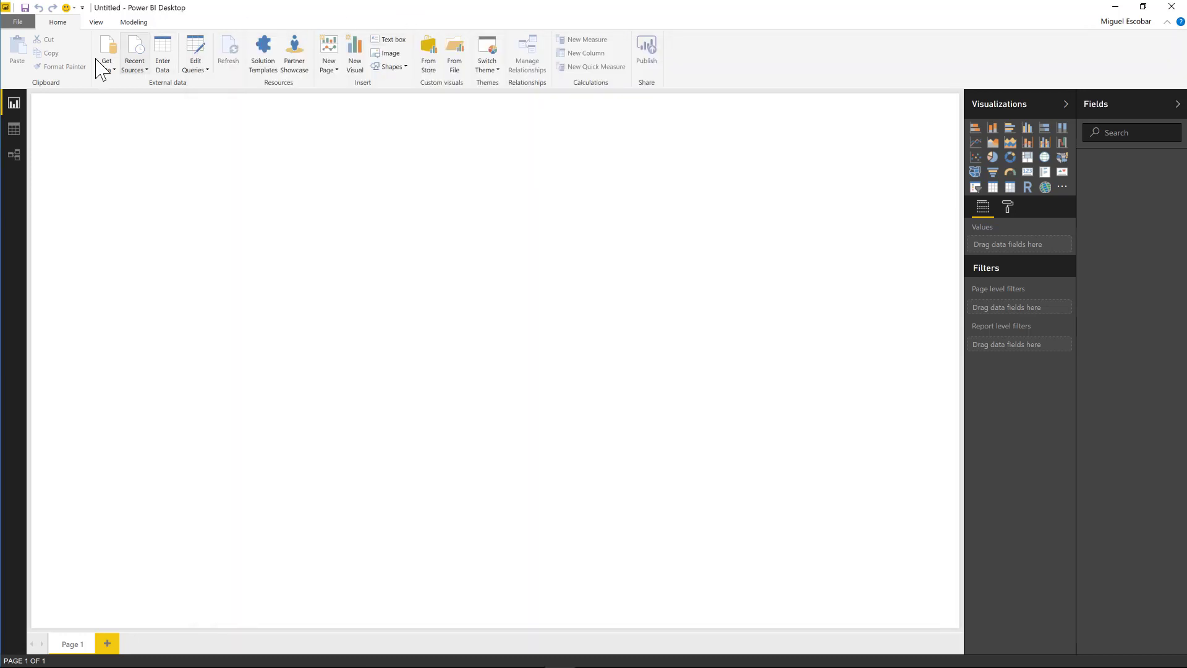
{"action": "mouse_move", "coordinate": [105, 49]}
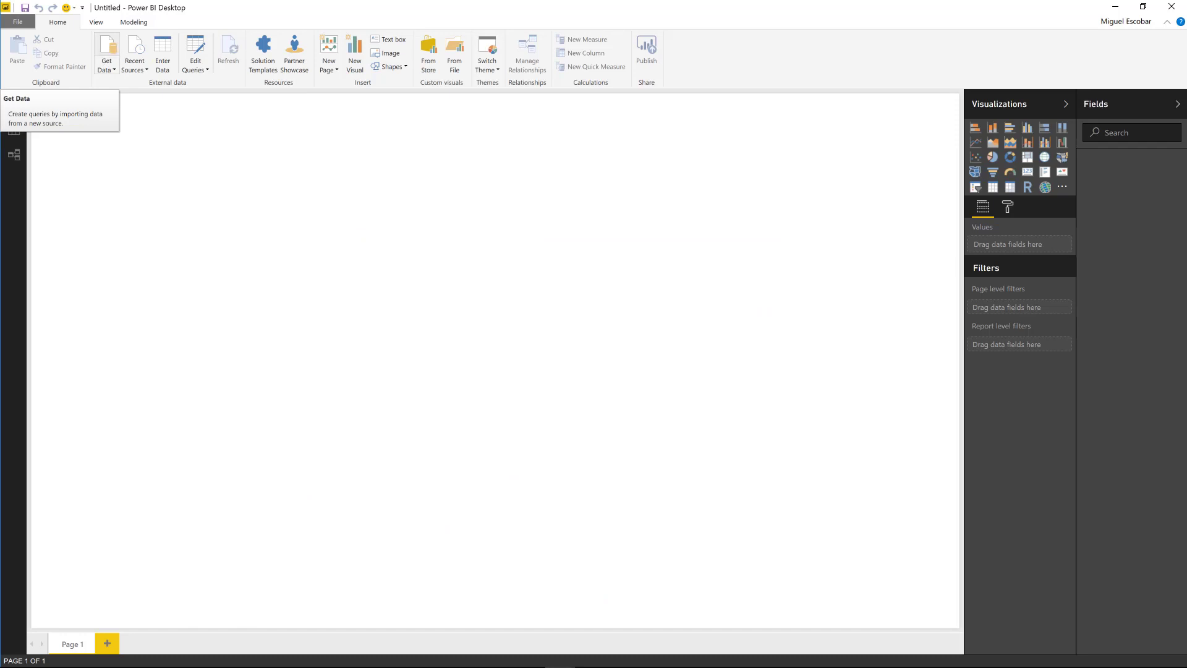
{"action": "mouse_move", "coordinate": [351, 231]}
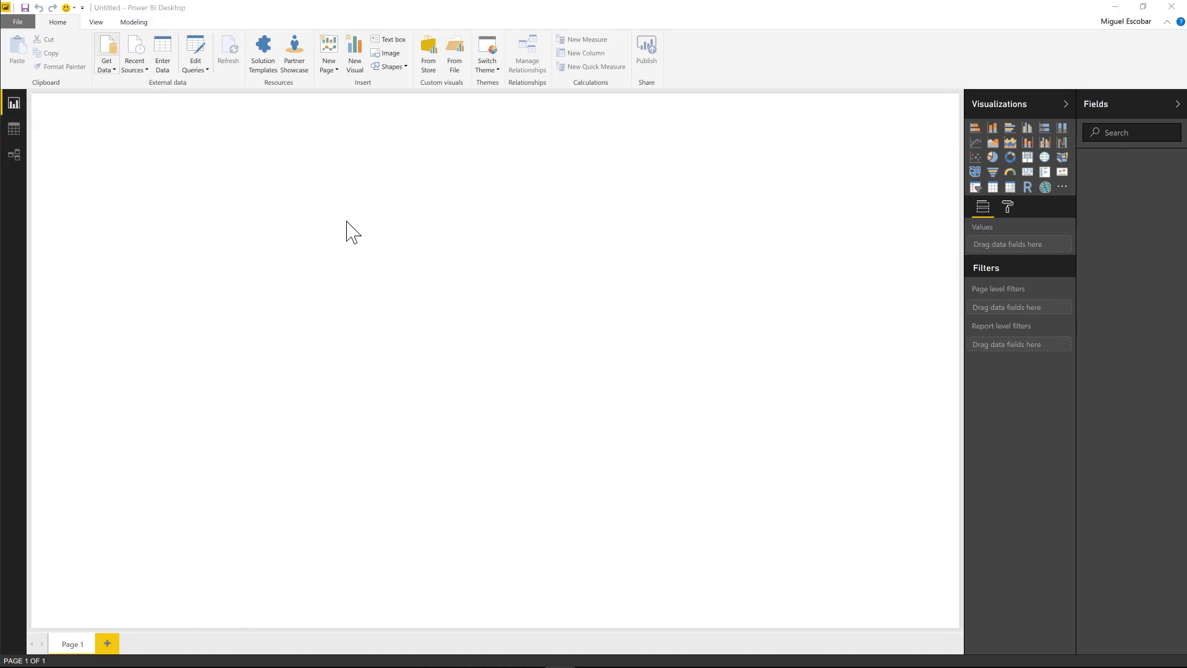
Choose the Meetup (Beta) connector from the Get Data source list.
{"action": "left_click", "coordinate": [106, 50]}
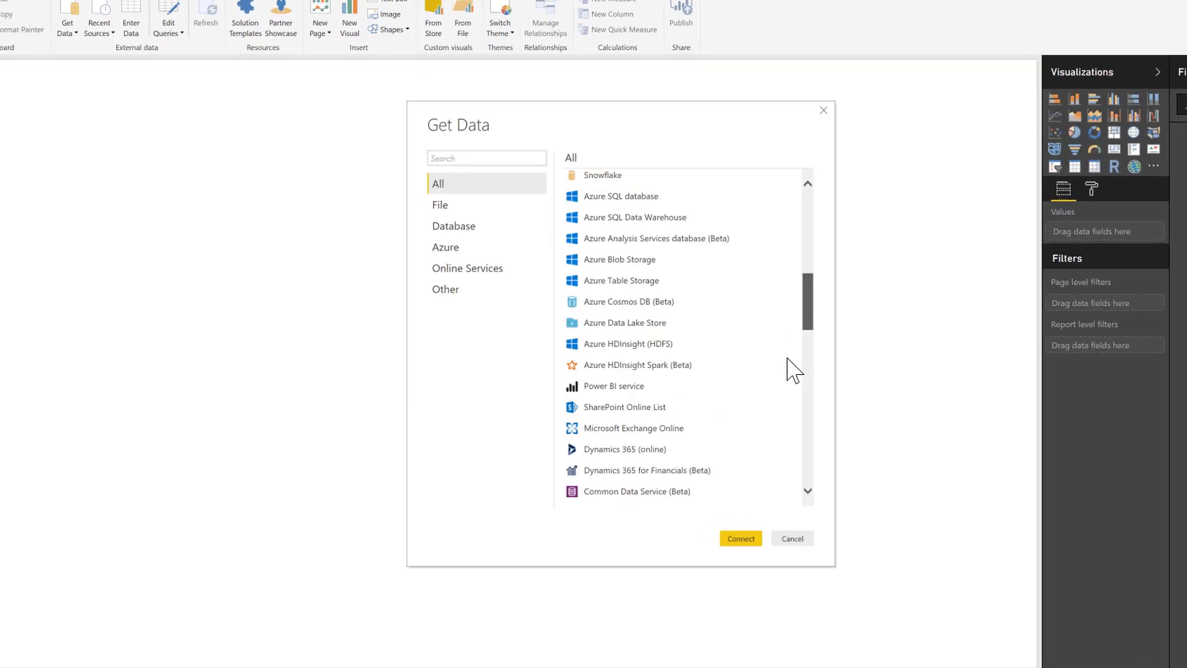
{"action": "scroll", "scroll_direction": "down", "scroll_amount": 3}
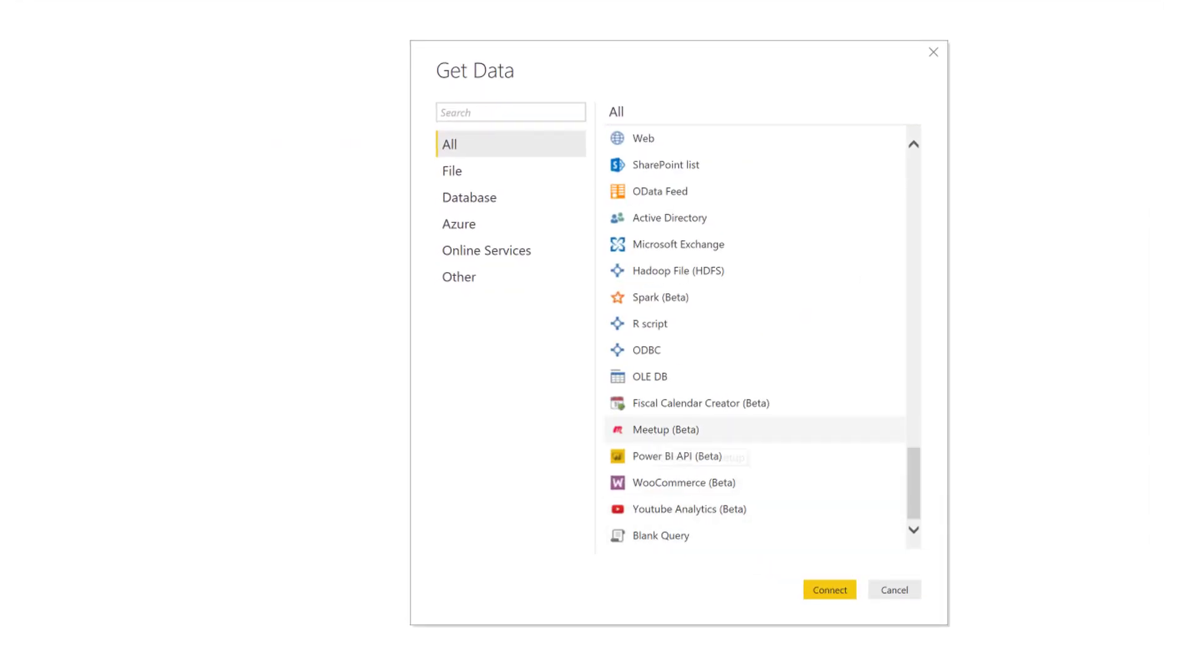
{"action": "left_click", "coordinate": [829, 590]}
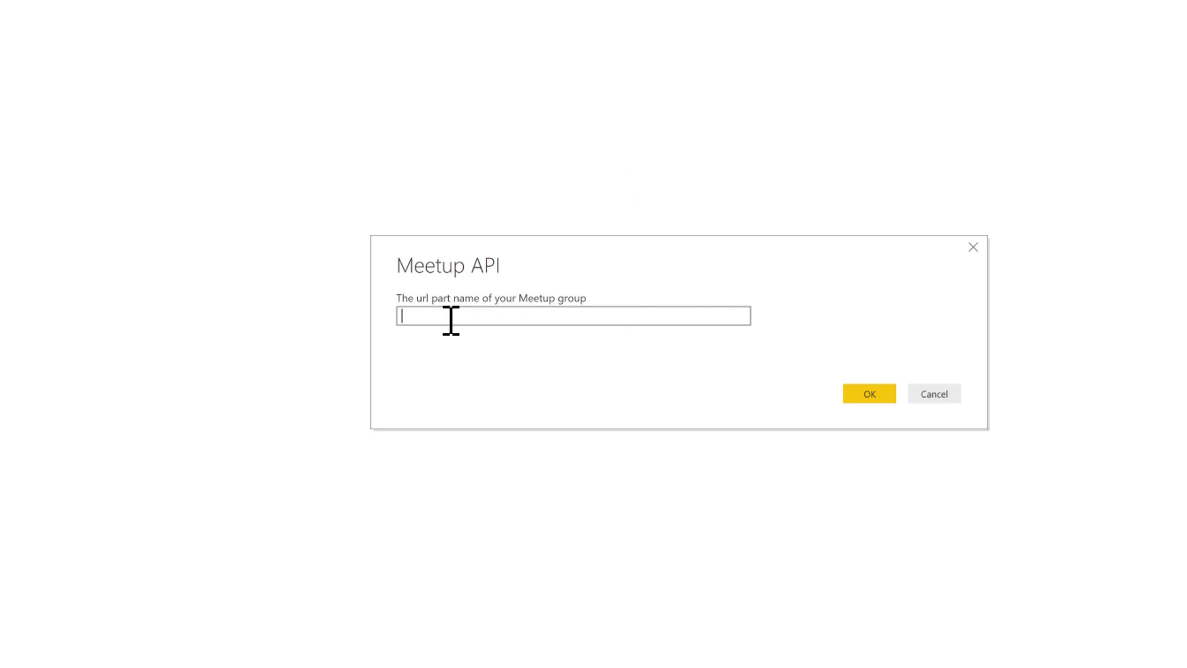
{"action": "mouse_move", "coordinate": [487, 320]}
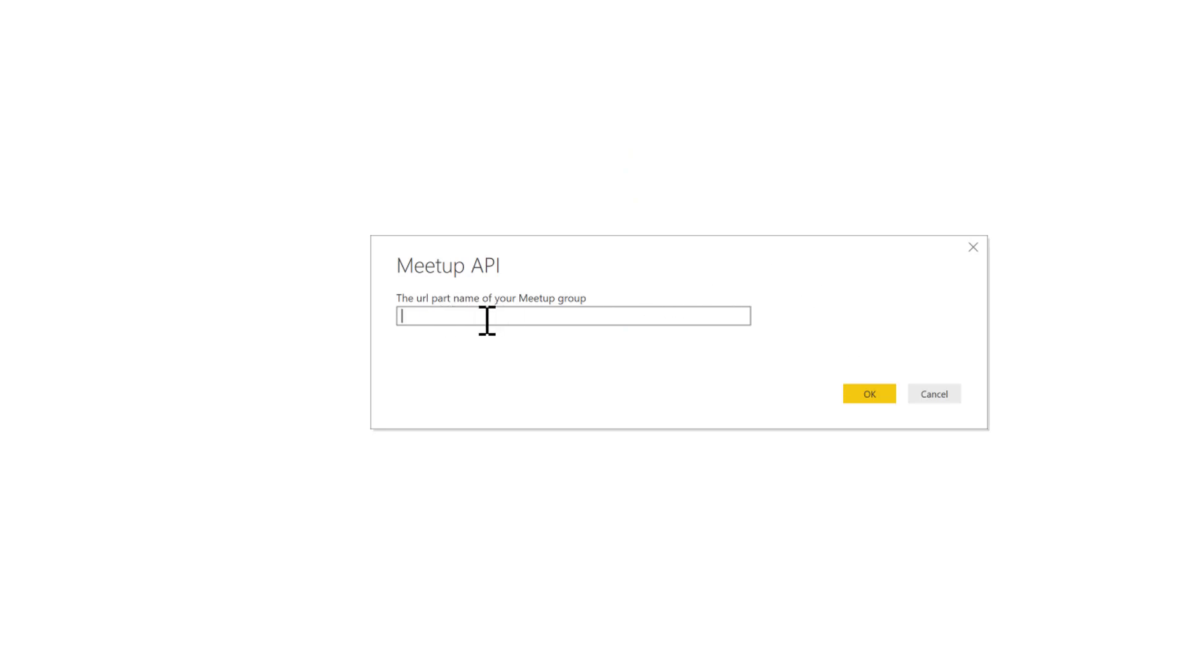
Enter Vancouver-Power-BI-User-Group as the Meetup URL part and confirm the connection prompts.
{"action": "type", "text": "Vancouver-Power-BI-User-Group"}
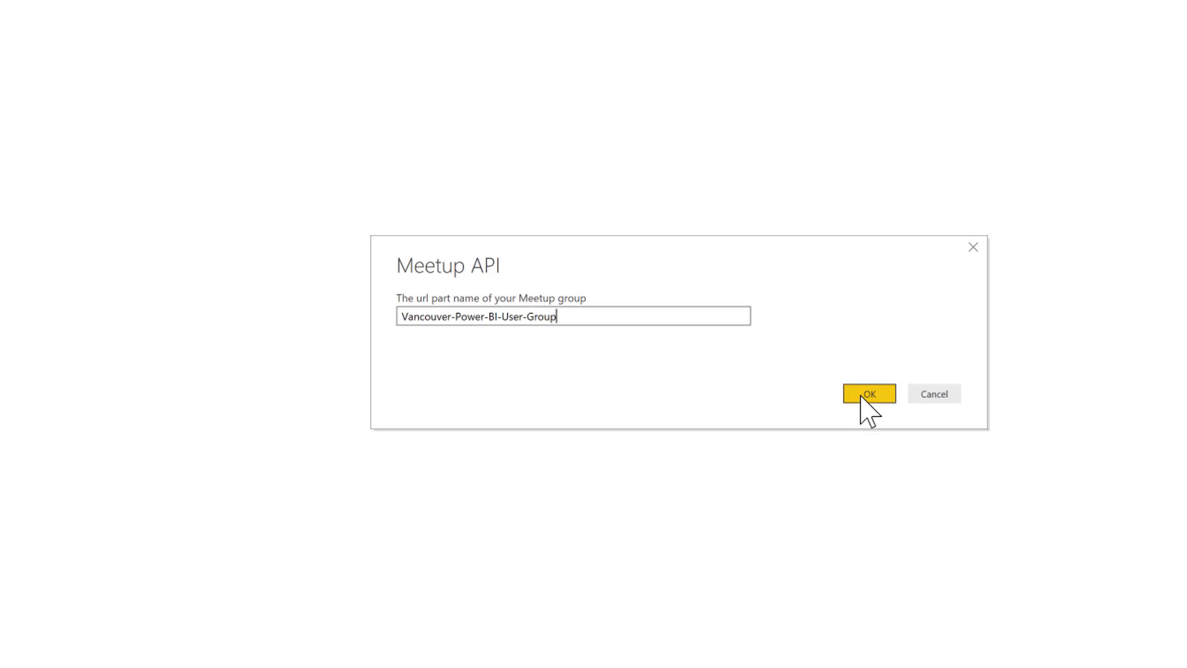
{"action": "left_click", "coordinate": [868, 393]}
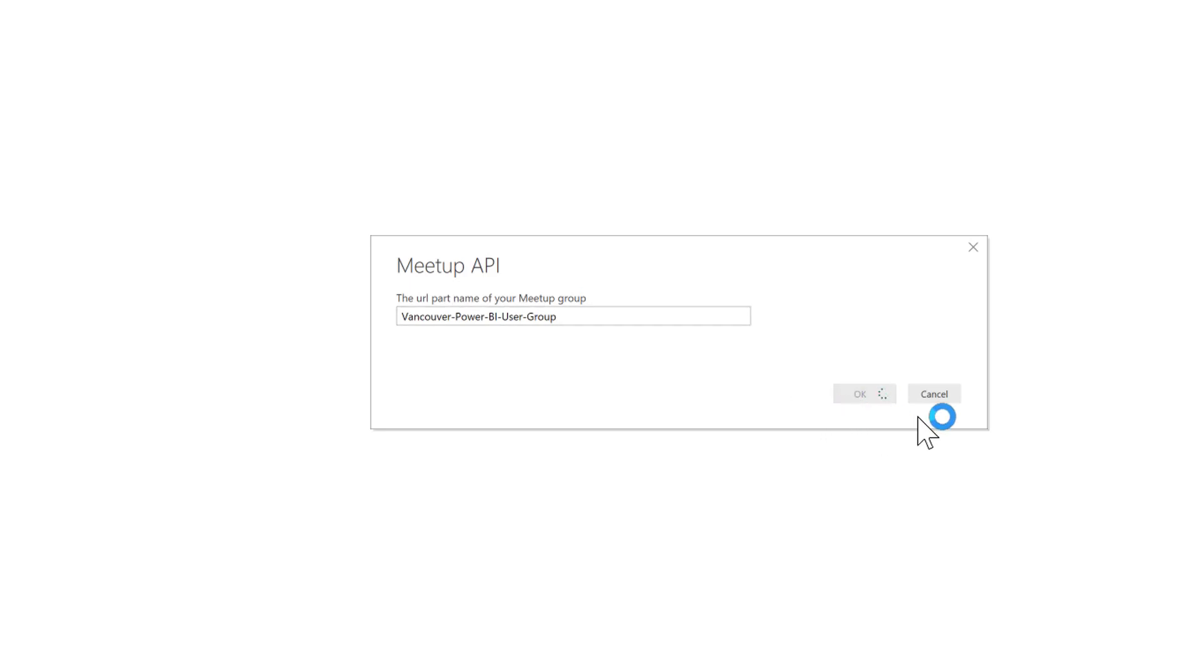
{"action": "left_click", "coordinate": [858, 394]}
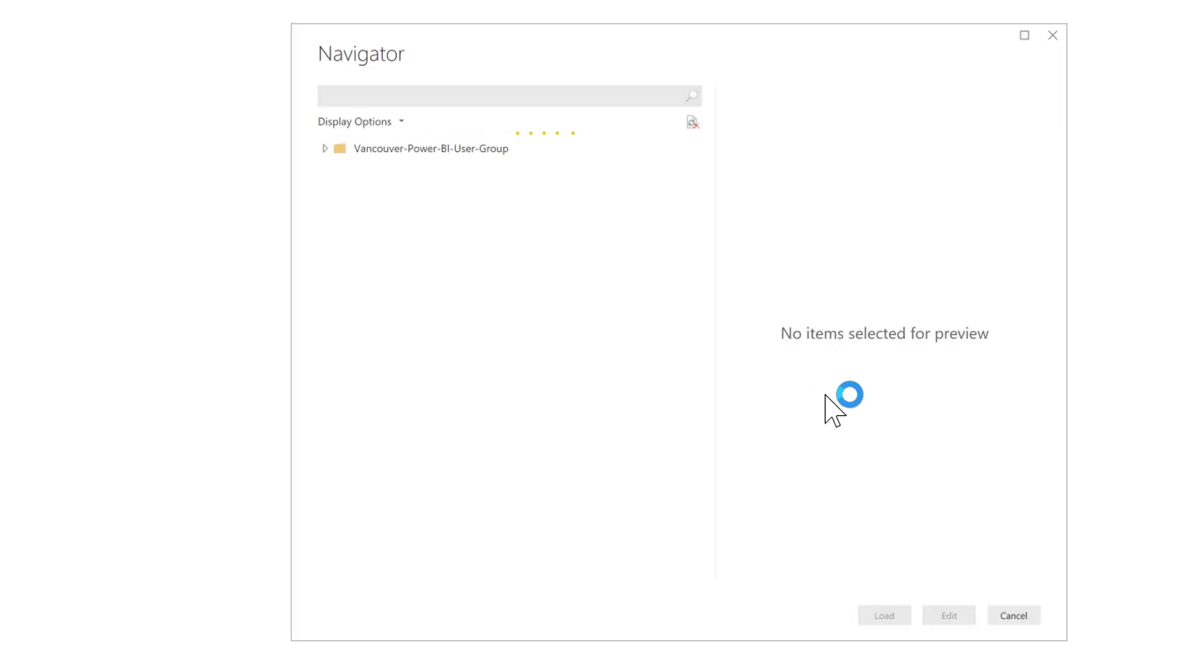
Expand the group folder and preview the Events, Group and Members tables in Navigator.
{"action": "left_click", "coordinate": [324, 148]}
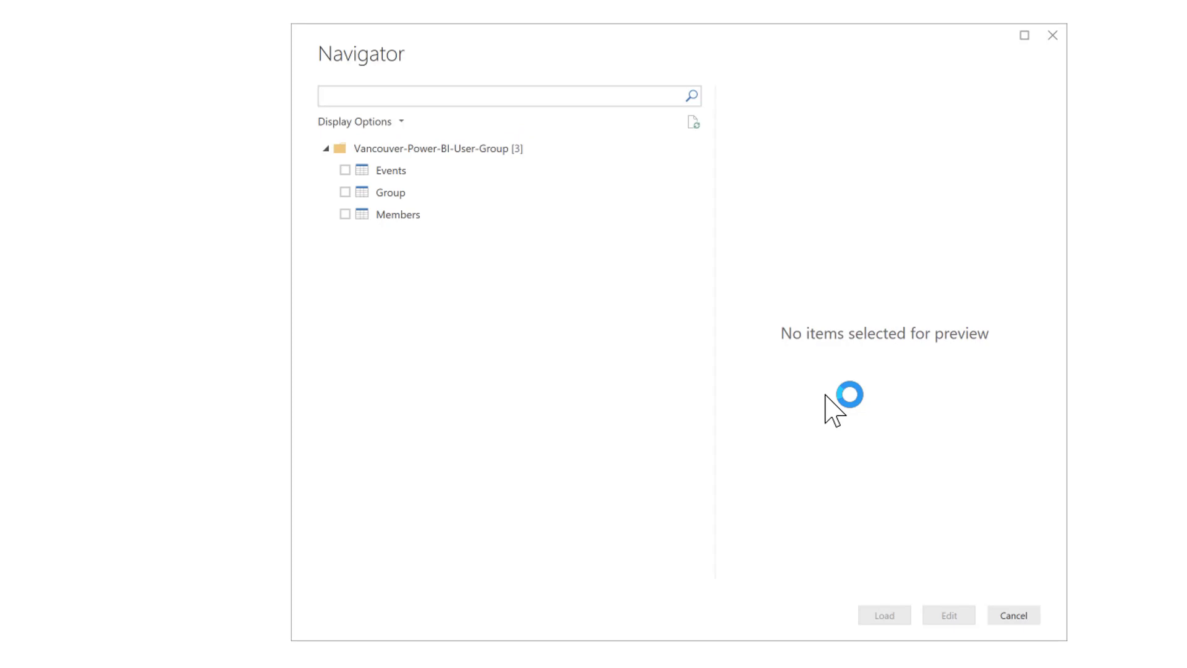
{"action": "mouse_move", "coordinate": [781, 188]}
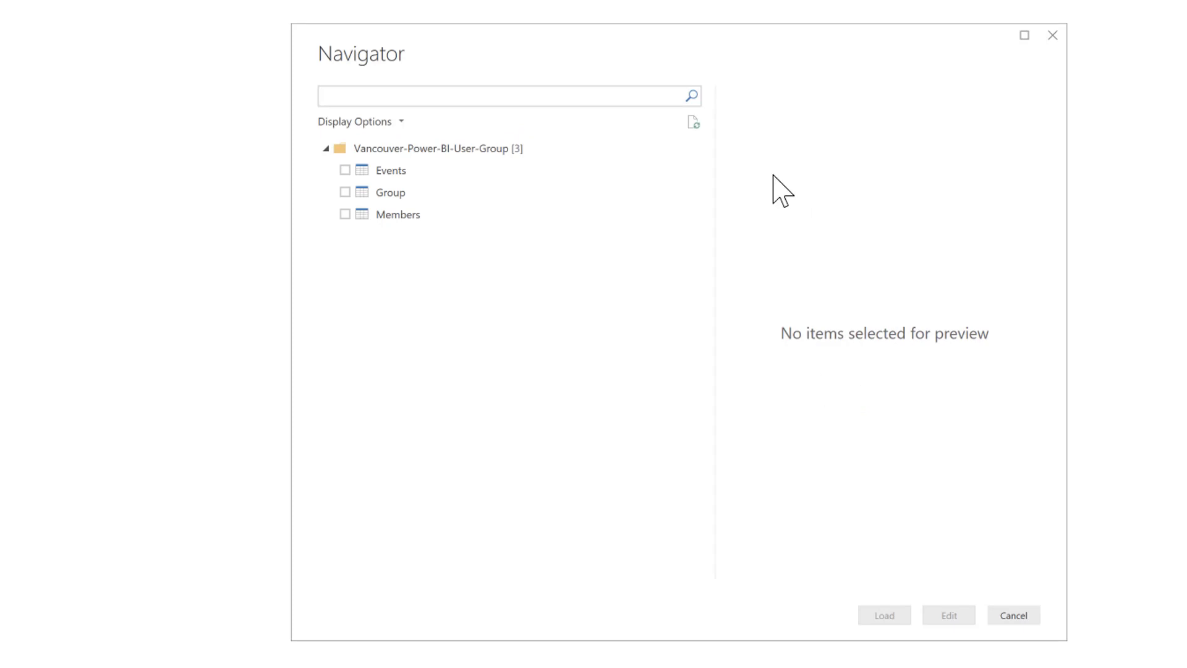
{"action": "left_click", "coordinate": [391, 171]}
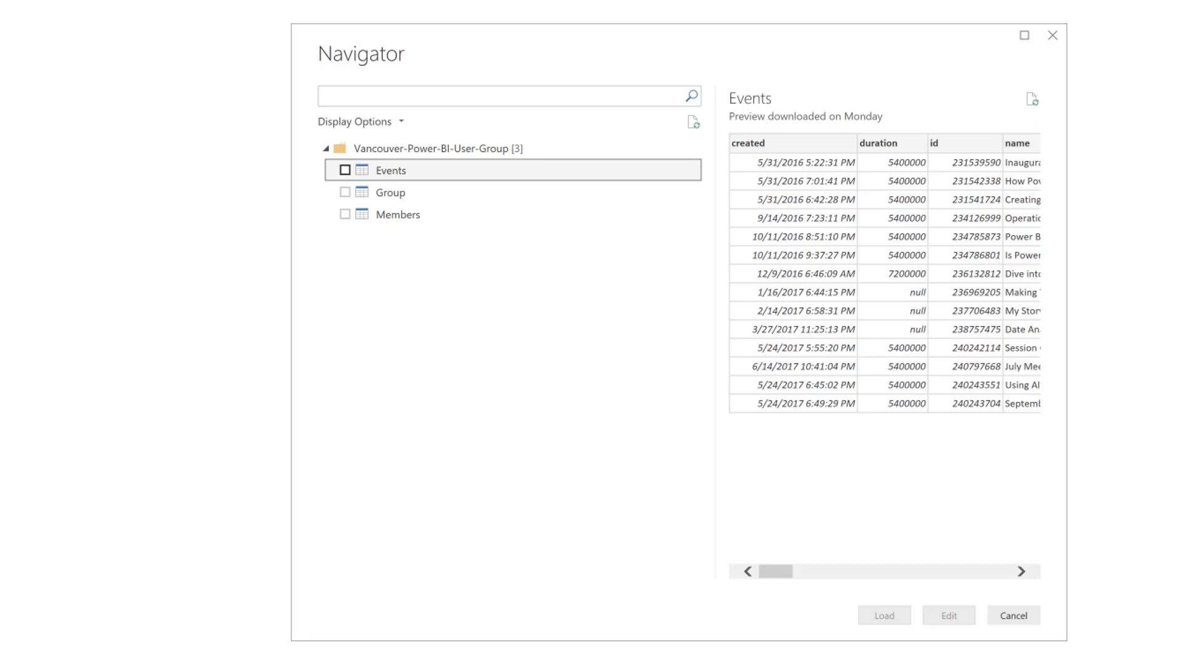
{"action": "left_click", "coordinate": [391, 192]}
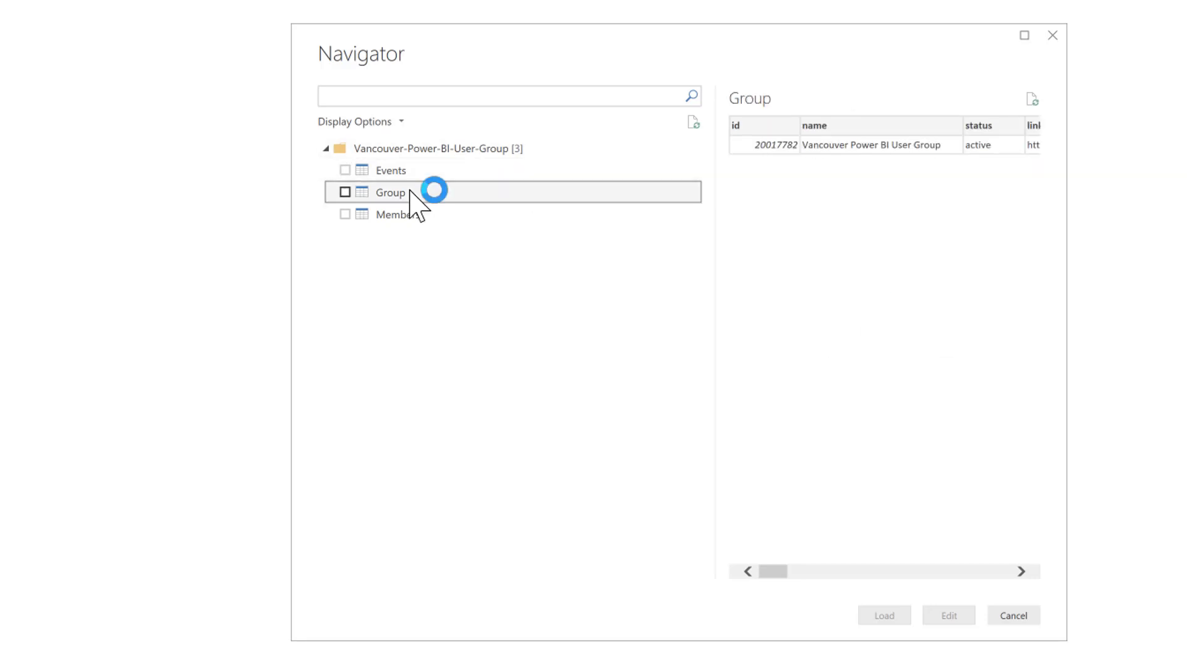
{"action": "left_click", "coordinate": [398, 213]}
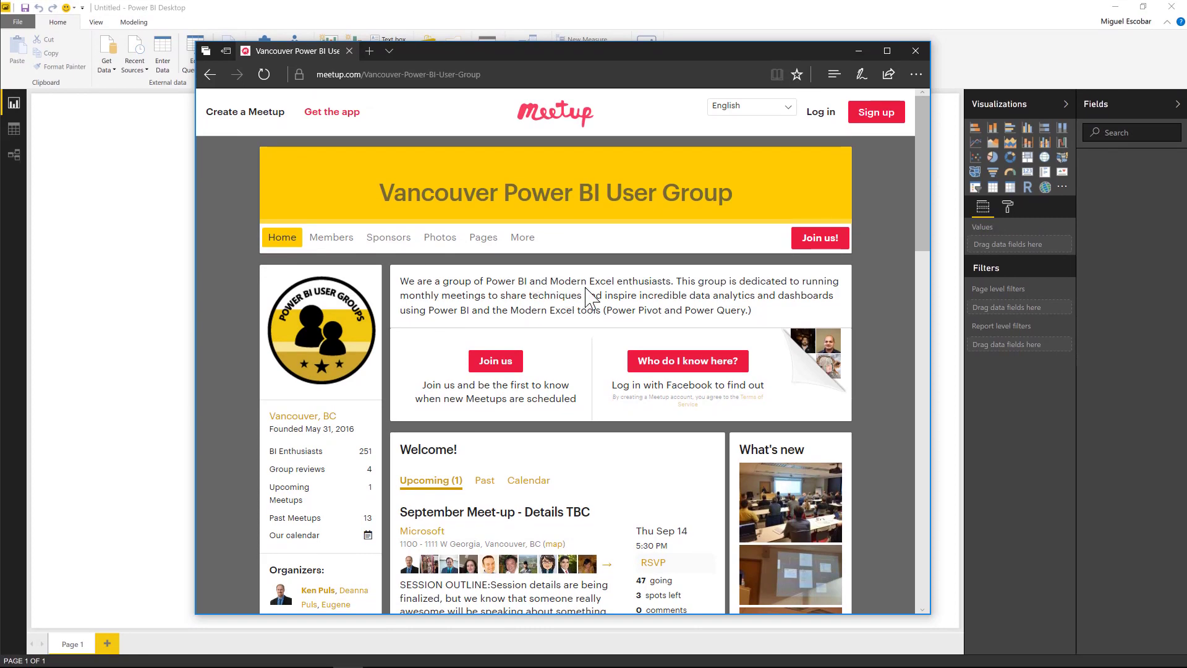
Browse the NY/NJ and London group pages, check London's URL name, then open the spreadsheet.
{"action": "scroll", "scroll_direction": "down", "scroll_amount": 3}
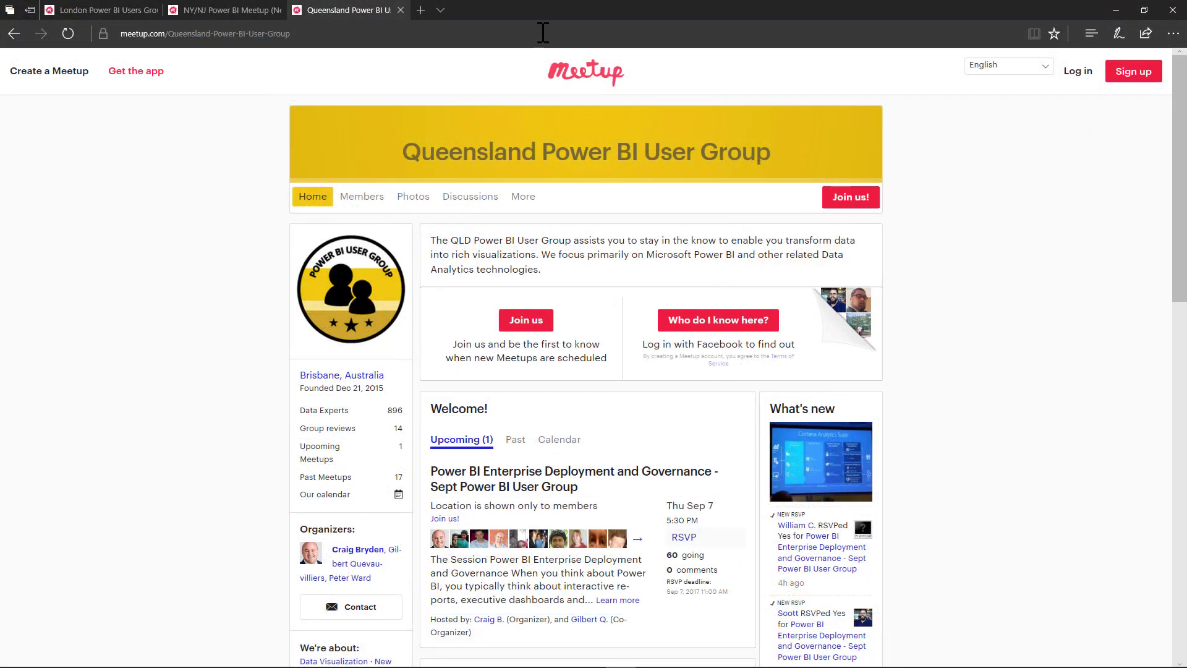
{"action": "mouse_move", "coordinate": [589, 184]}
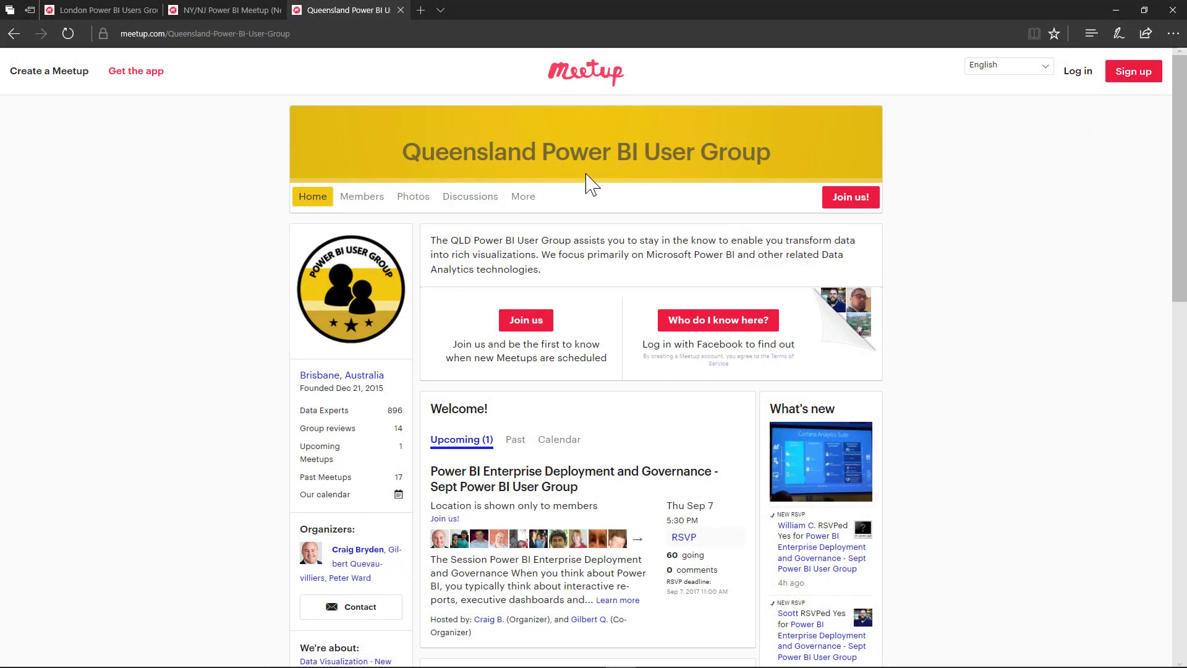
{"action": "mouse_move", "coordinate": [251, 142]}
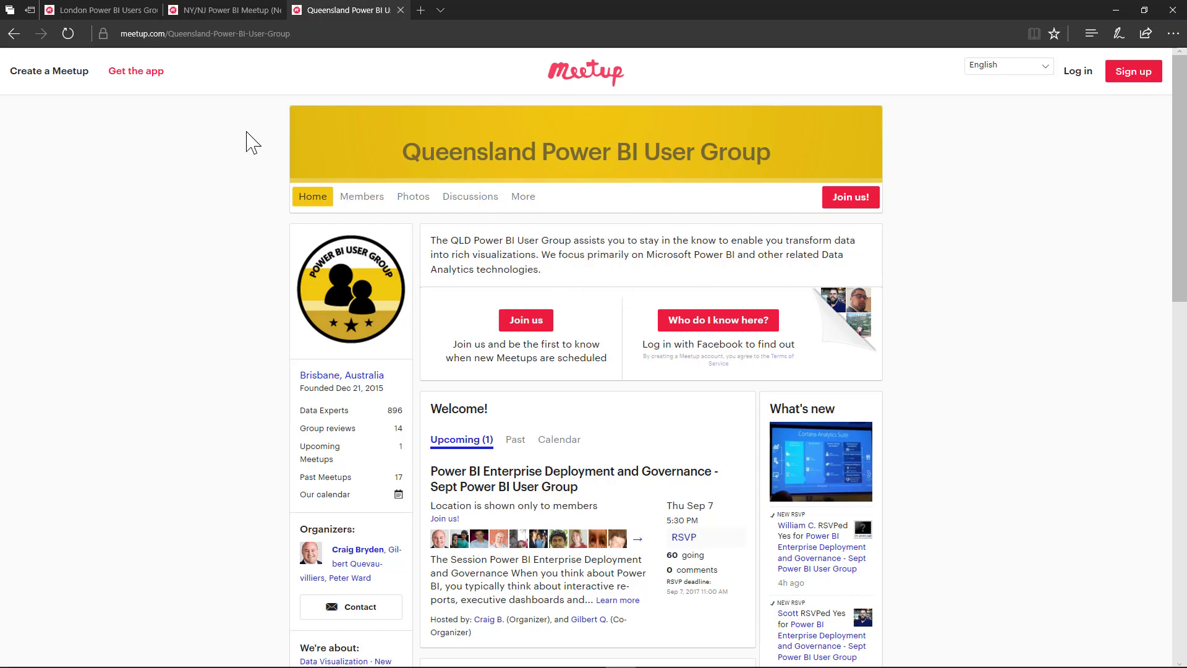
{"action": "left_click", "coordinate": [223, 10]}
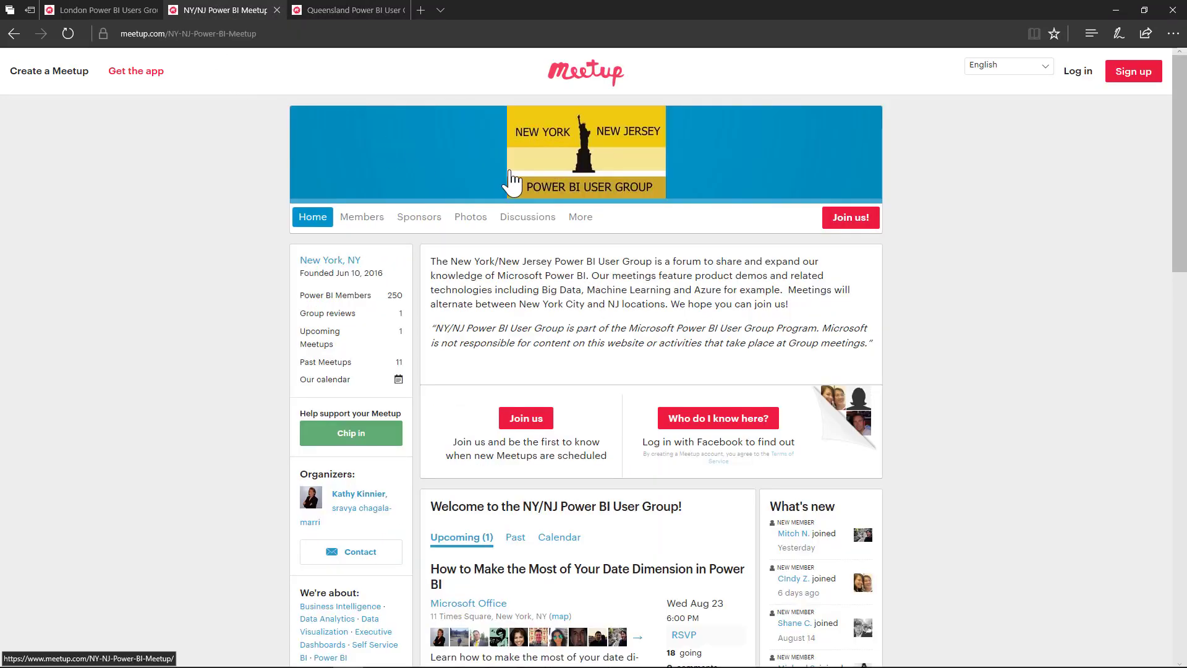
{"action": "mouse_move", "coordinate": [340, 165]}
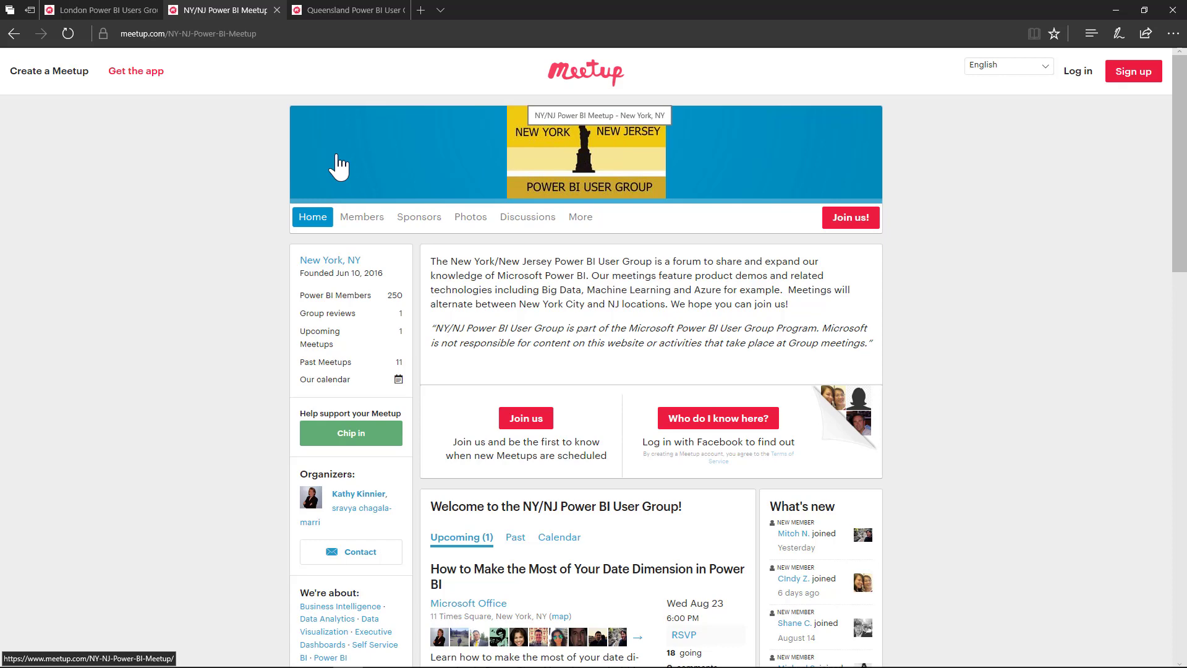
{"action": "left_click", "coordinate": [98, 10]}
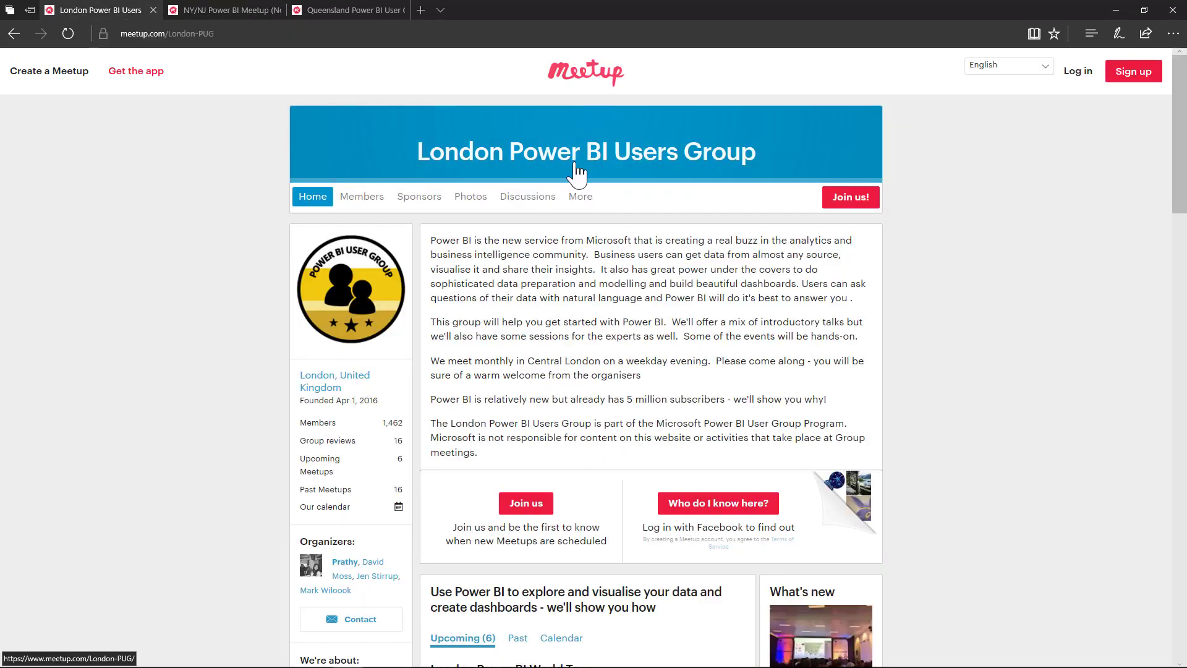
{"action": "mouse_move", "coordinate": [655, 333]}
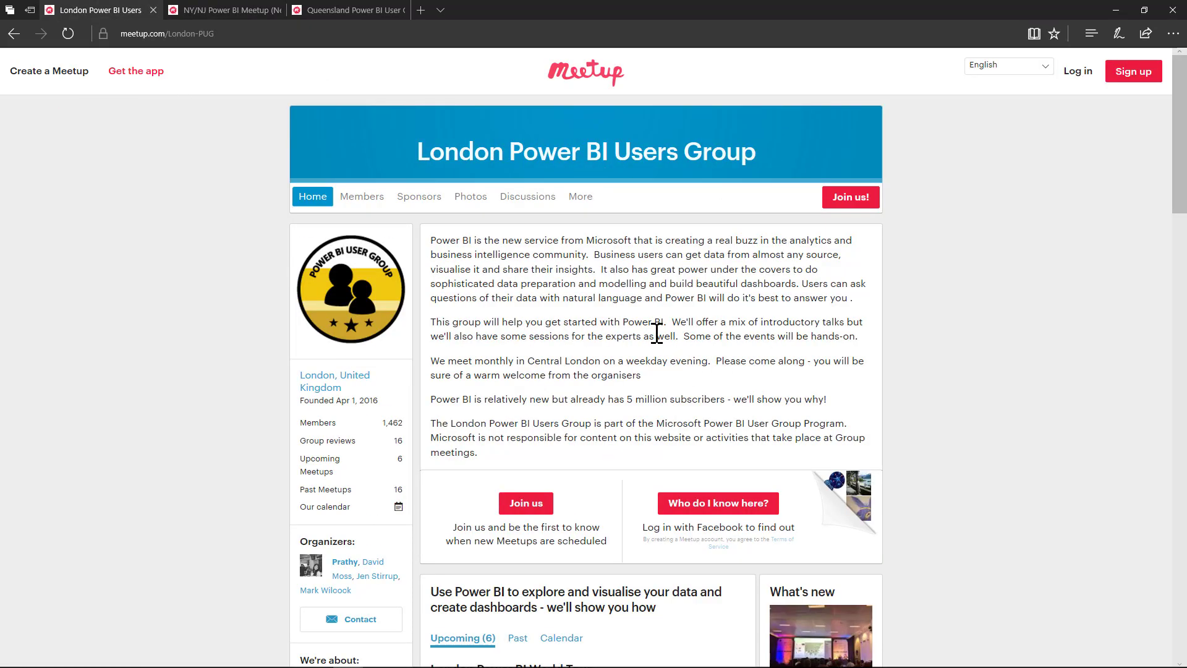
{"action": "mouse_move", "coordinate": [602, 338]}
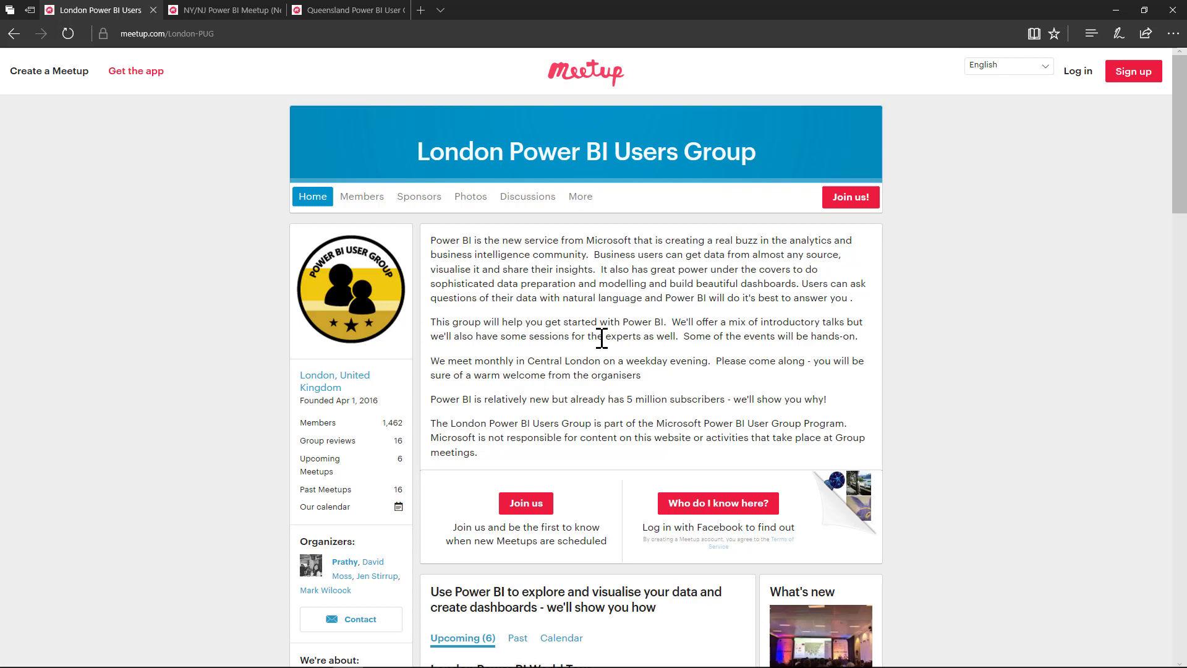
{"action": "mouse_move", "coordinate": [362, 297]}
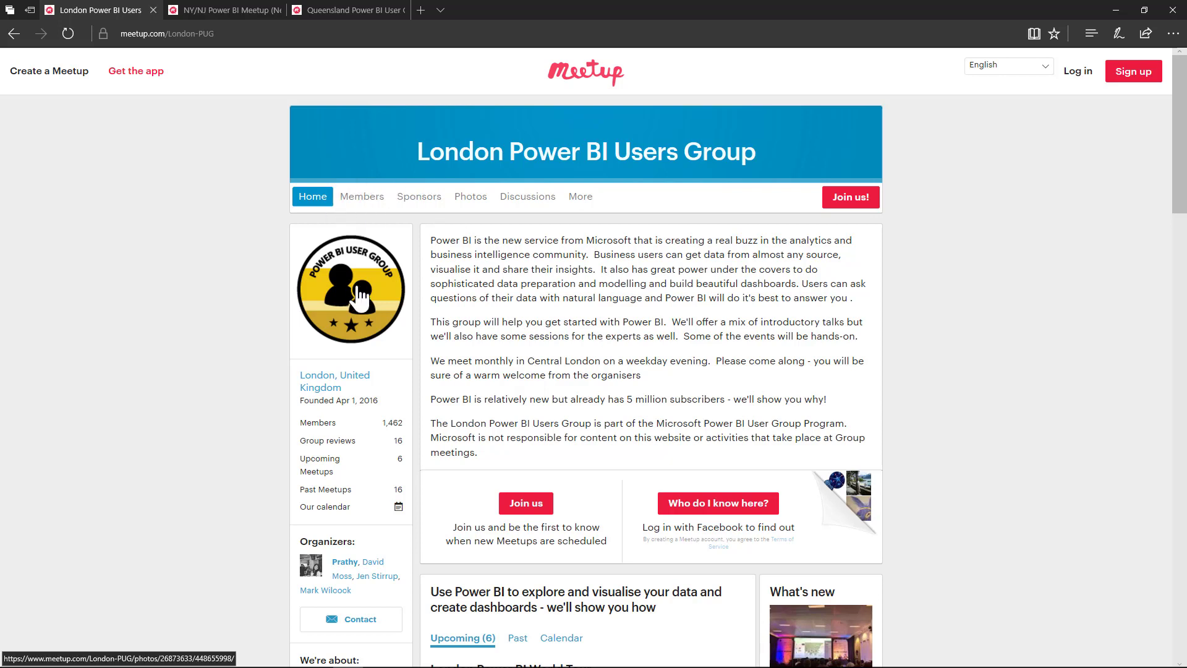
{"action": "mouse_move", "coordinate": [368, 235]}
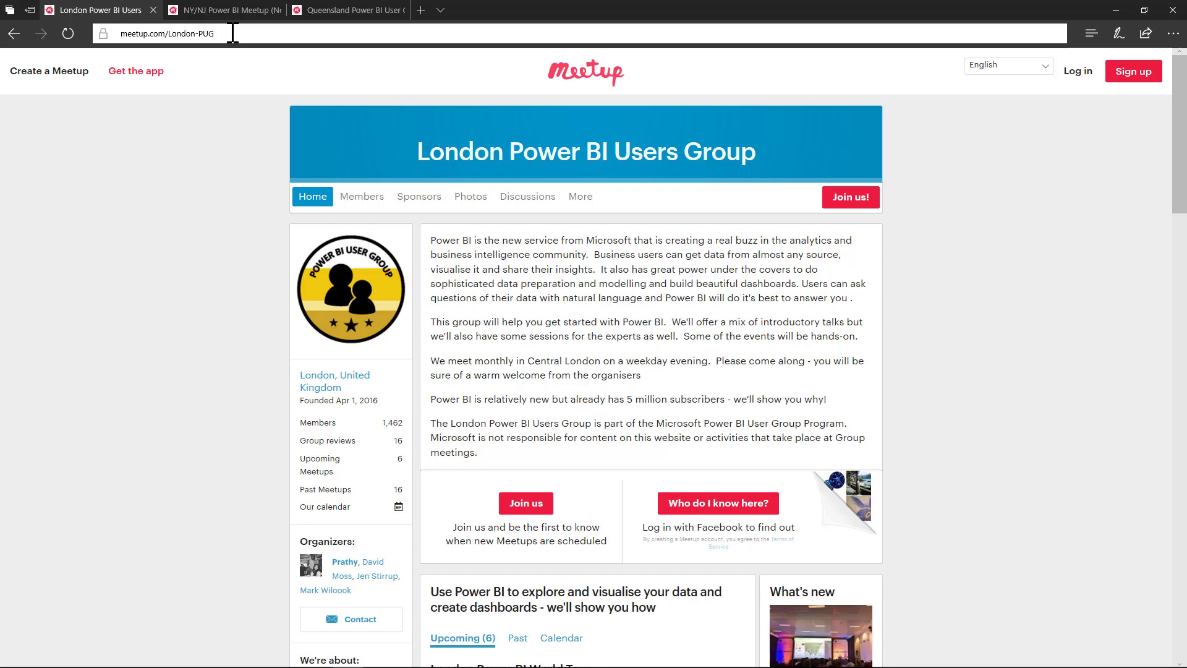
{"action": "left_click", "coordinate": [220, 10]}
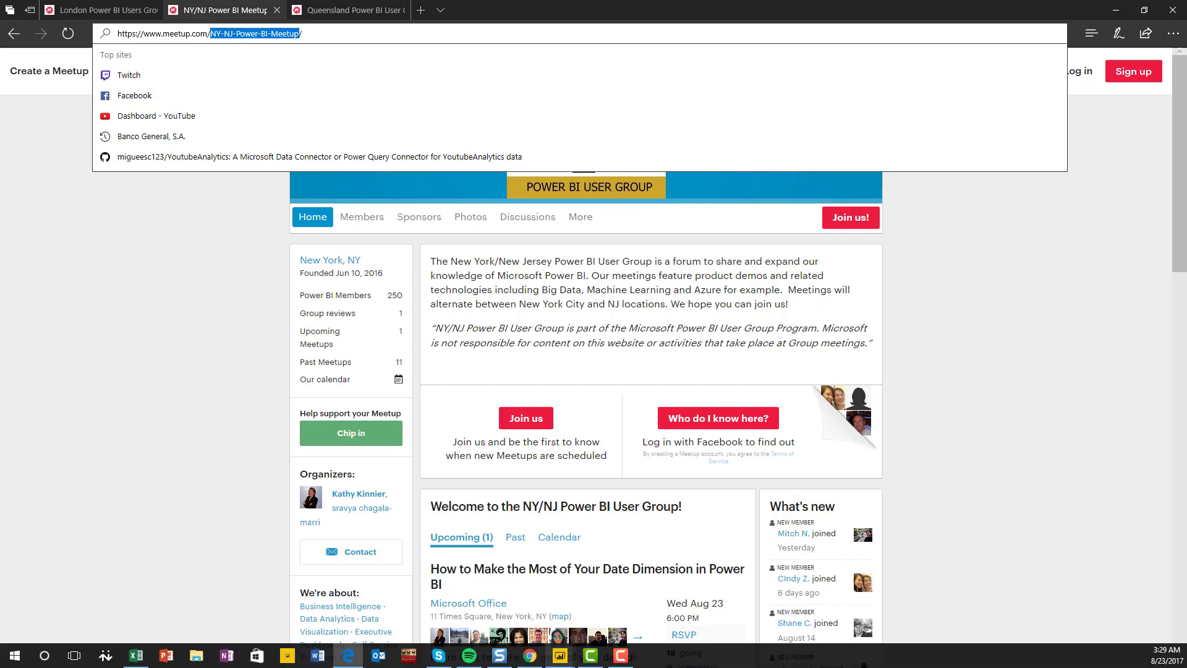
{"action": "left_click", "coordinate": [136, 655]}
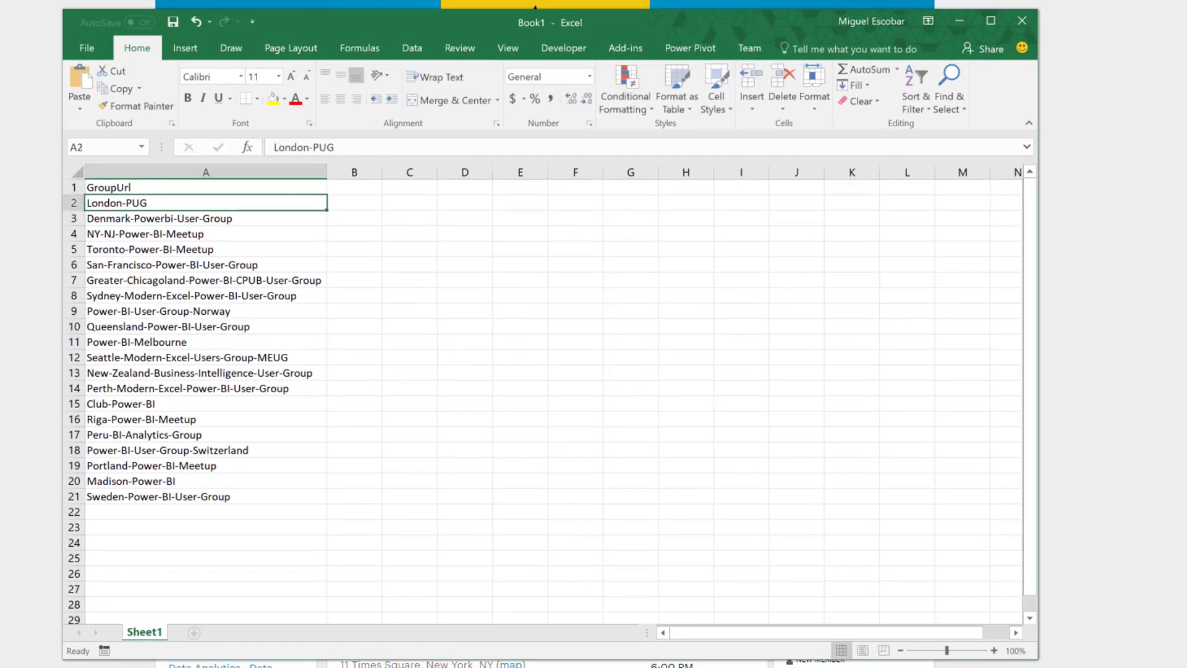
Convert the GroupUrl list starting at A1 into an Excel table.
{"action": "left_click", "coordinate": [206, 187]}
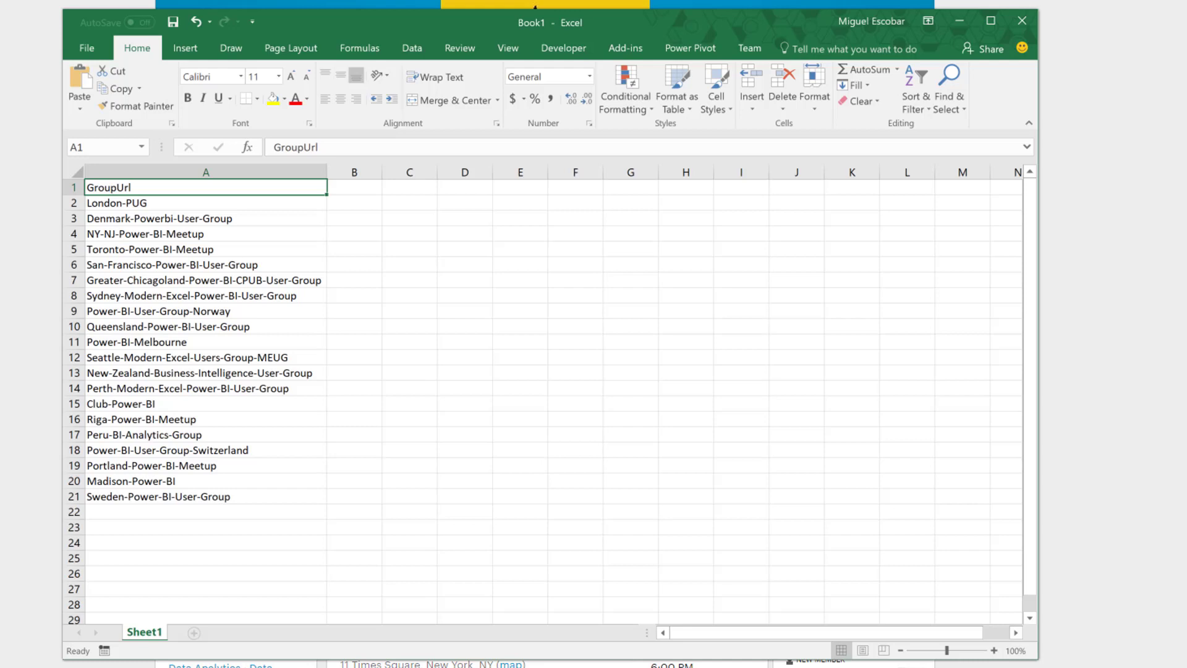
{"action": "left_click", "coordinate": [675, 88]}
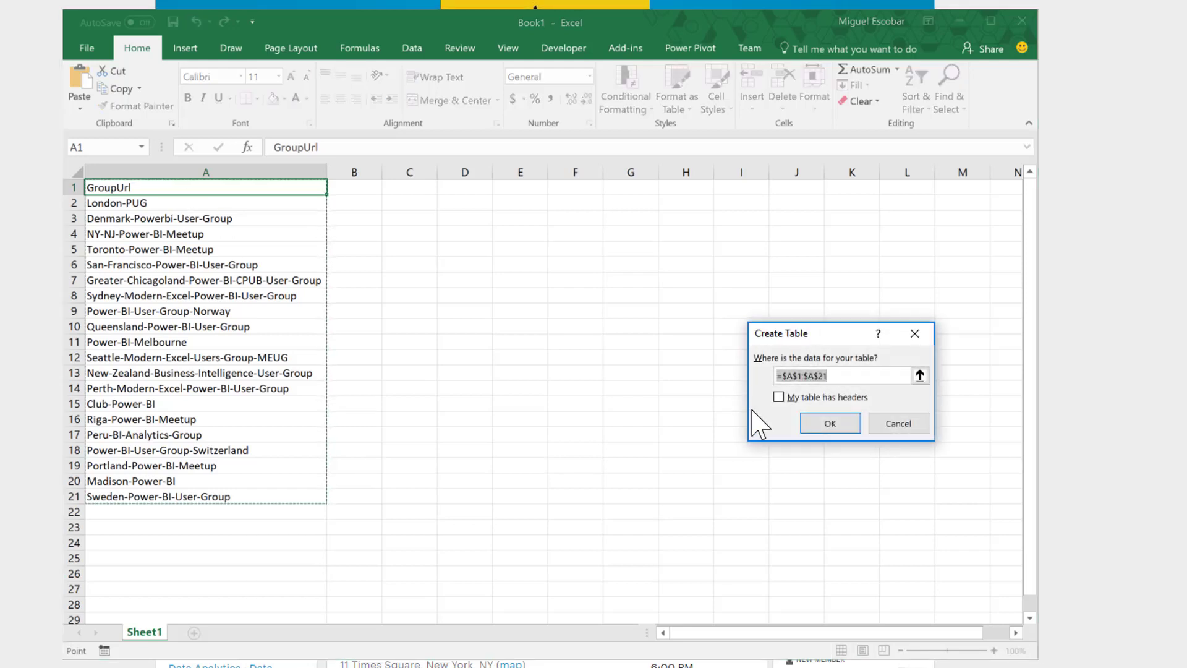
{"action": "left_click", "coordinate": [830, 422]}
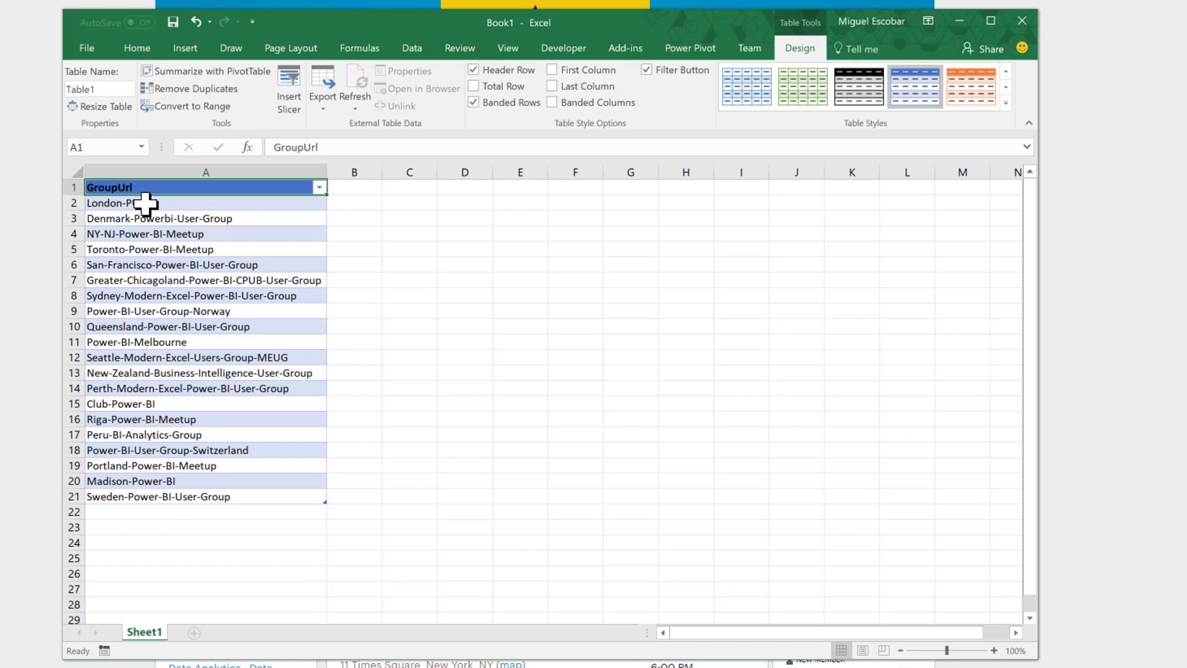
Select the group names London-PUG through Sweden-Power-BI-User-Group and copy them.
{"action": "left_click", "coordinate": [205, 202]}
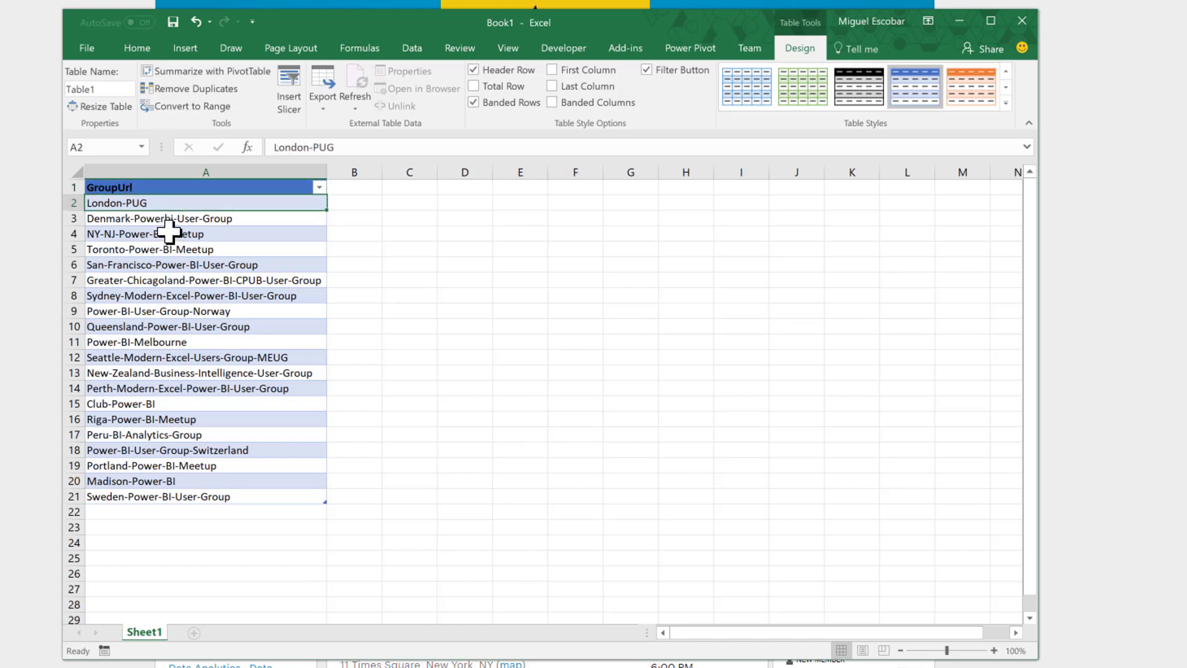
{"action": "left_click", "coordinate": [205, 496]}
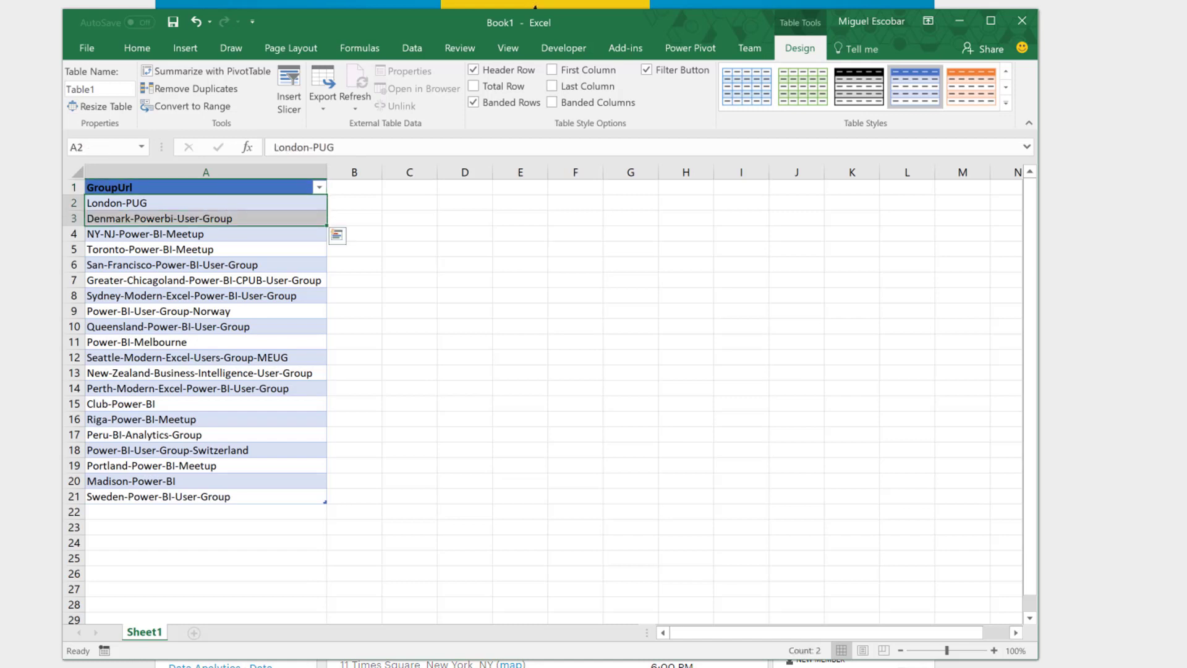
{"action": "left_click", "coordinate": [205, 512]}
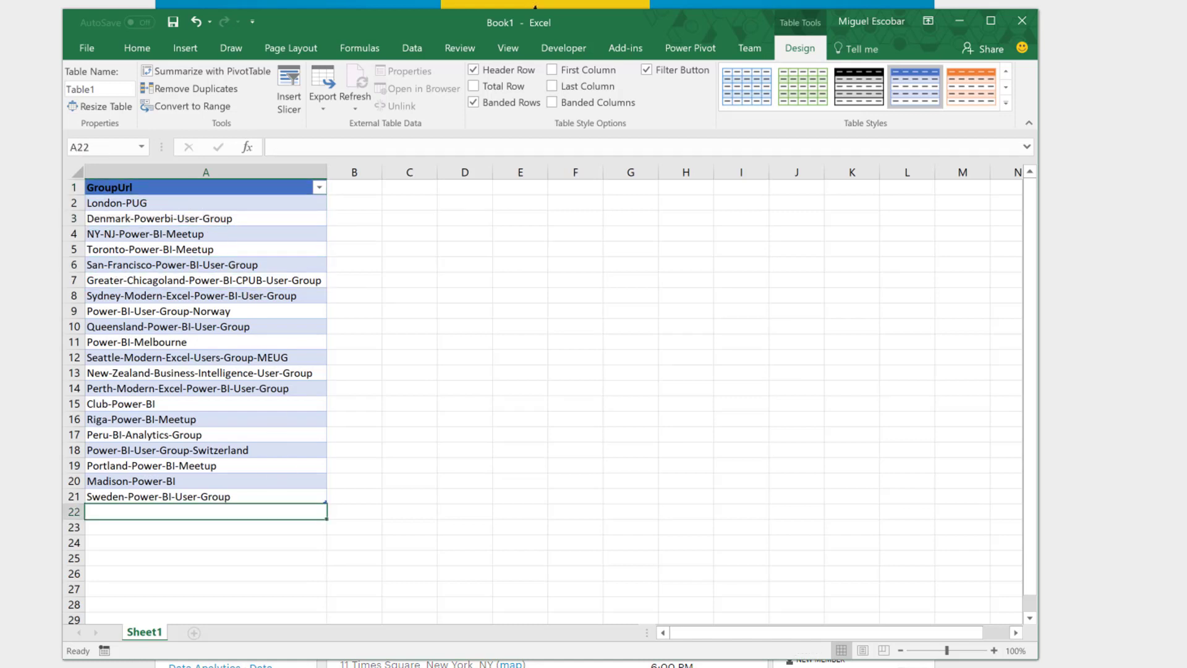
{"action": "left_click", "coordinate": [205, 495]}
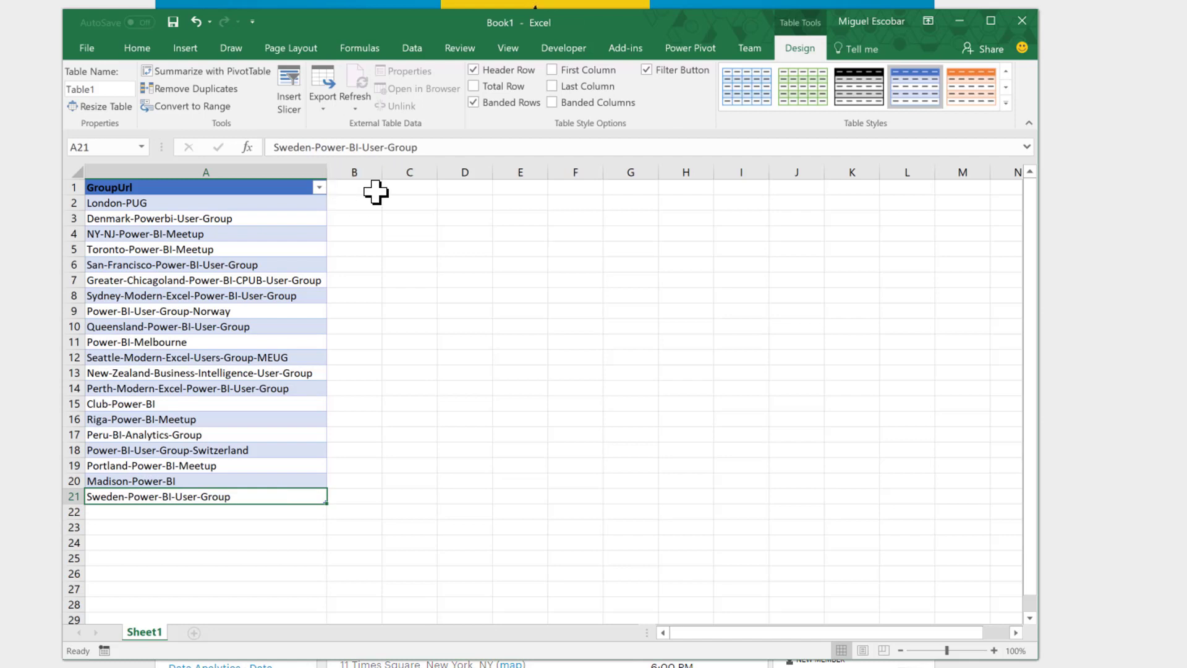
{"action": "mouse_move", "coordinate": [266, 258]}
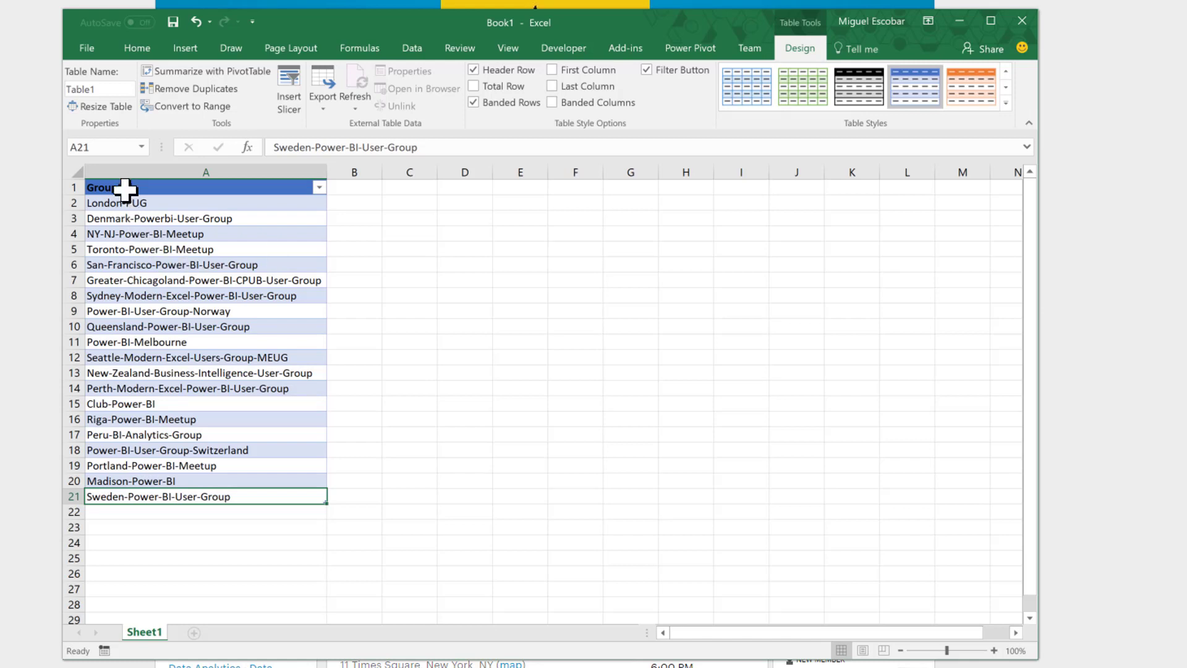
{"action": "left_click", "coordinate": [205, 202]}
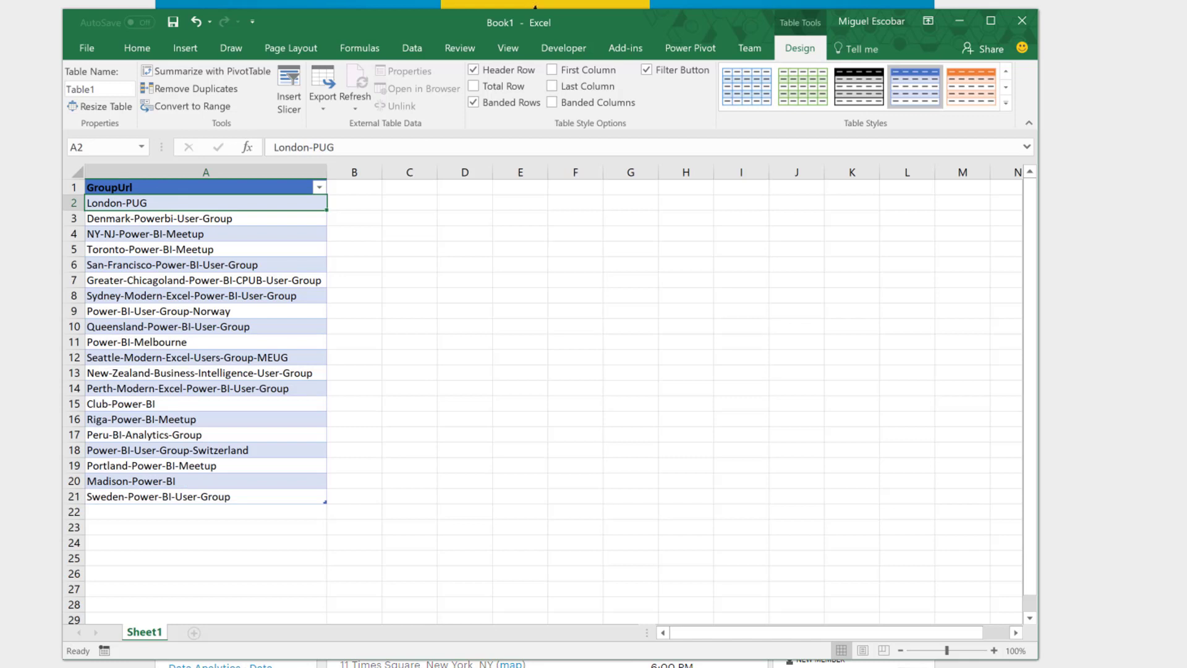
{"action": "mouse_move", "coordinate": [168, 482]}
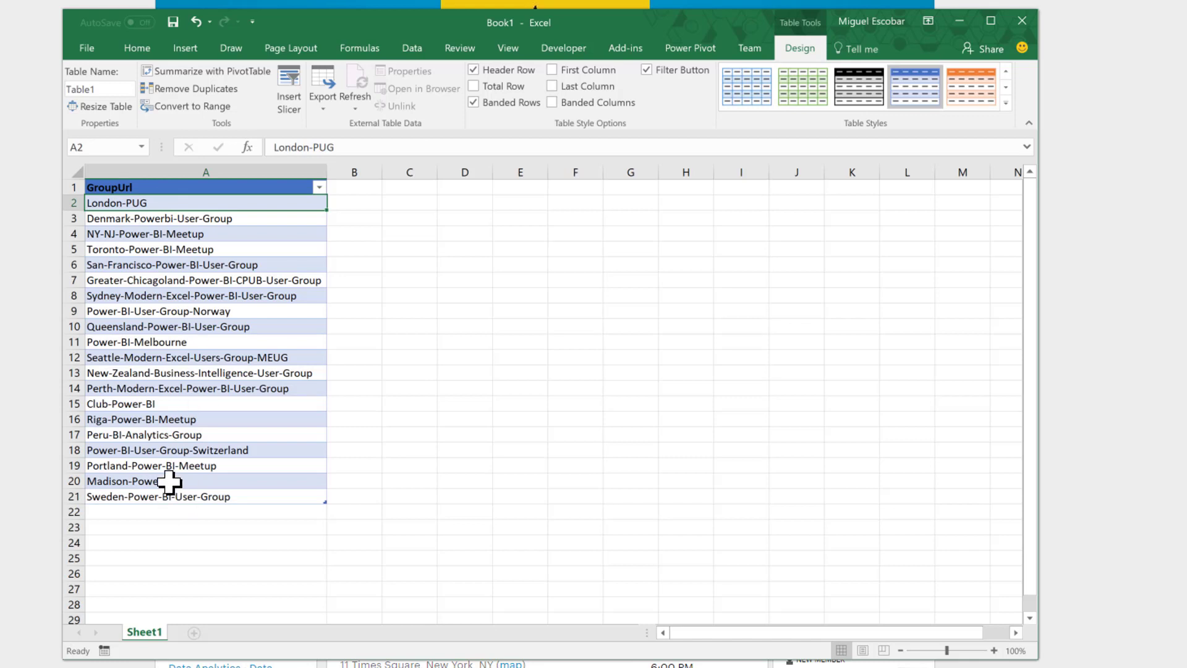
{"action": "mouse_move", "coordinate": [158, 515]}
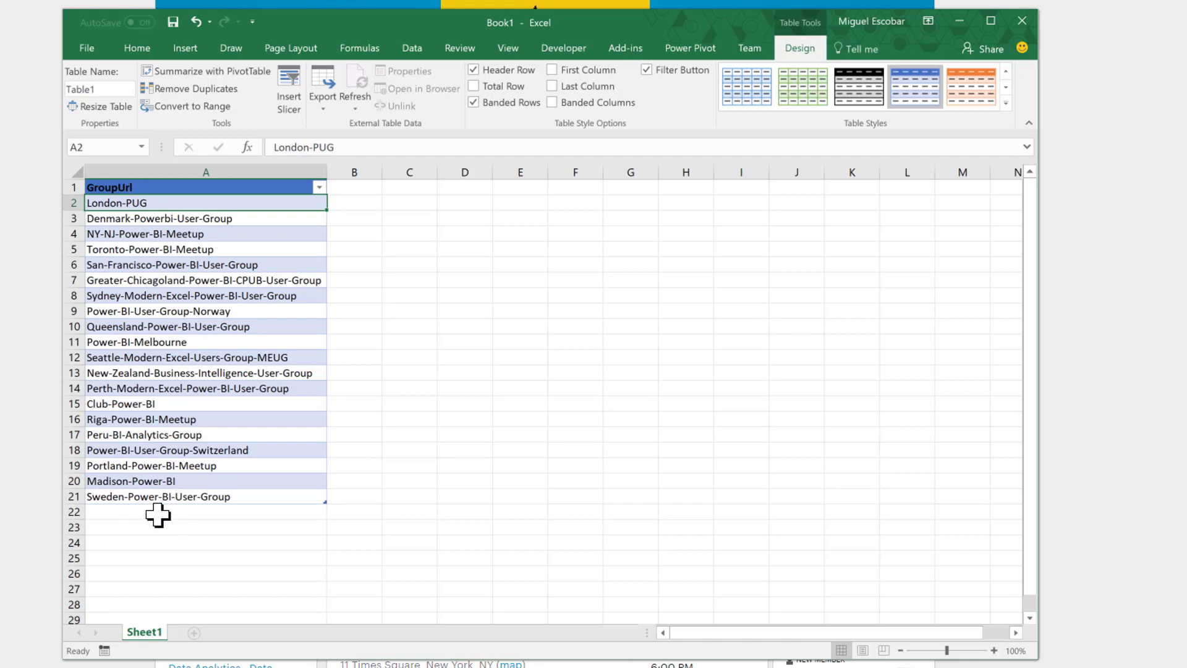
{"action": "mouse_move", "coordinate": [172, 497]}
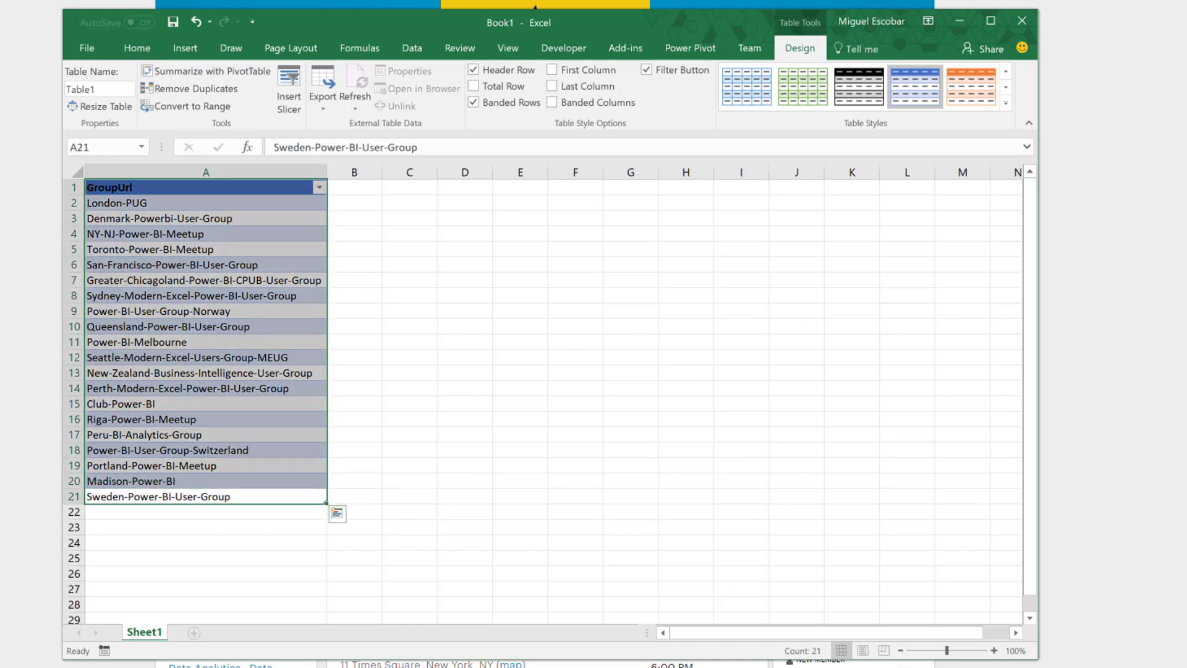
{"action": "mouse_move", "coordinate": [251, 155]}
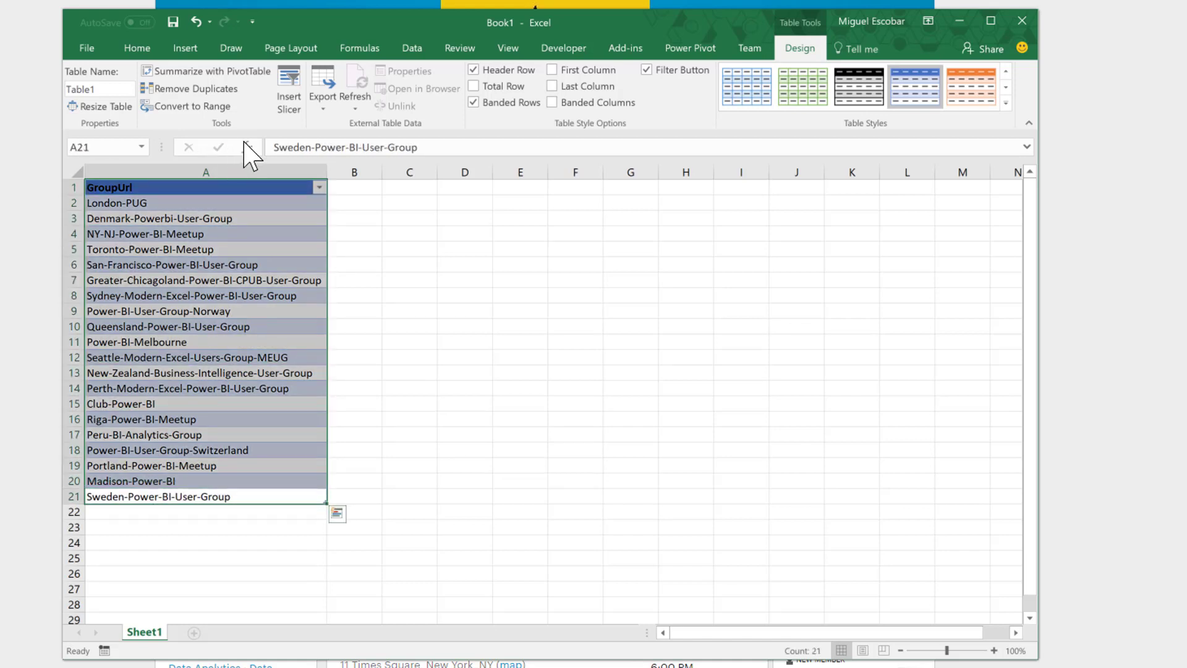
{"action": "key", "text": "ctrl+c"}
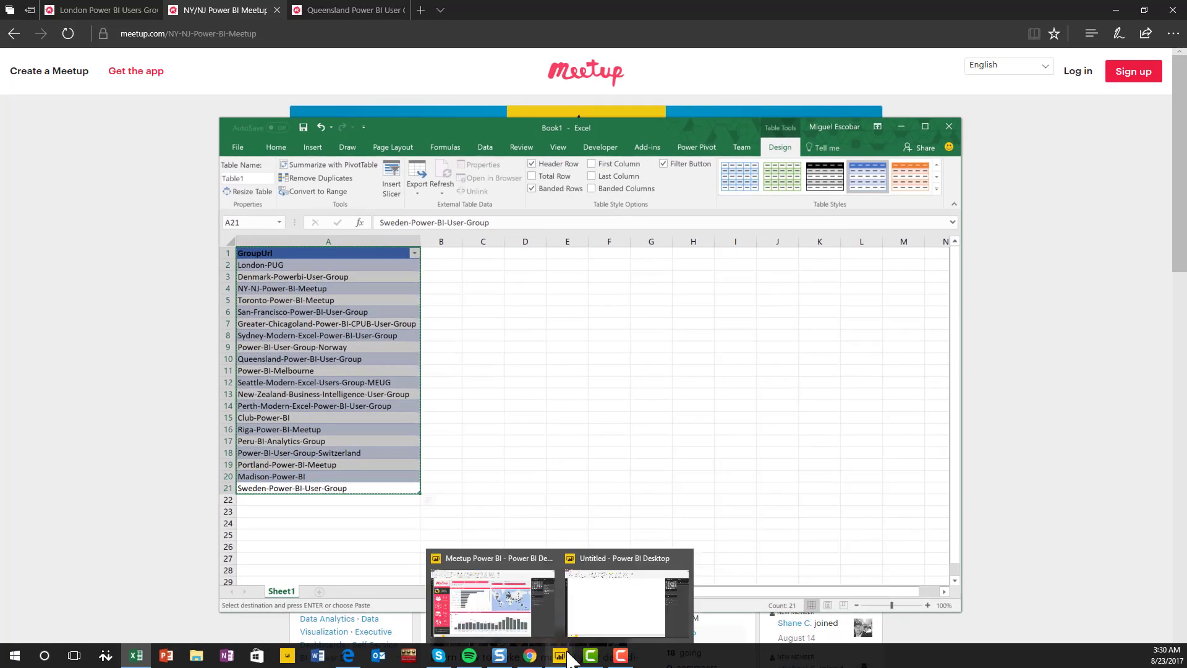
Create an Enter Data table of the pasted group names, named GroupUrls.
{"action": "left_click", "coordinate": [617, 598]}
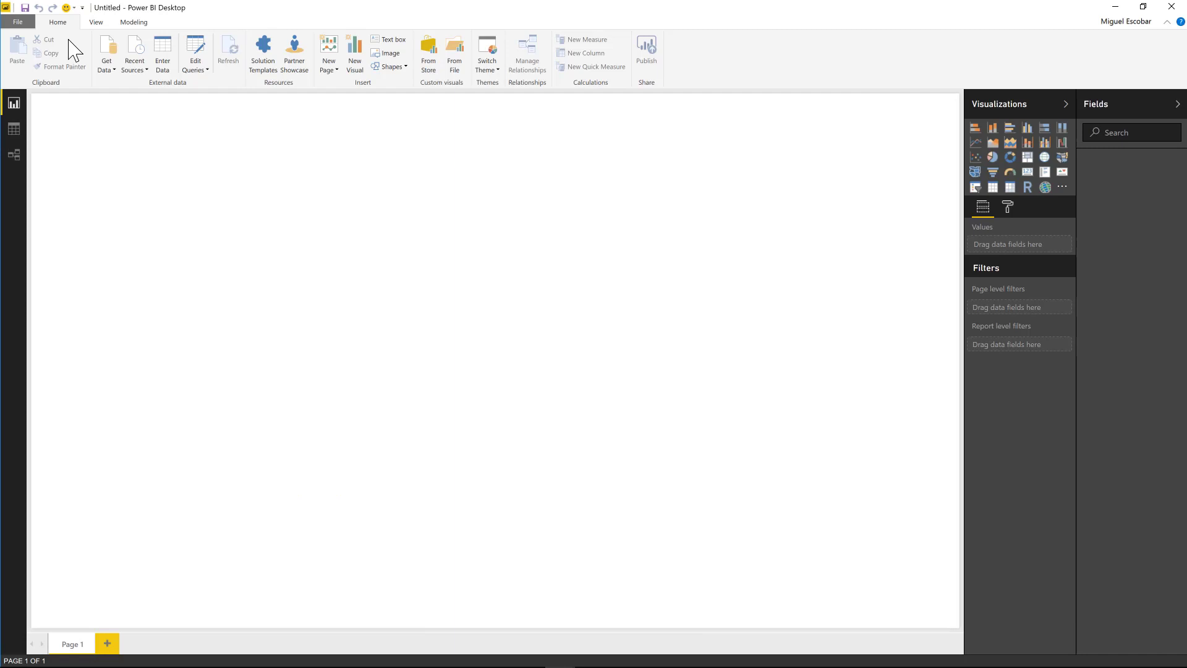
{"action": "mouse_move", "coordinate": [106, 54]}
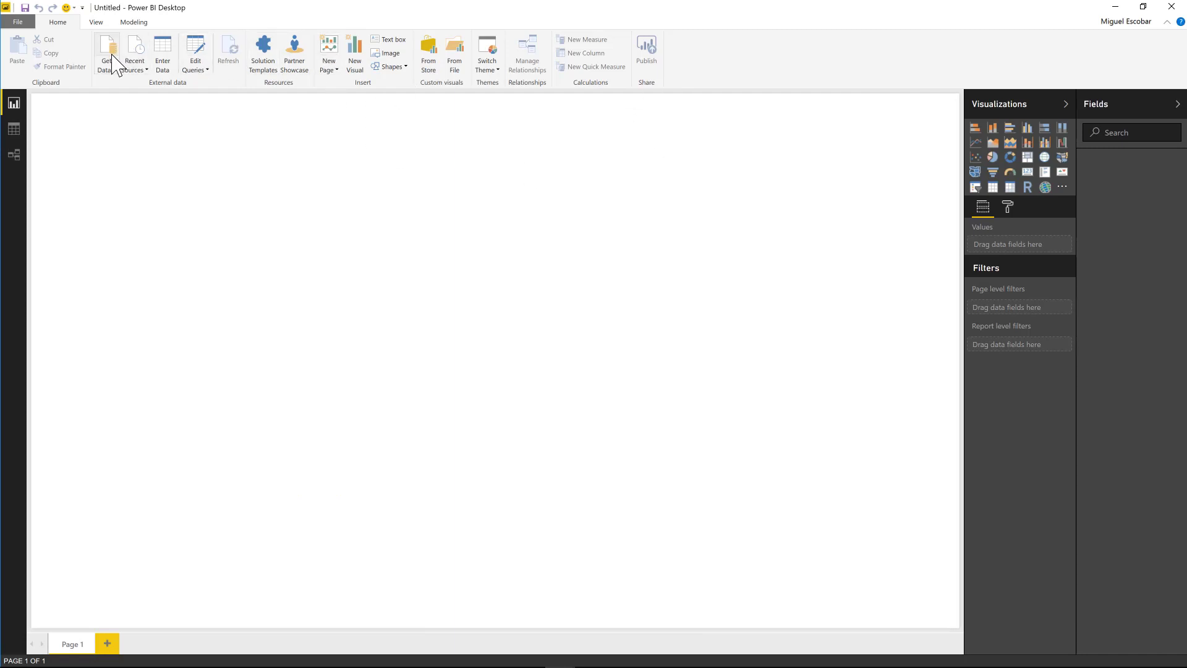
{"action": "mouse_move", "coordinate": [162, 53]}
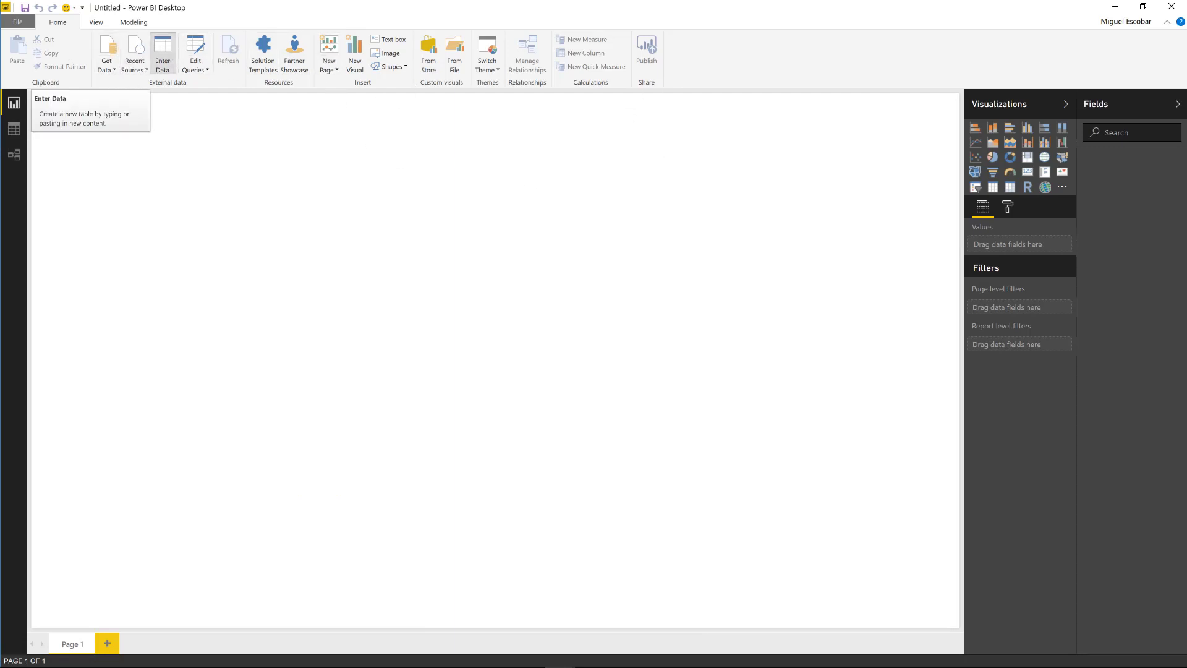
{"action": "left_click", "coordinate": [162, 54]}
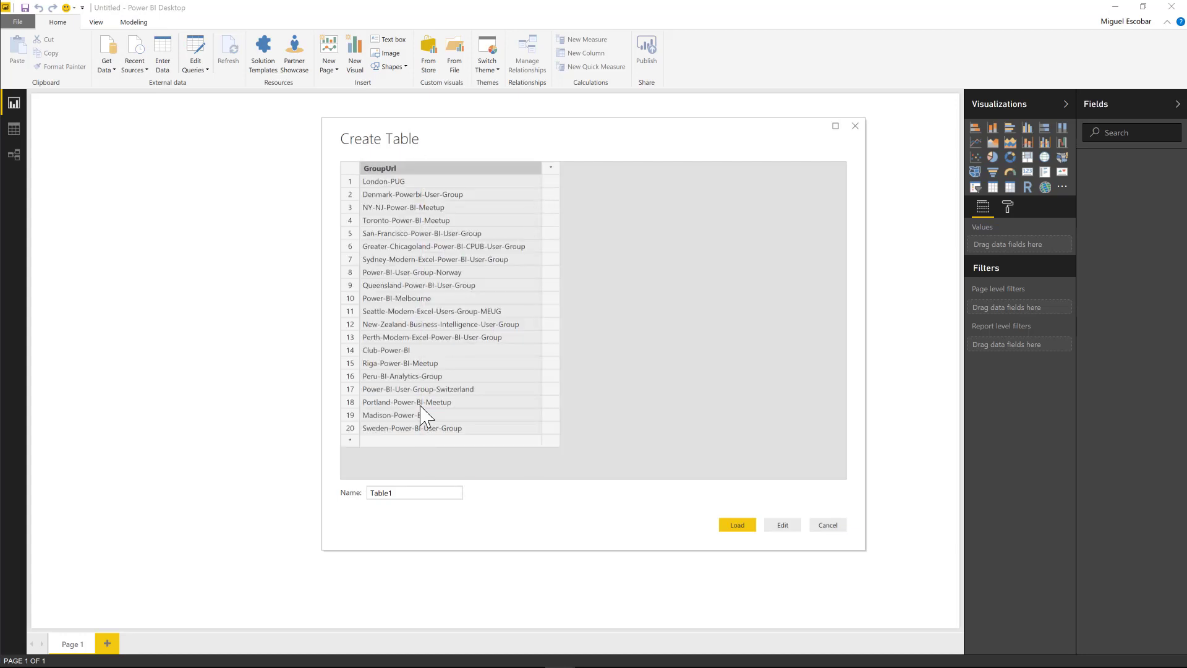
{"action": "triple_click", "coordinate": [413, 493]}
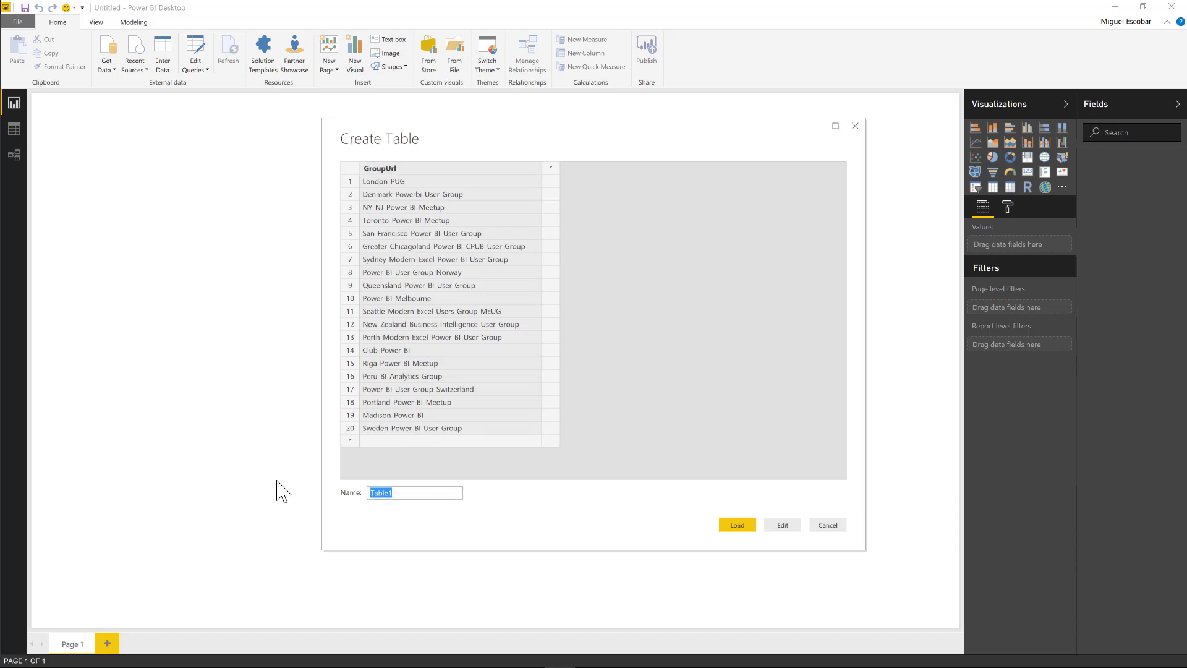
{"action": "type", "text": "GroupUrls"}
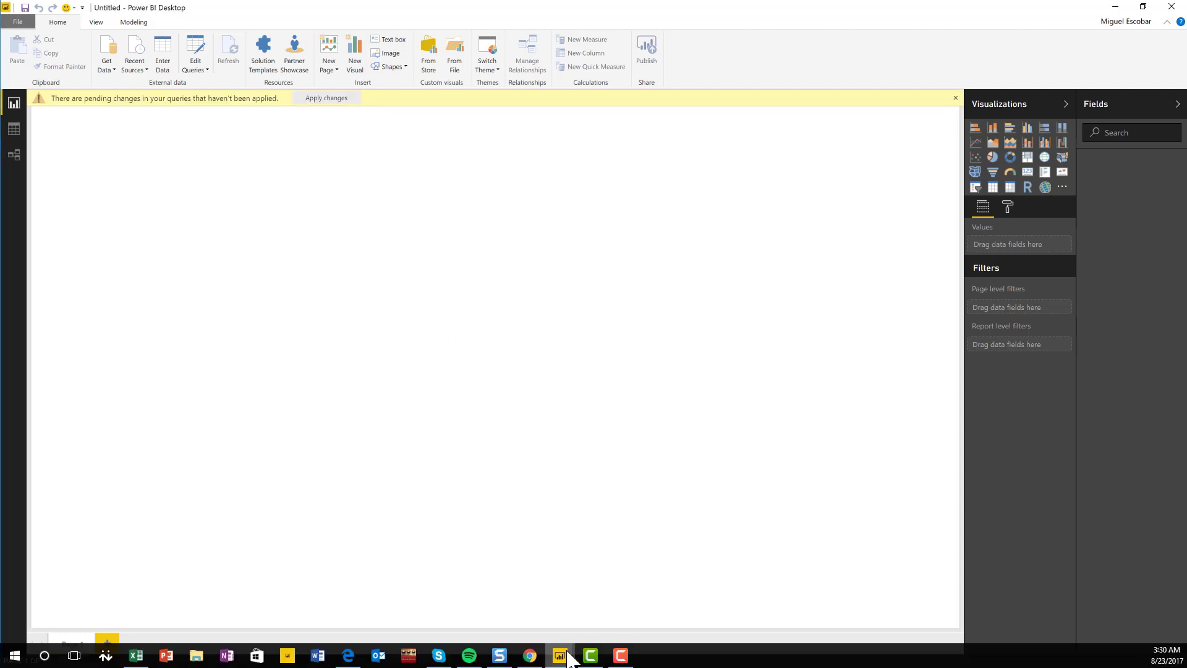
Bring the GroupUrls query editor forward and start a Custom Column from Add Column.
{"action": "left_click", "coordinate": [195, 54]}
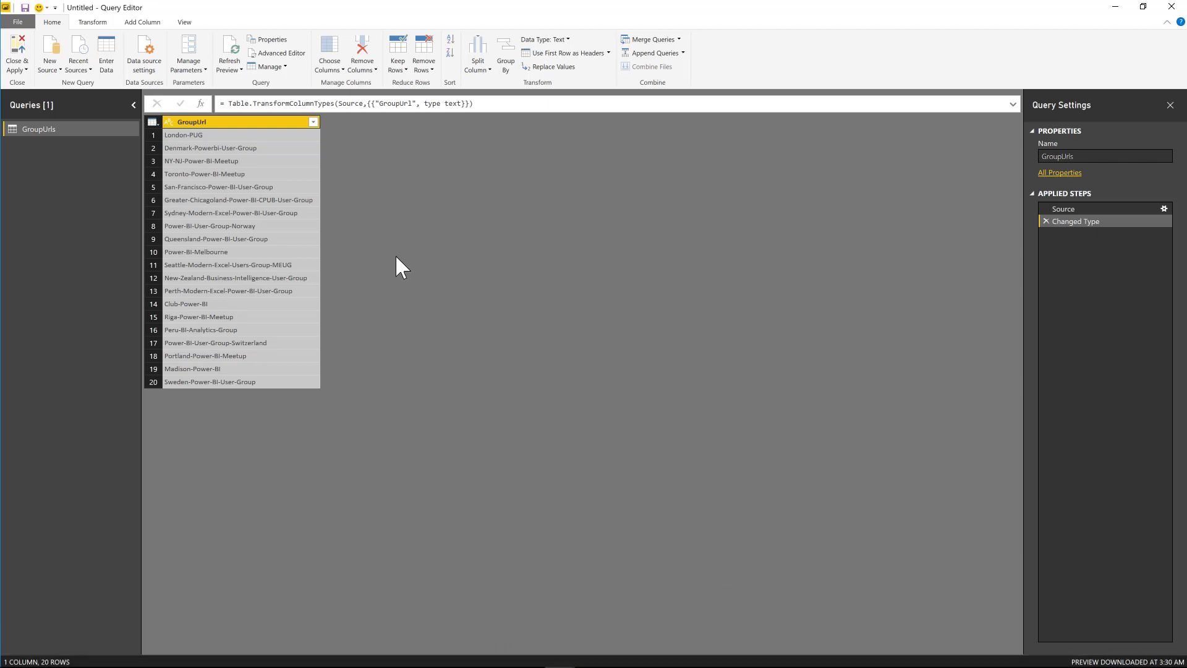
{"action": "mouse_move", "coordinate": [296, 196]}
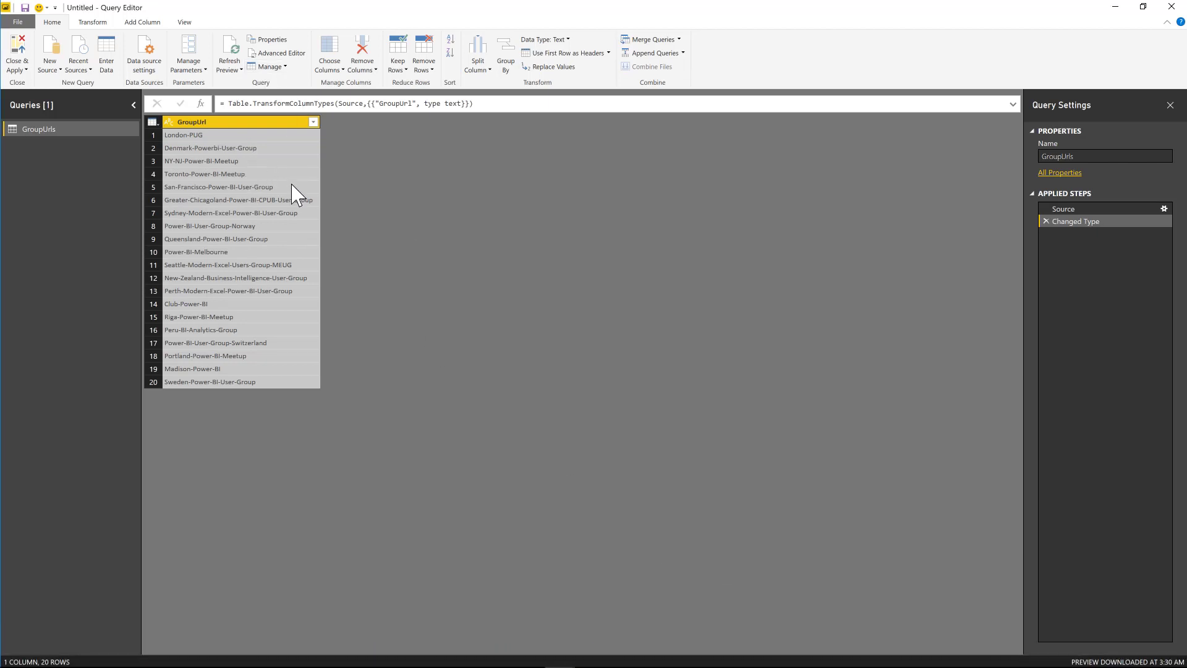
{"action": "mouse_move", "coordinate": [135, 36]}
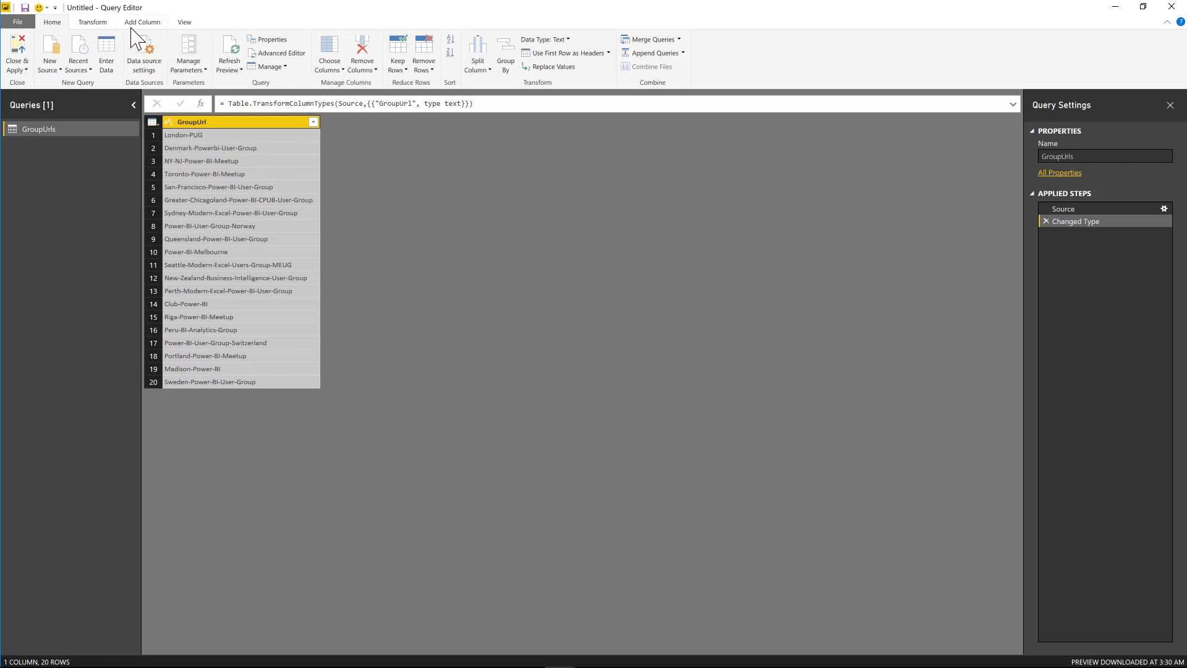
{"action": "left_click", "coordinate": [142, 21]}
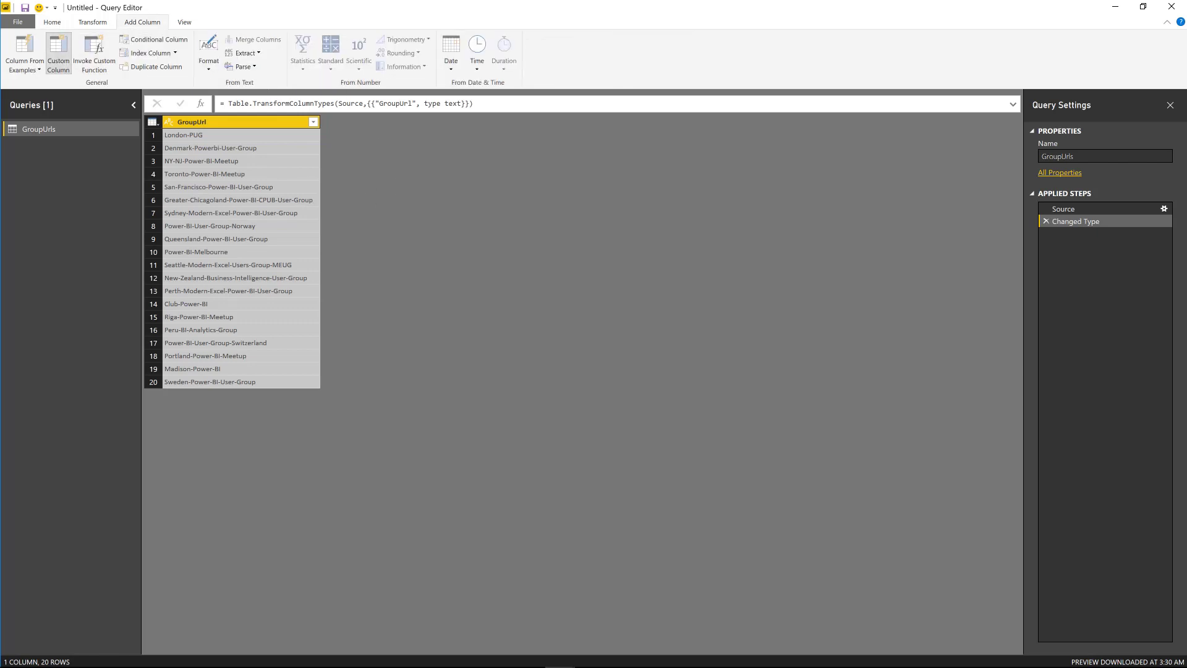
{"action": "left_click", "coordinate": [58, 53]}
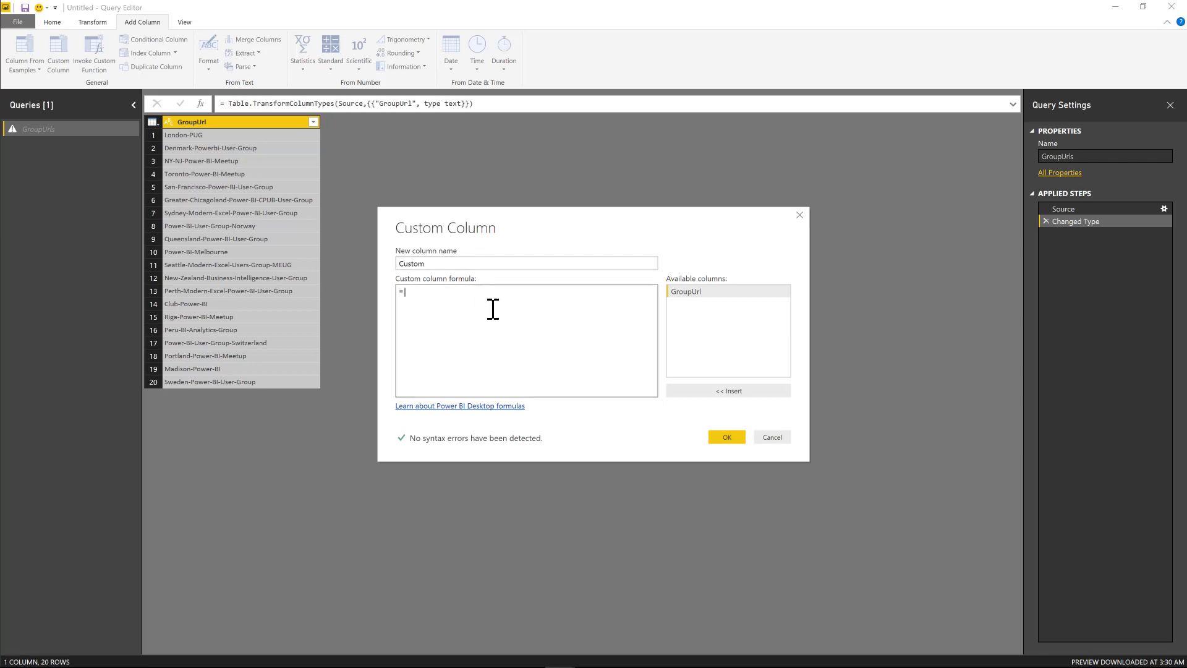
Add a custom column =Meetup.Contents([GroupUrl]) and preview London-PUG's Meetup tables.
{"action": "type", "text": "Meetup"}
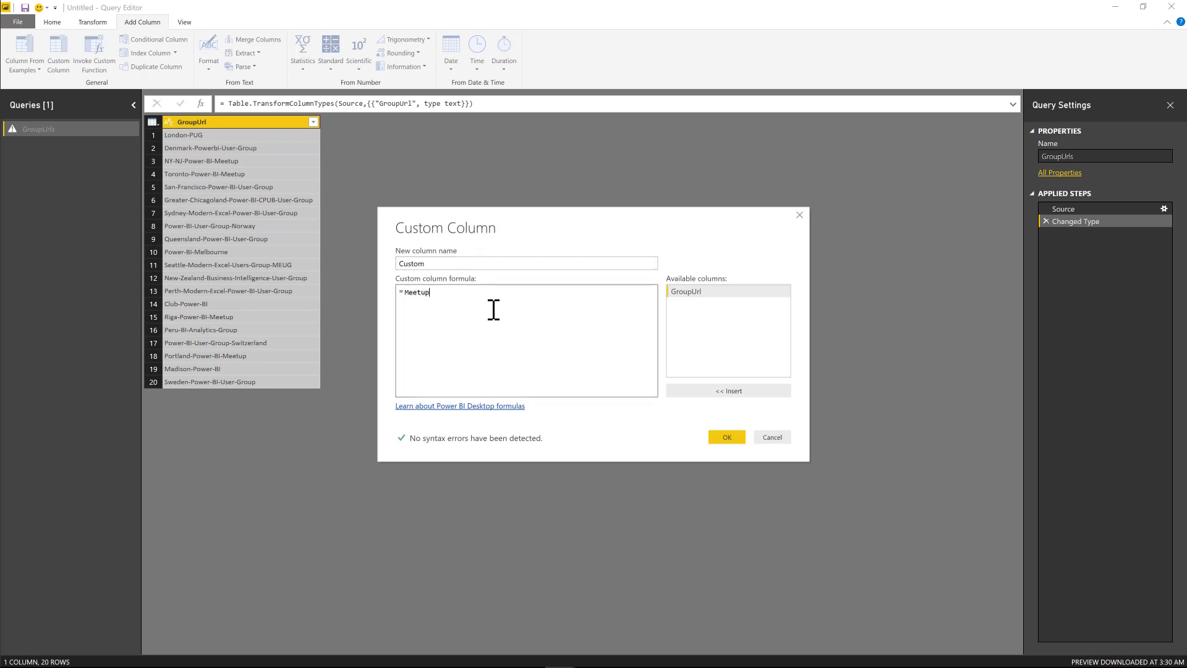
{"action": "type", "text": ".Contents"}
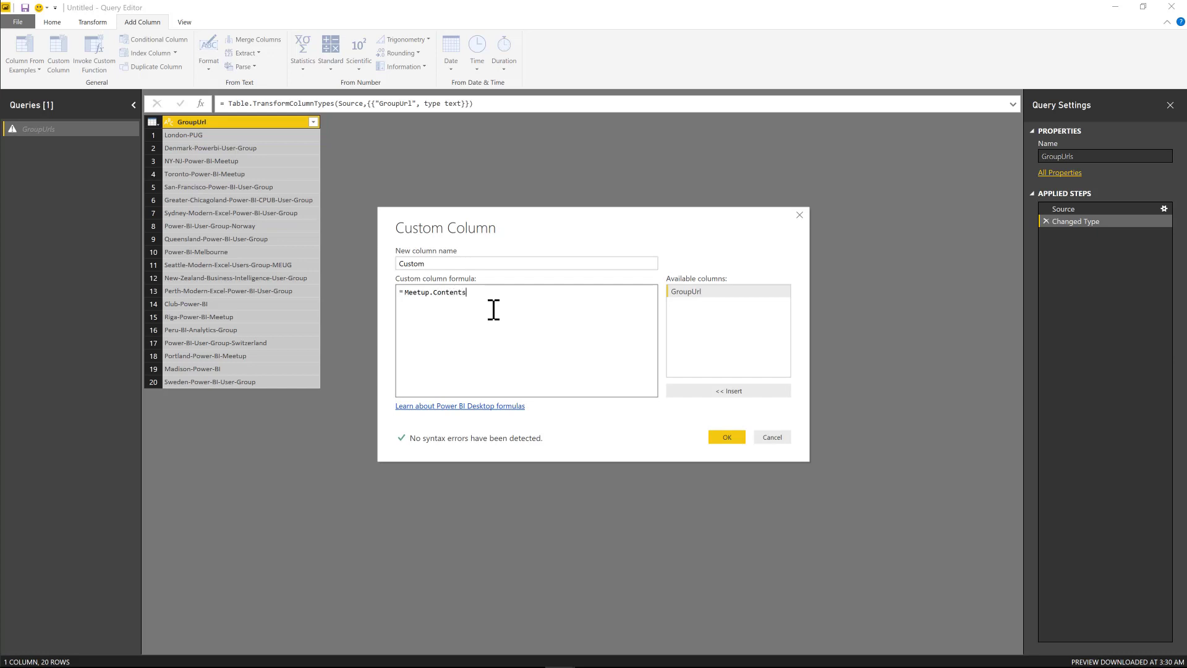
{"action": "type", "text": "("}
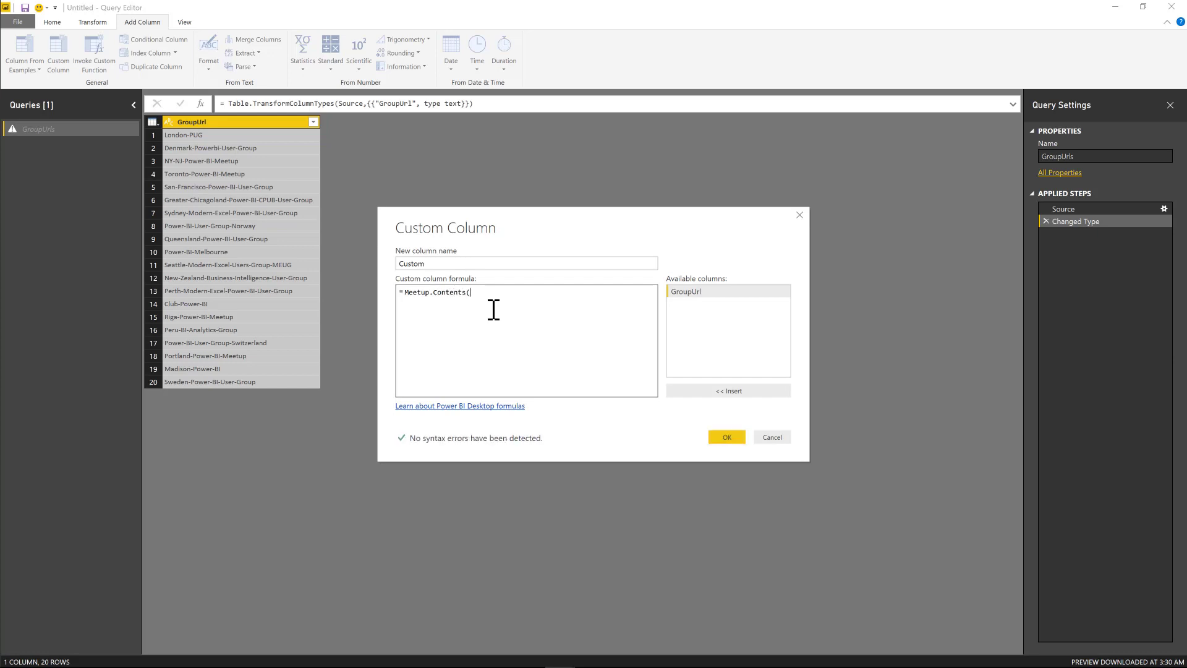
{"action": "type", "text": "[GroupUrl]"}
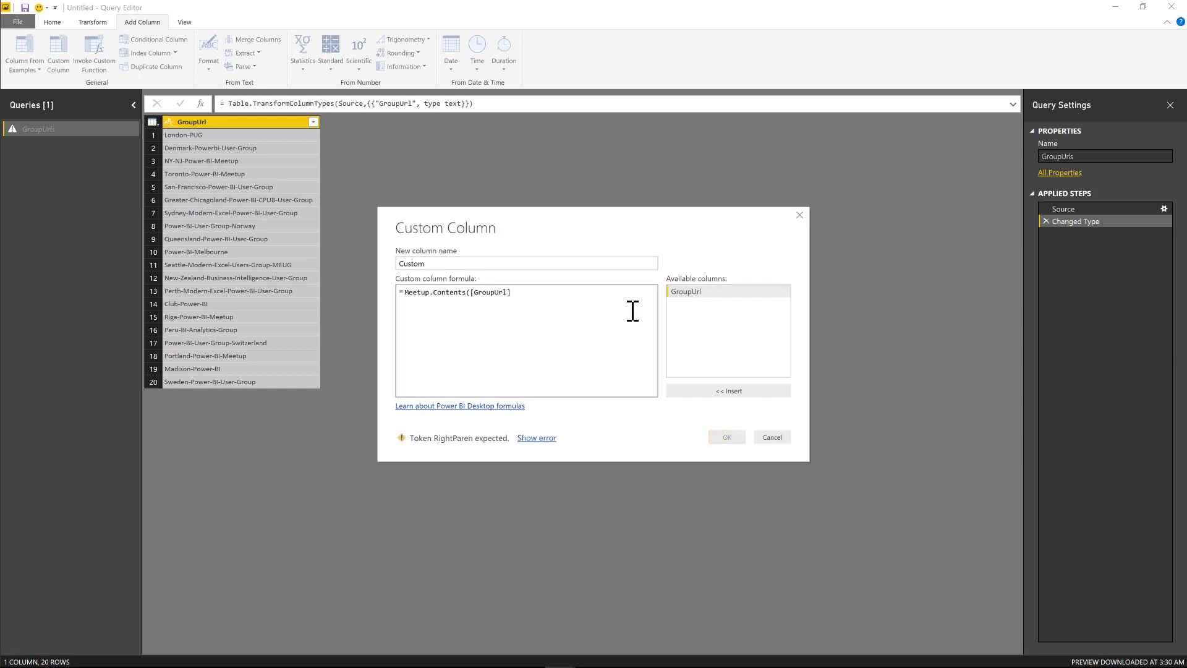
{"action": "type", "text": ")"}
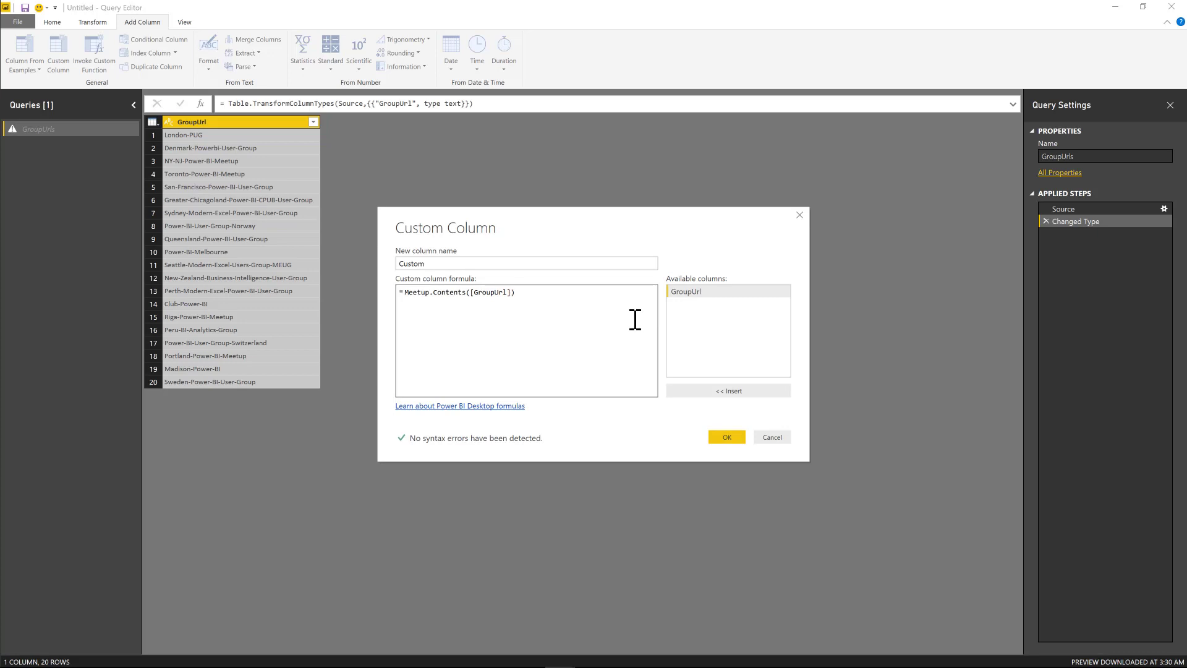
{"action": "left_click", "coordinate": [725, 437]}
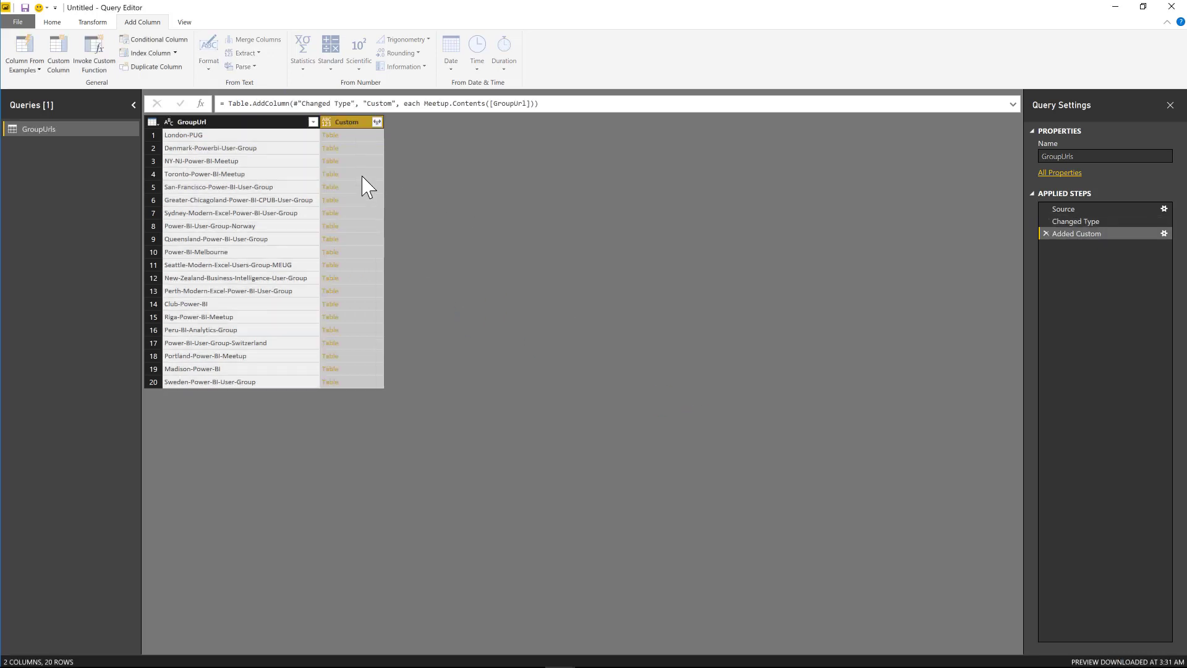
{"action": "left_click", "coordinate": [331, 135]}
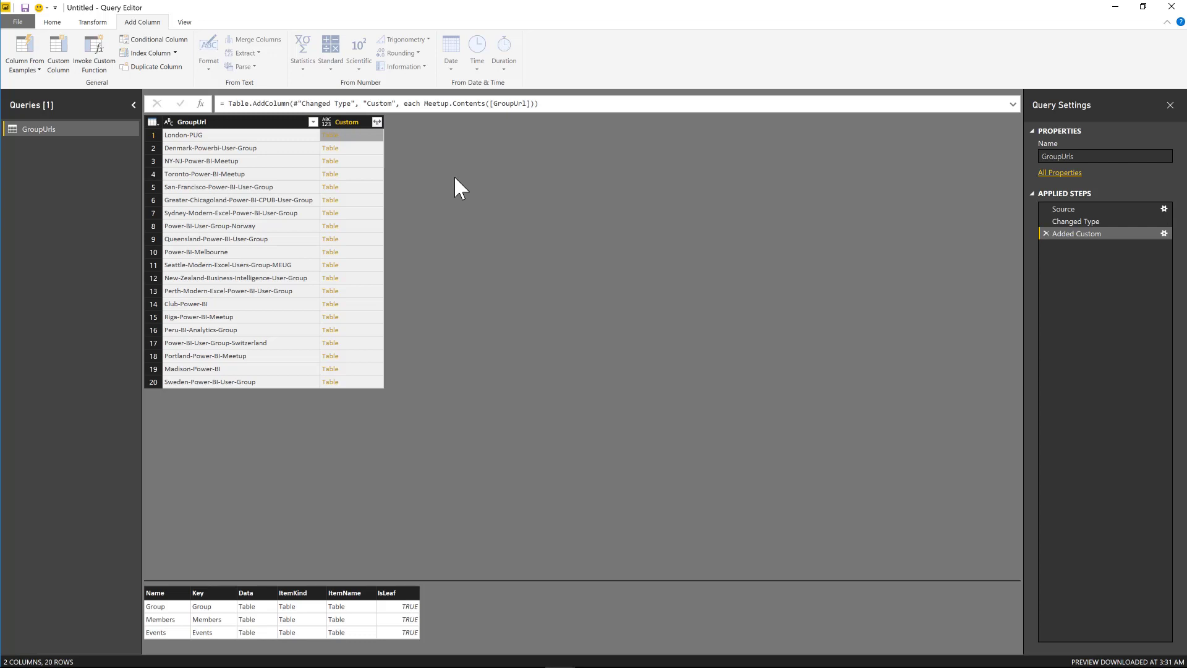
{"action": "mouse_move", "coordinate": [362, 165]}
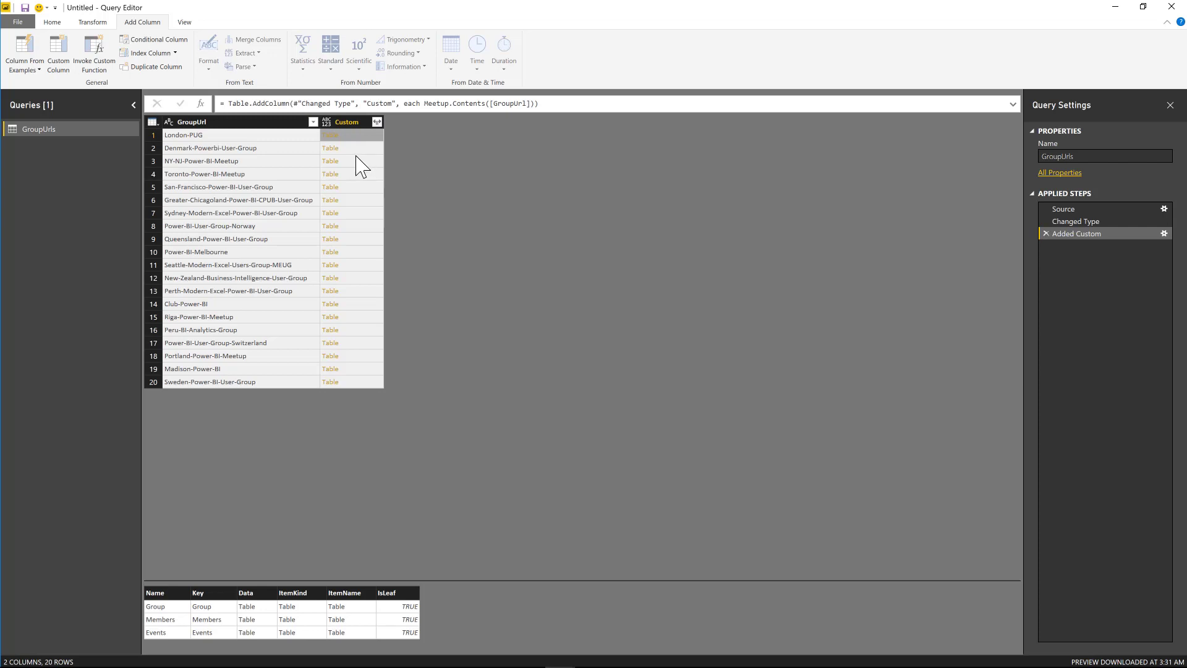
{"action": "mouse_move", "coordinate": [379, 384]}
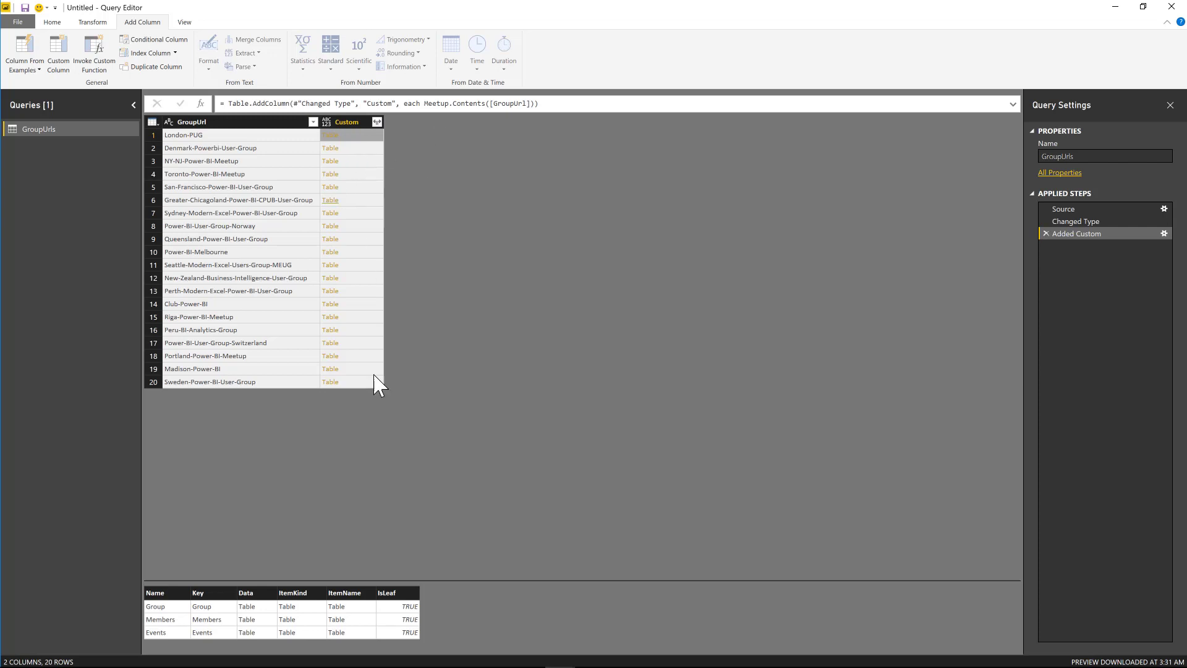
{"action": "mouse_move", "coordinate": [293, 613]}
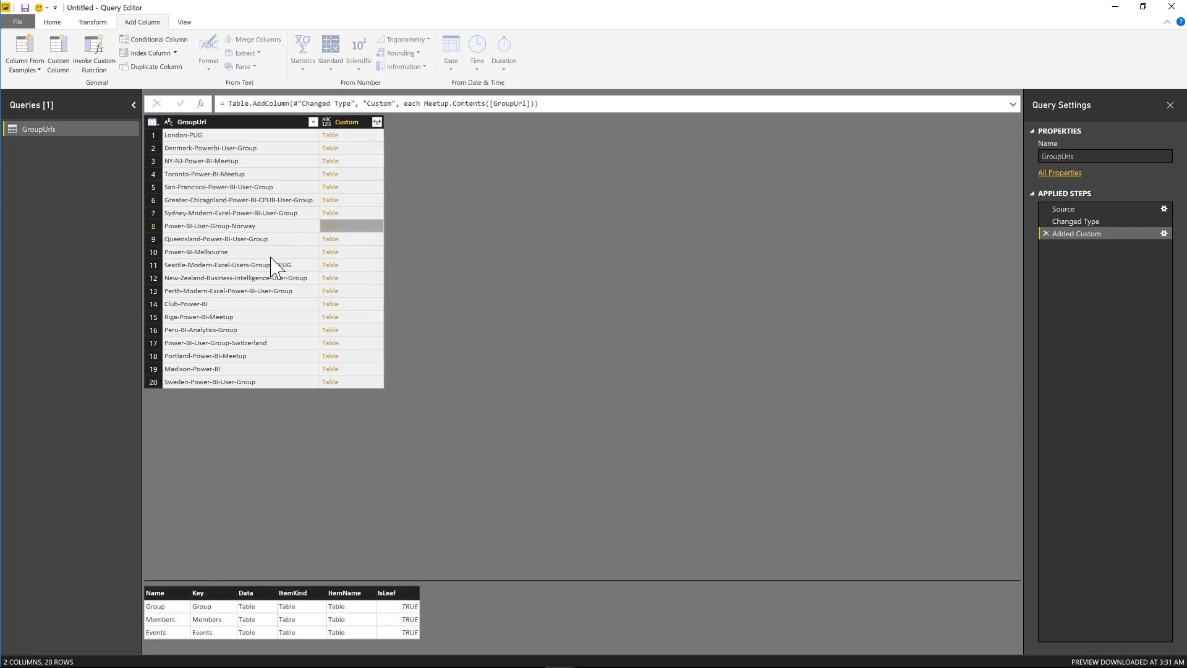
{"action": "mouse_move", "coordinate": [303, 240]}
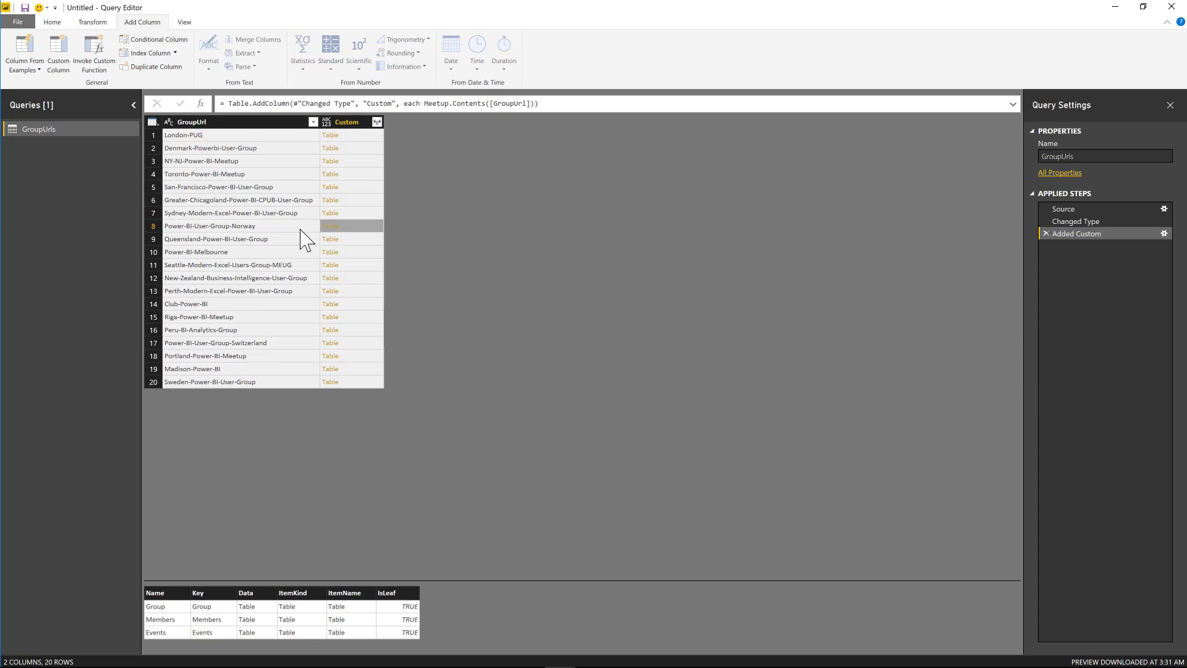
{"action": "mouse_move", "coordinate": [419, 441]}
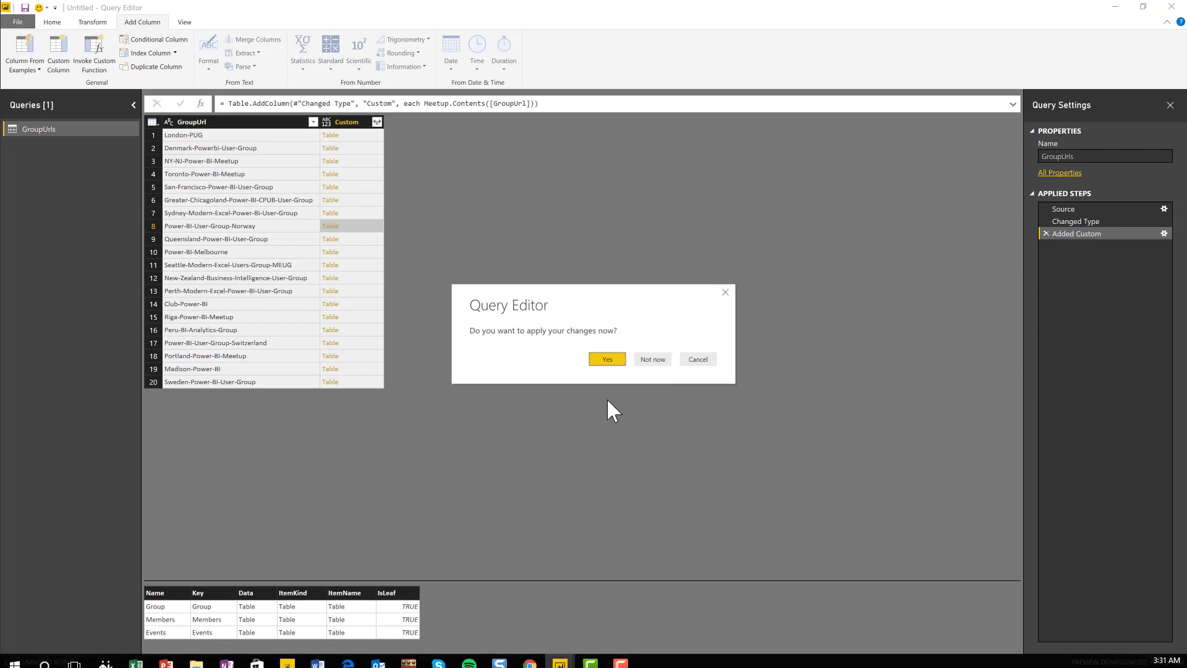
Choose Not now on the apply-changes prompt and switch to the finished Meetup report.
{"action": "left_click", "coordinate": [651, 359]}
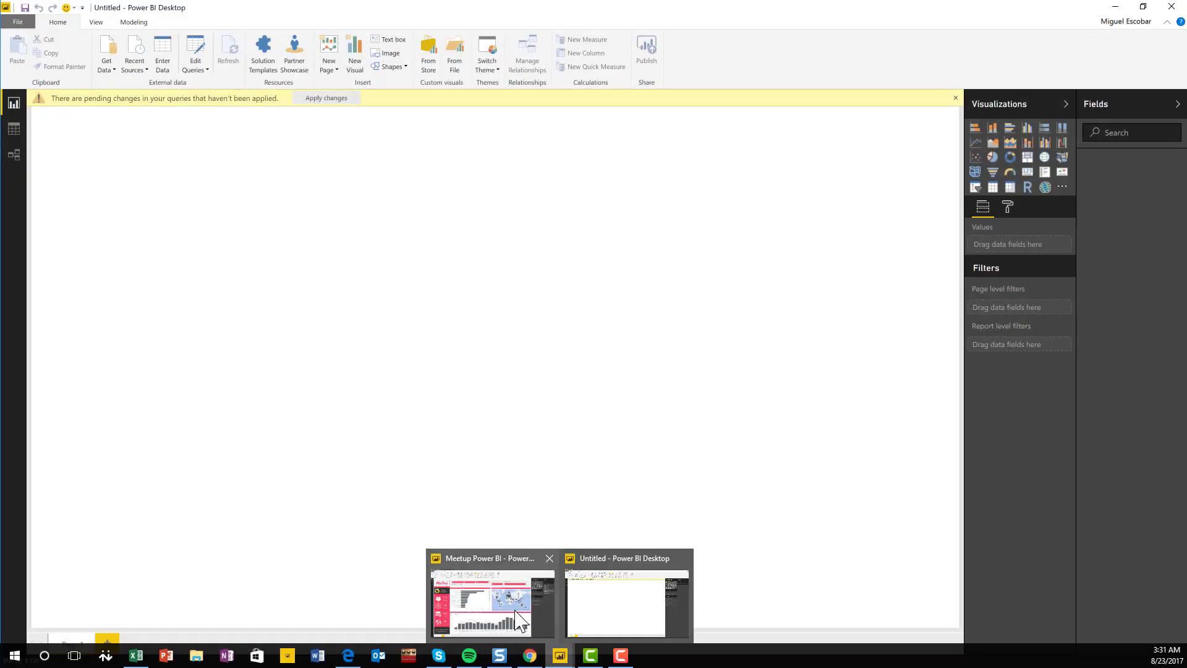
{"action": "left_click", "coordinate": [492, 602]}
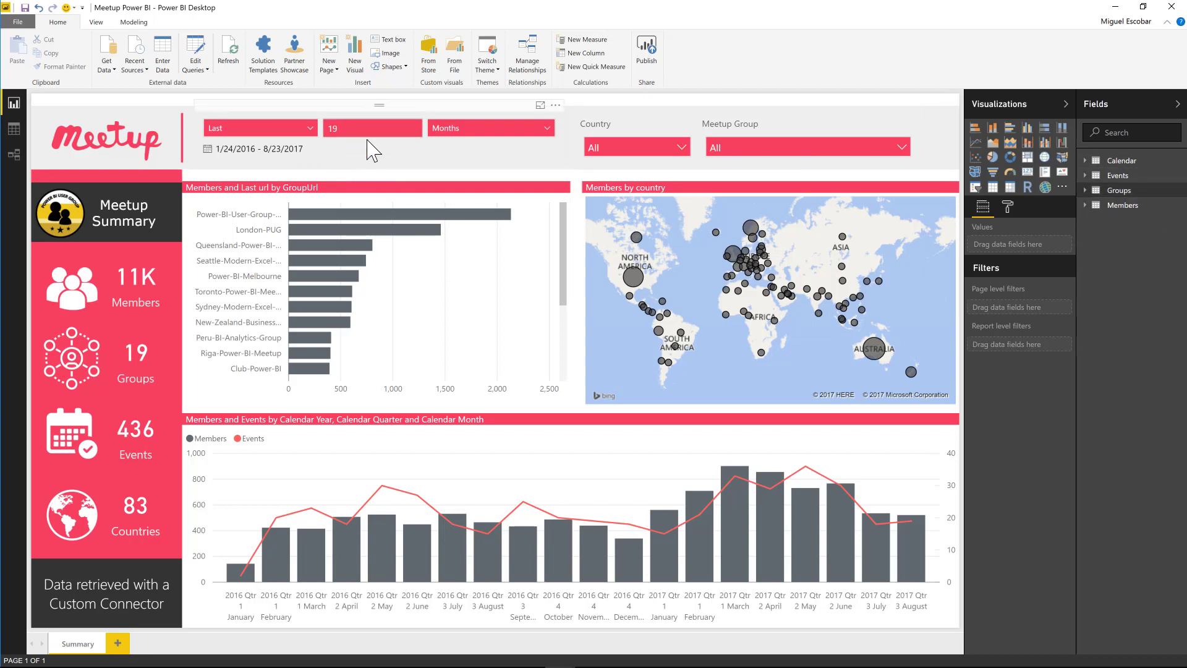
Cross-filter the report by the London-PUG bar, then the Seattle-Modern-Excel bar (742 members, 18 events).
{"action": "left_click", "coordinate": [377, 296]}
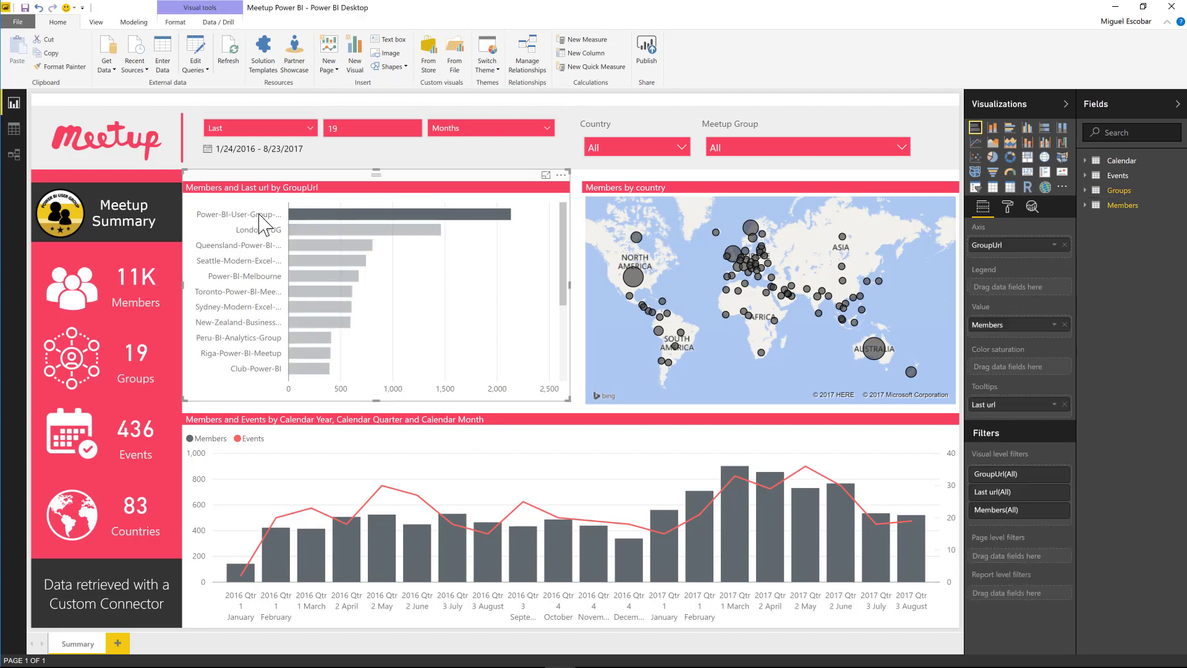
{"action": "left_click", "coordinate": [273, 229]}
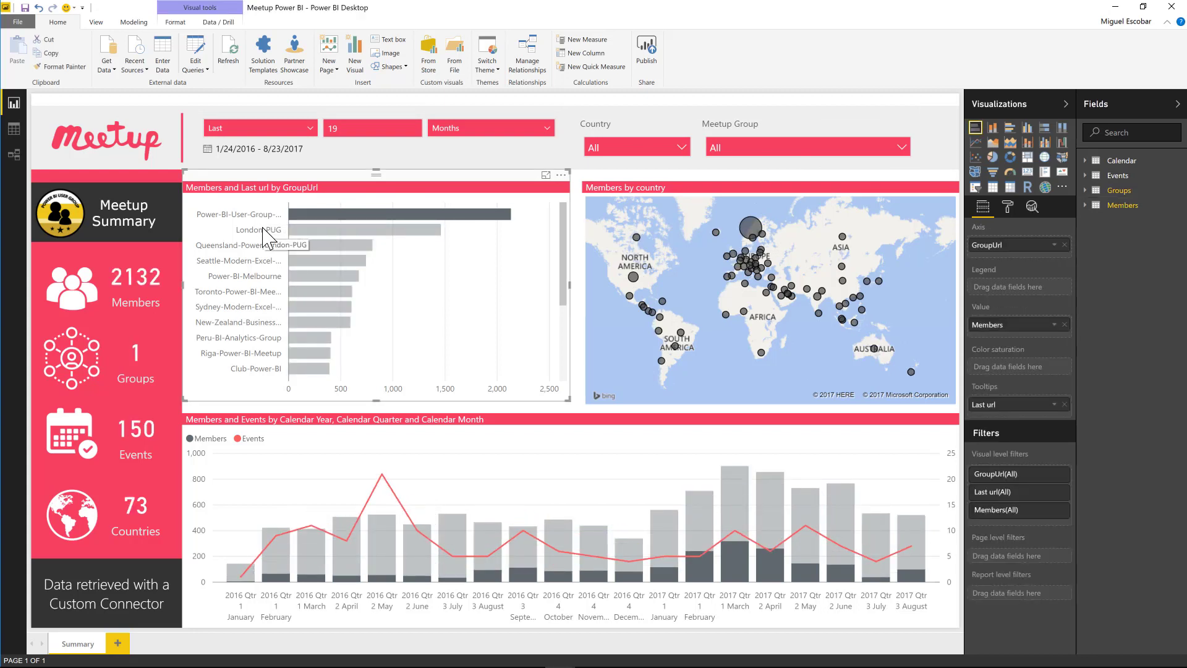
{"action": "mouse_move", "coordinate": [257, 271]}
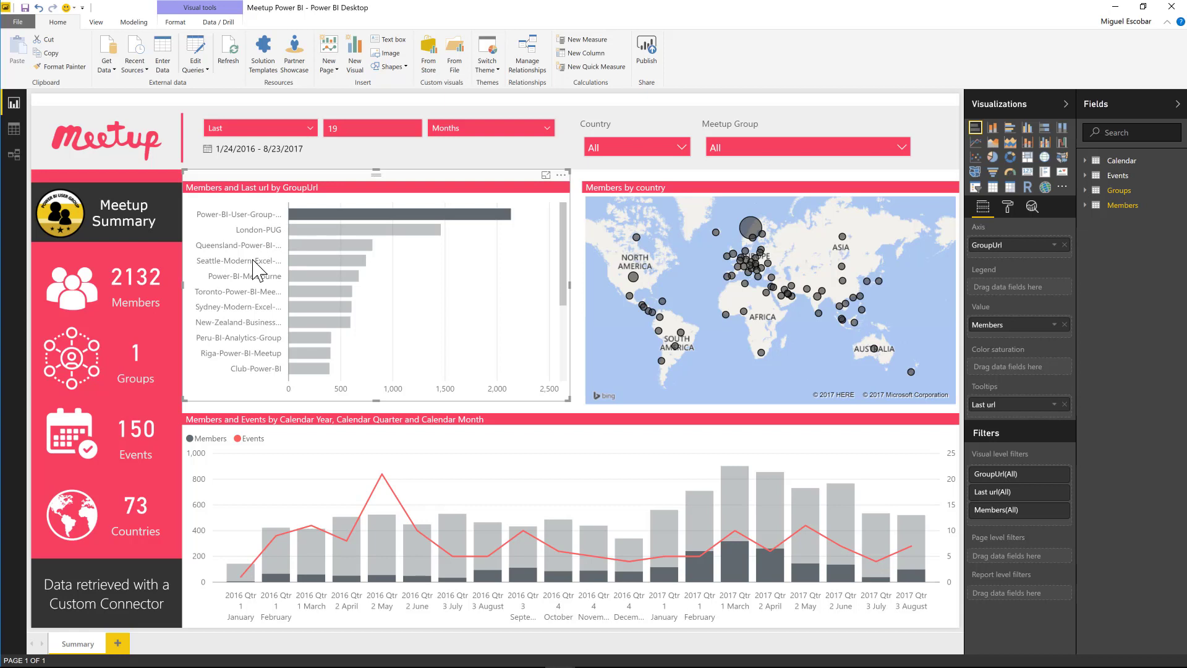
{"action": "mouse_move", "coordinate": [489, 422]}
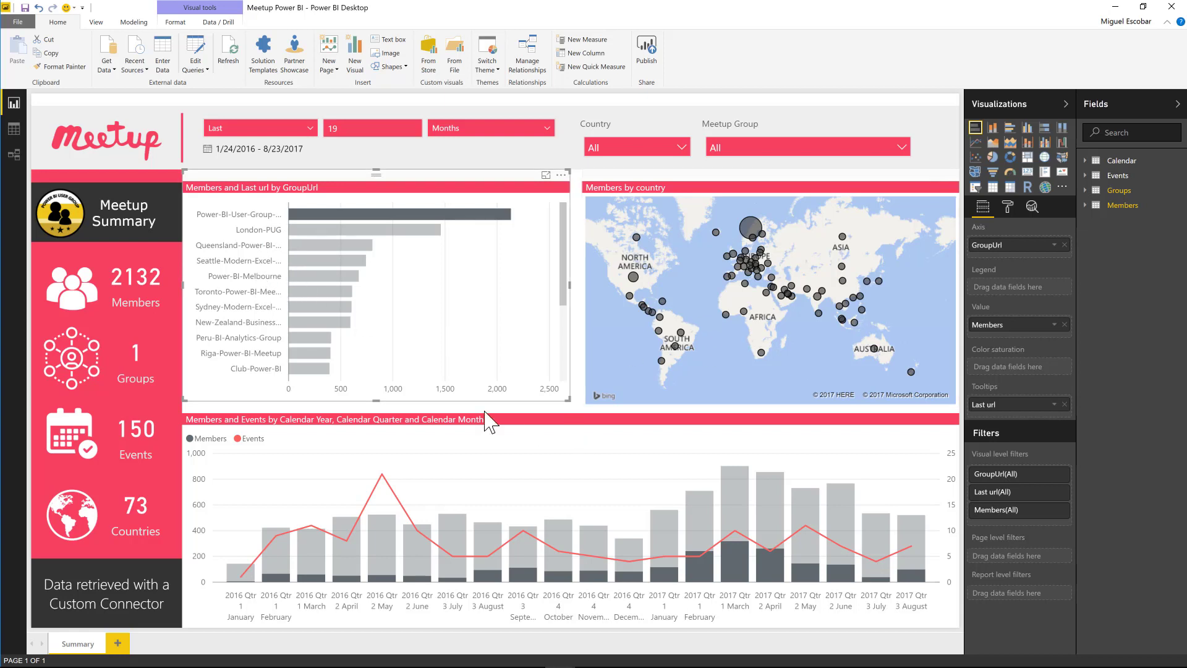
{"action": "mouse_move", "coordinate": [363, 253]}
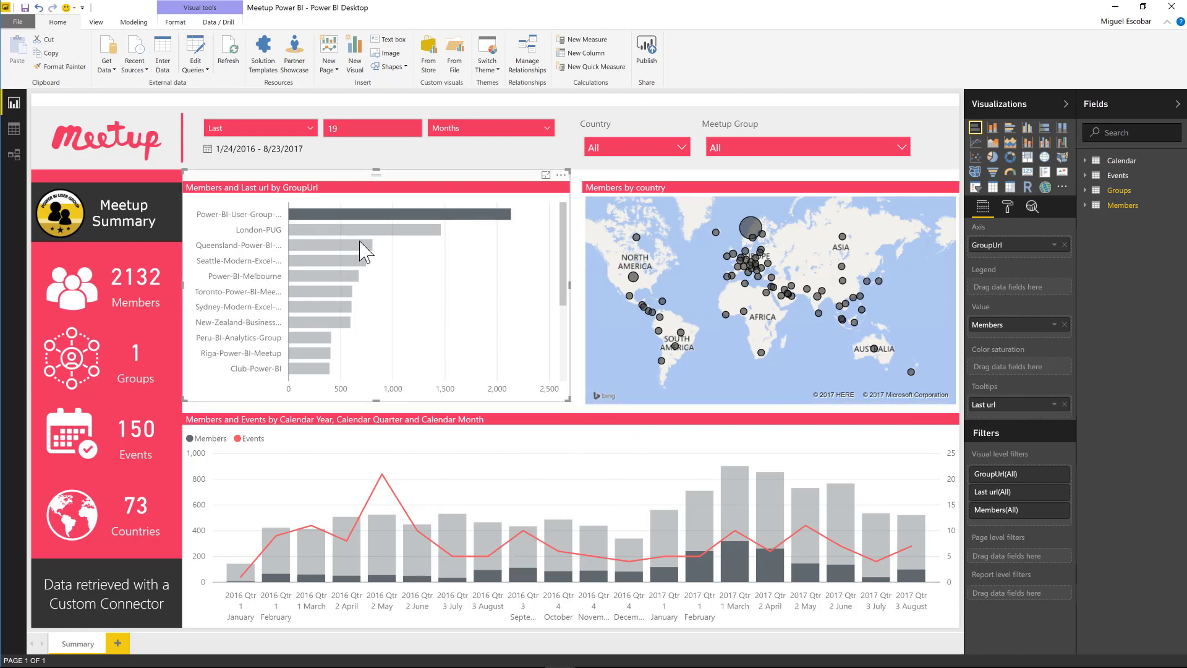
{"action": "left_click", "coordinate": [340, 245]}
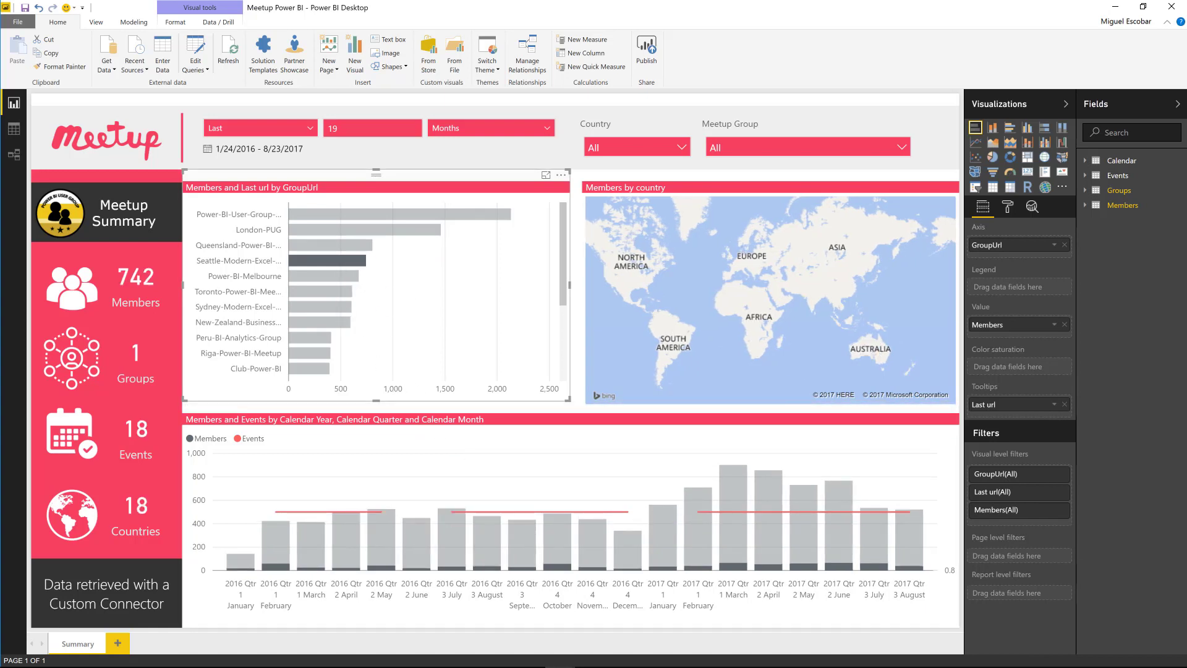
Switch the relative date slicer period from Months to Weeks.
{"action": "left_click", "coordinate": [490, 128]}
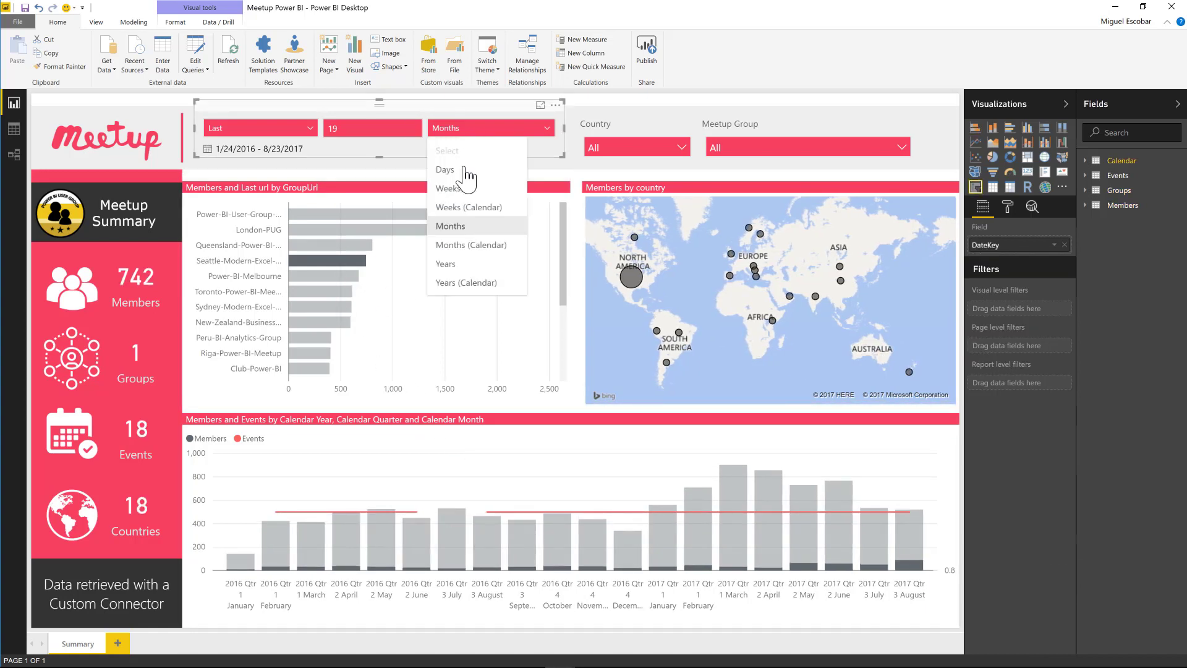
{"action": "left_click", "coordinate": [449, 188]}
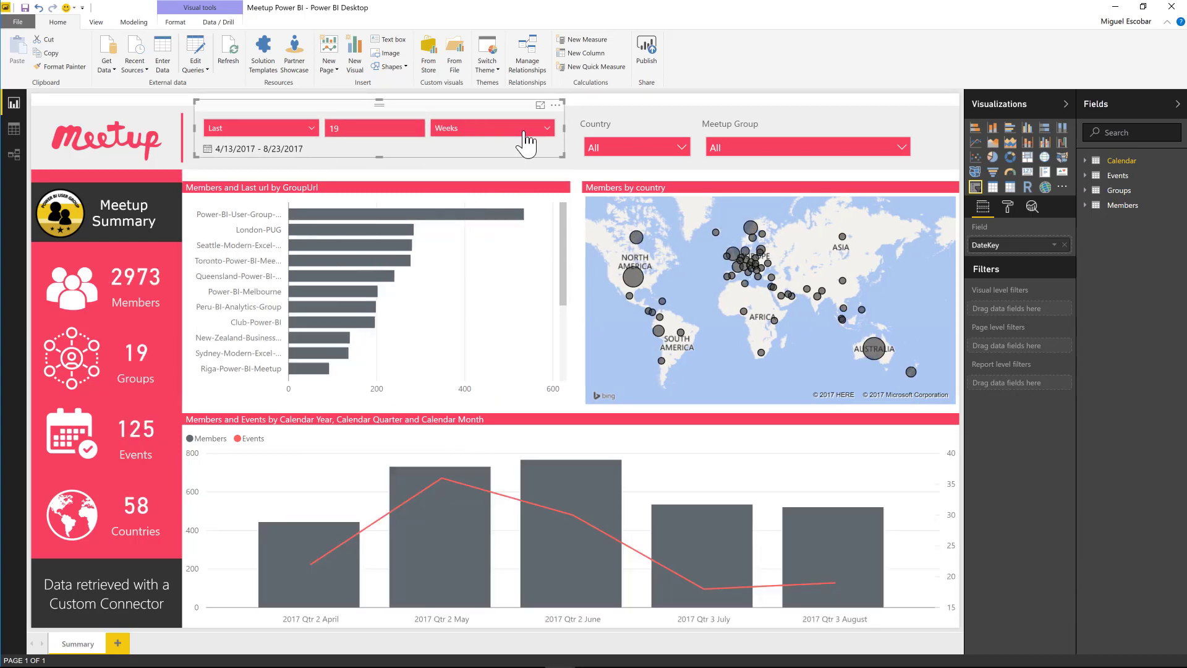
{"action": "mouse_move", "coordinate": [296, 477]}
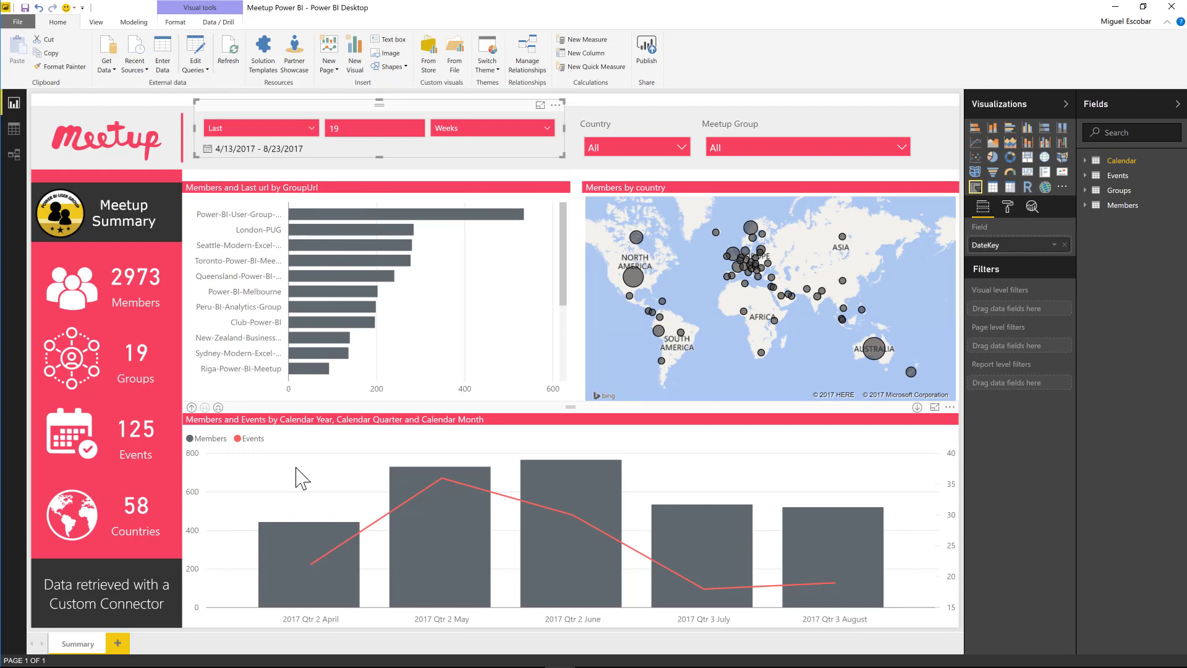
{"action": "mouse_move", "coordinate": [527, 527]}
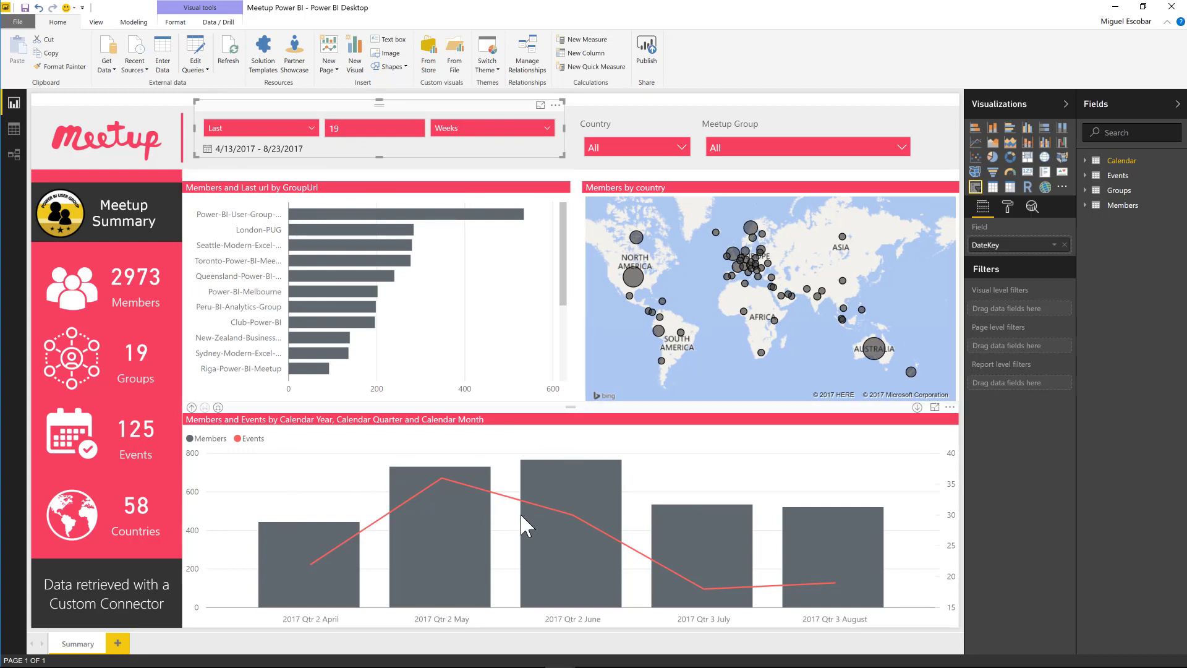
{"action": "mouse_move", "coordinate": [360, 240]}
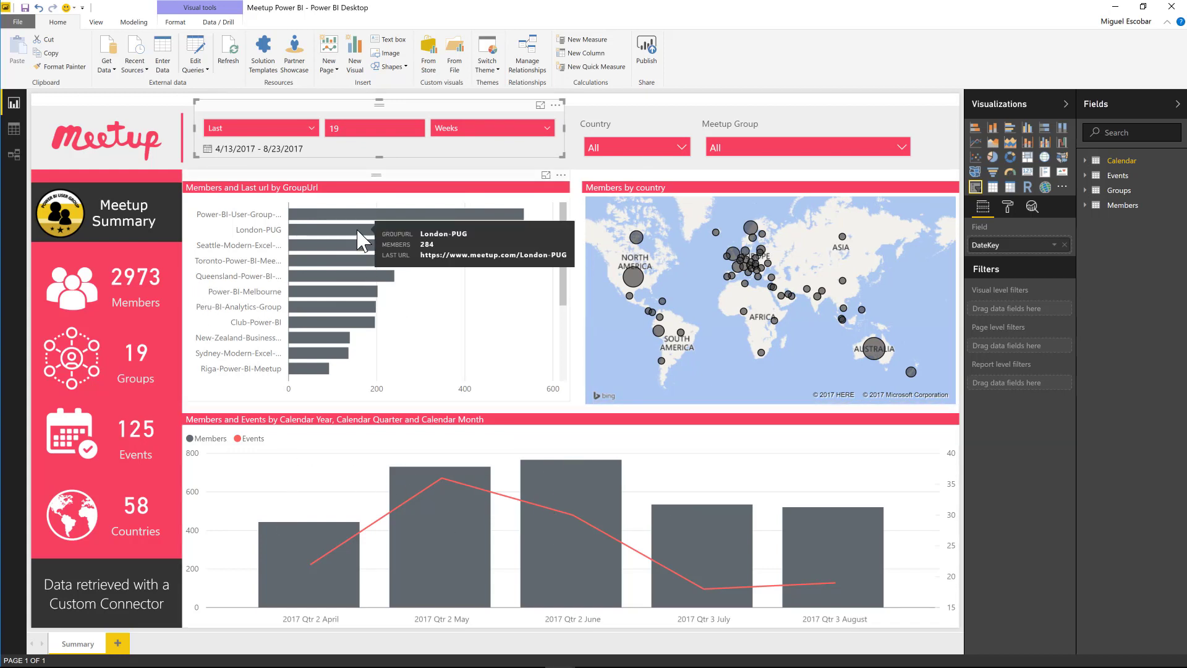
{"action": "mouse_move", "coordinate": [685, 246]}
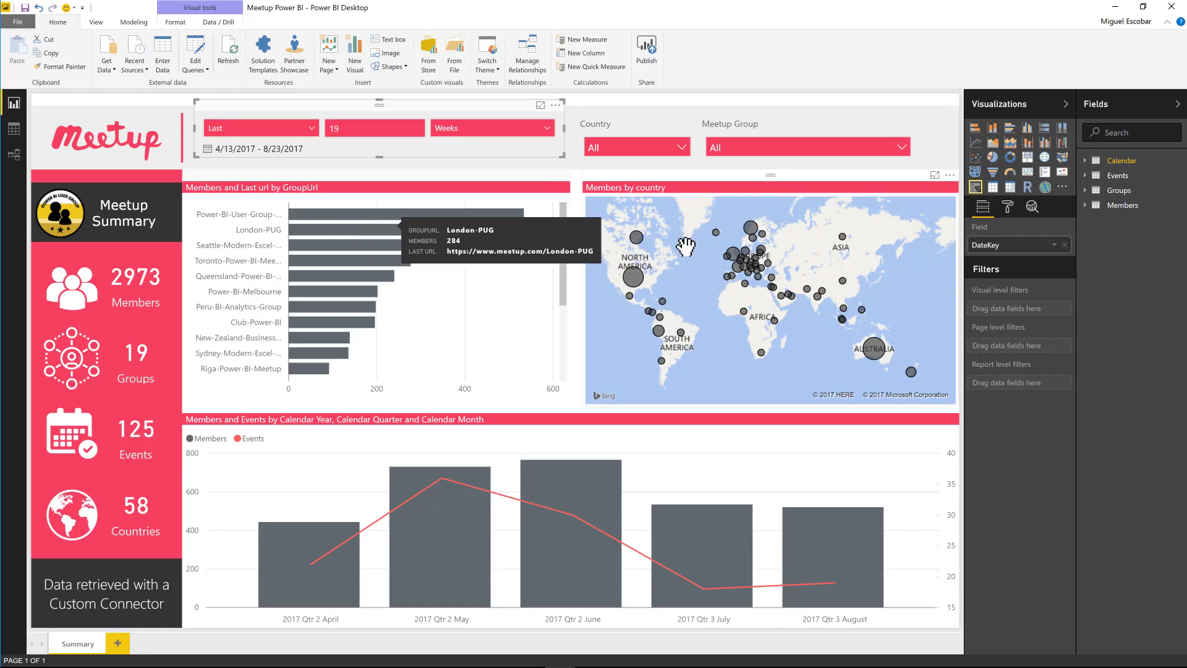
{"action": "mouse_move", "coordinate": [658, 321]}
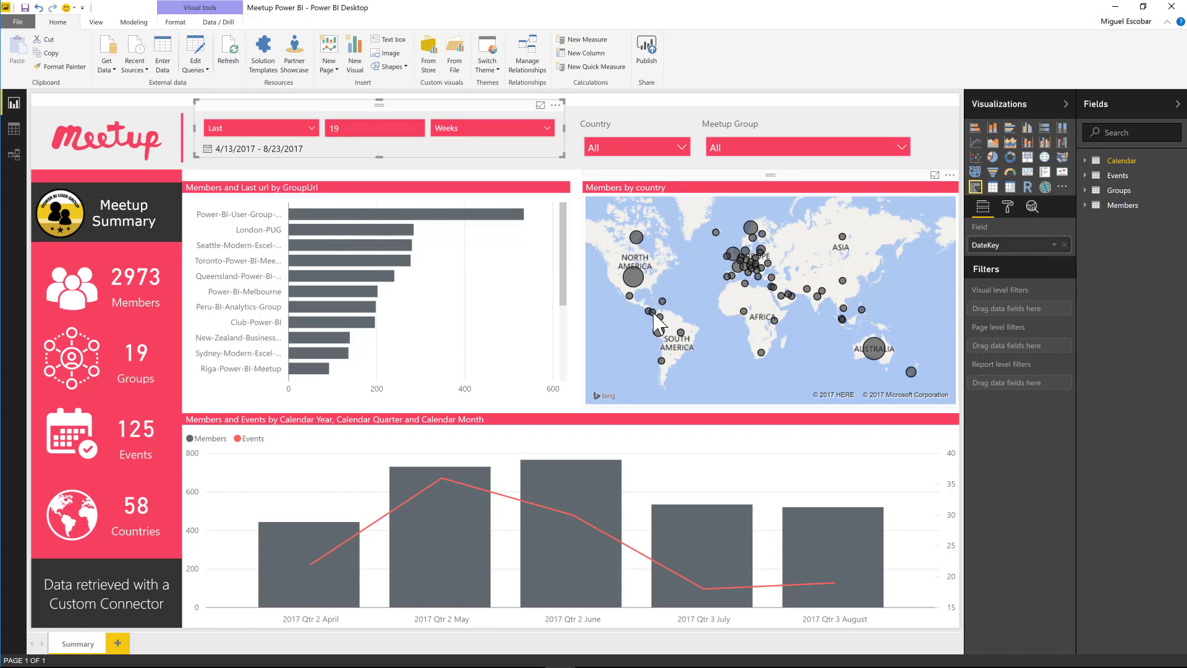
{"action": "mouse_move", "coordinate": [672, 291]}
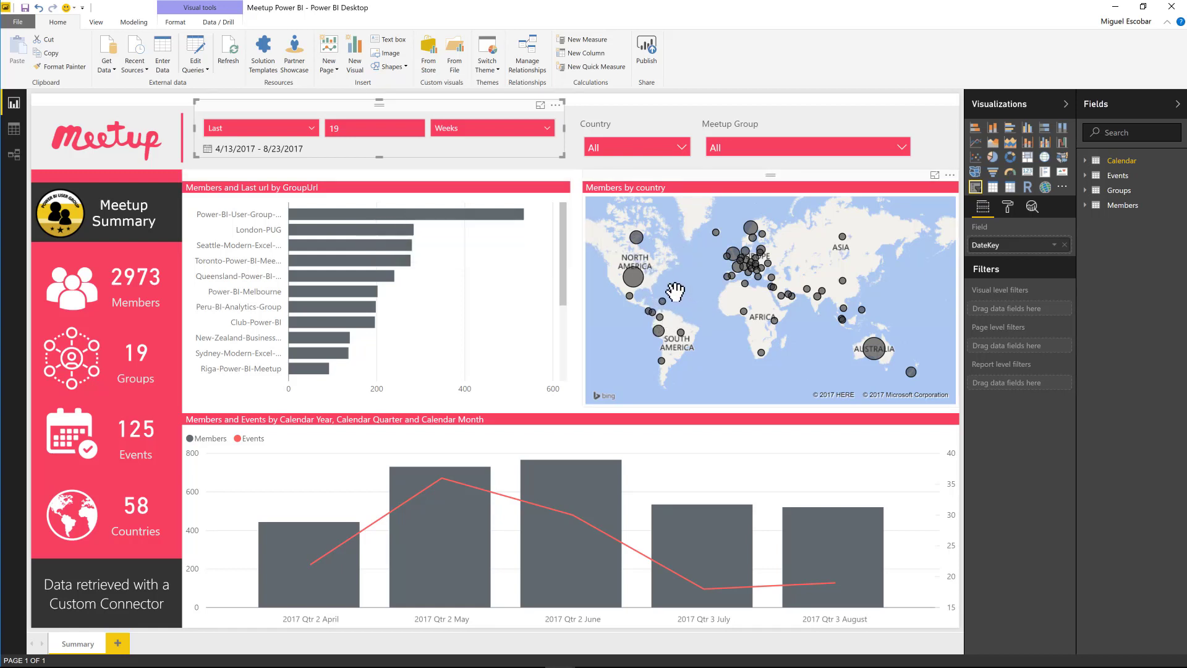
{"action": "mouse_move", "coordinate": [660, 337]}
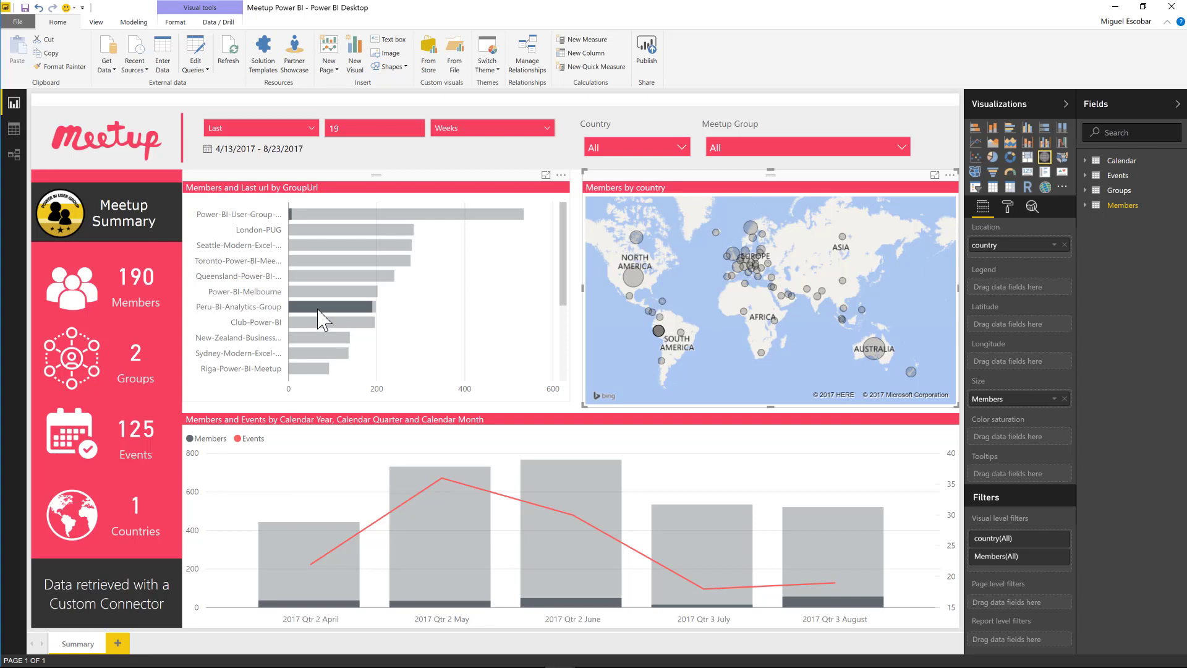
{"action": "mouse_move", "coordinate": [333, 317]}
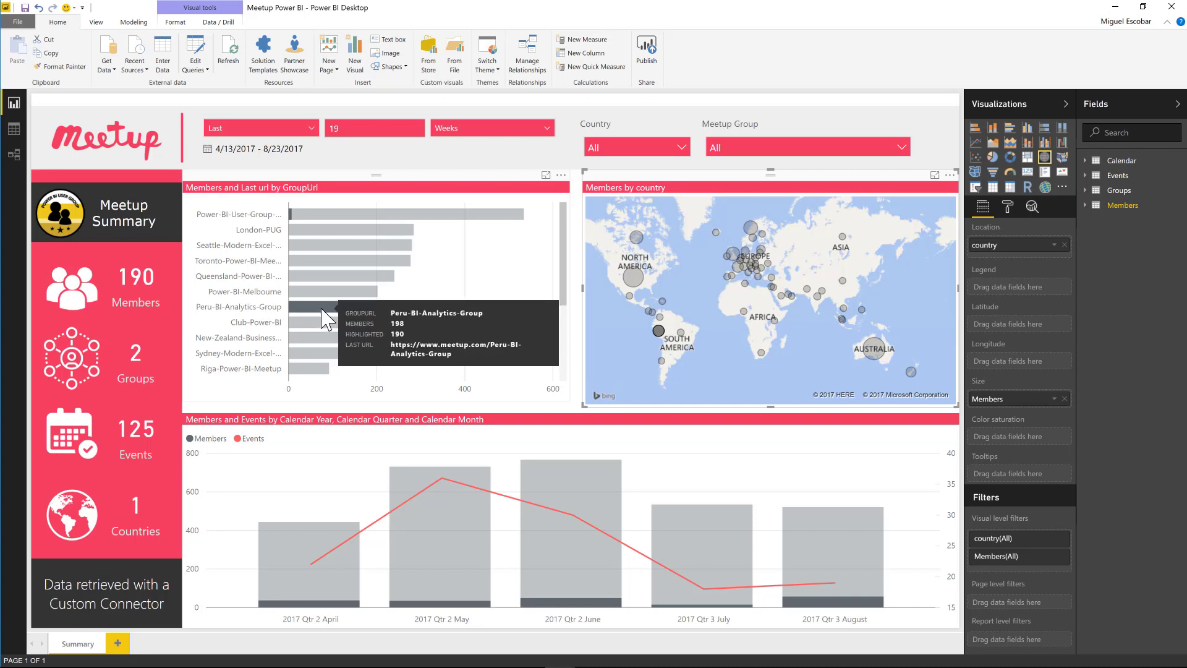
{"action": "mouse_move", "coordinate": [373, 290]}
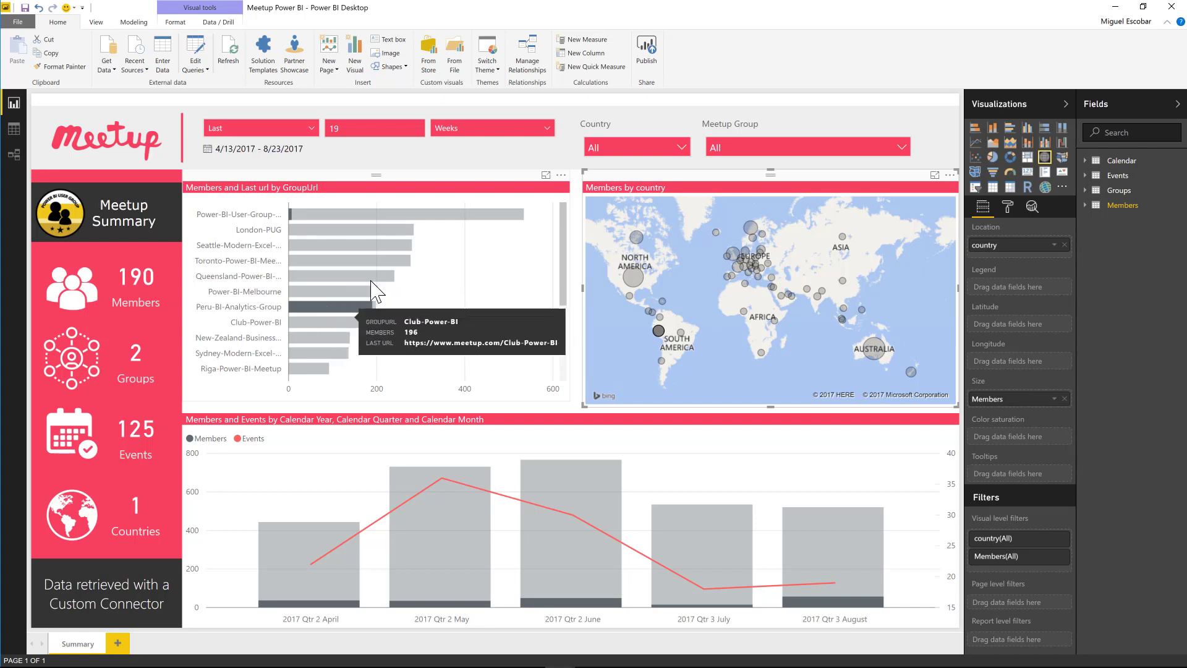
{"action": "mouse_move", "coordinate": [296, 227]}
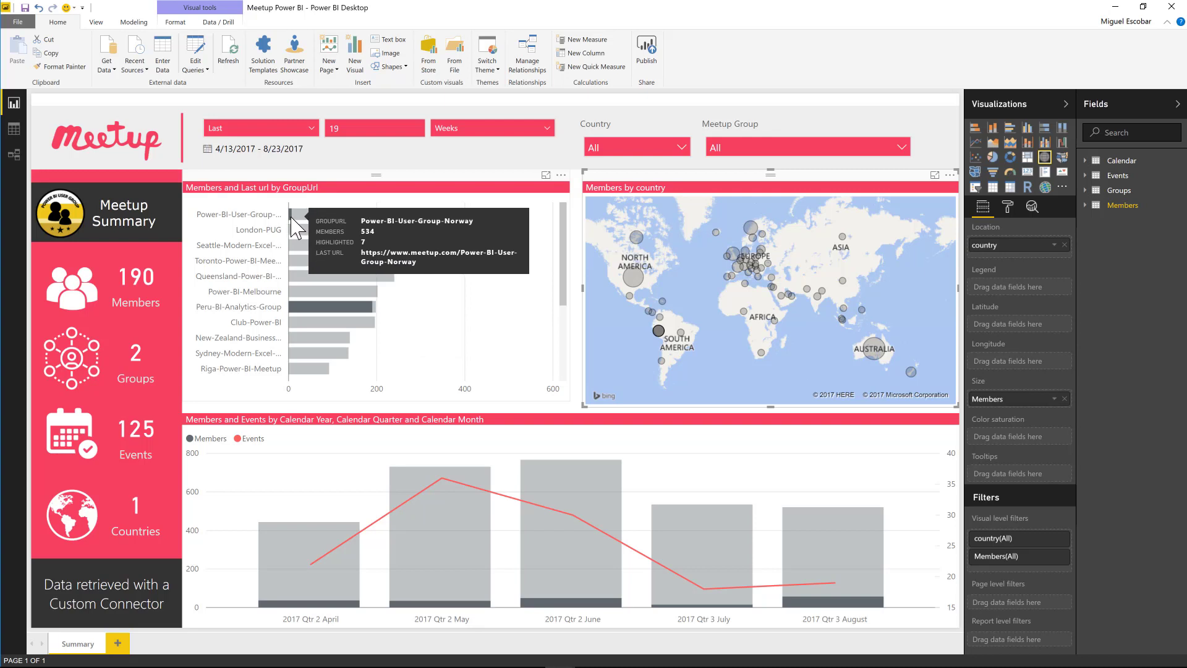
{"action": "mouse_move", "coordinate": [320, 227]}
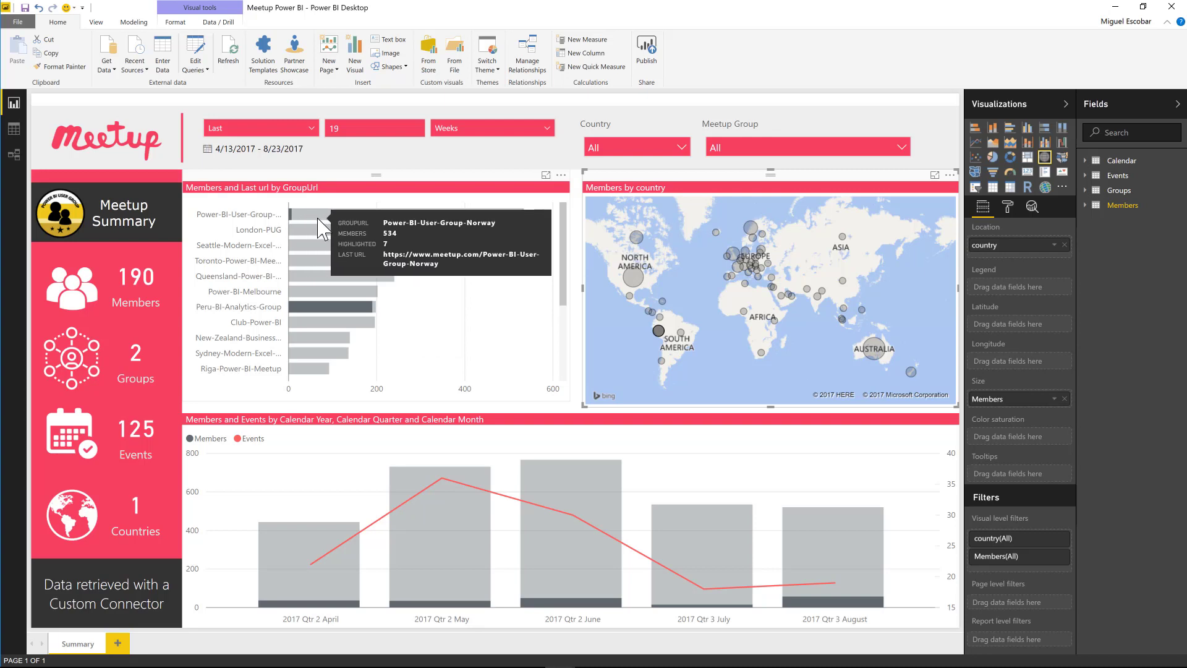
{"action": "mouse_move", "coordinate": [435, 316]}
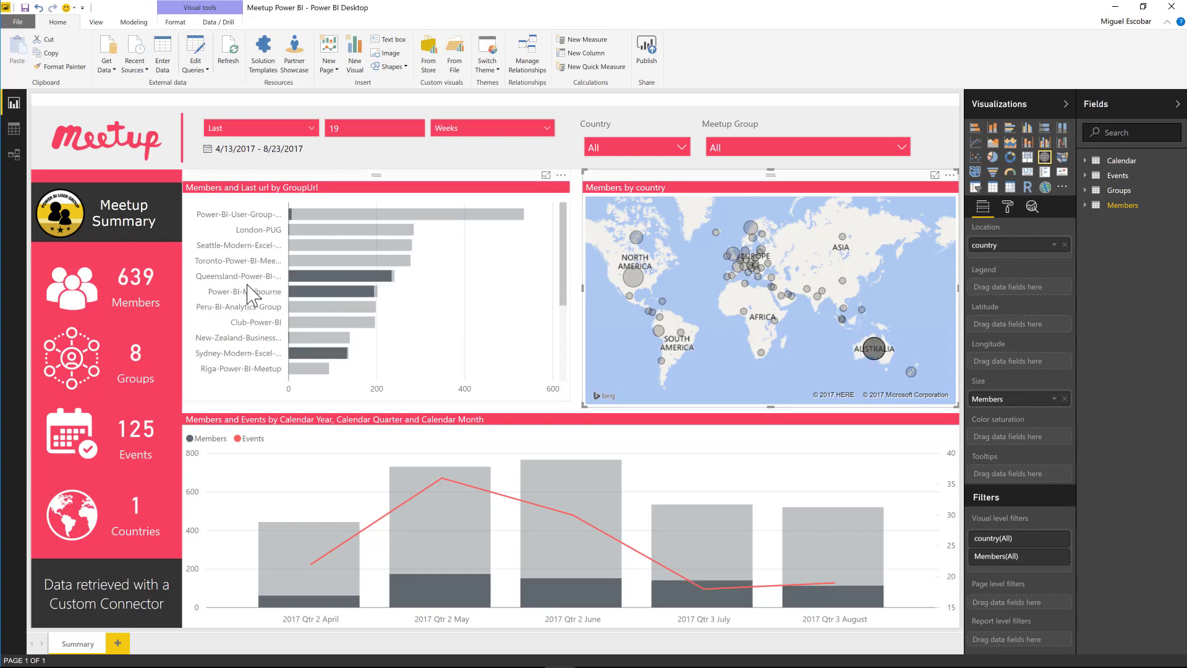
{"action": "mouse_move", "coordinate": [317, 269]}
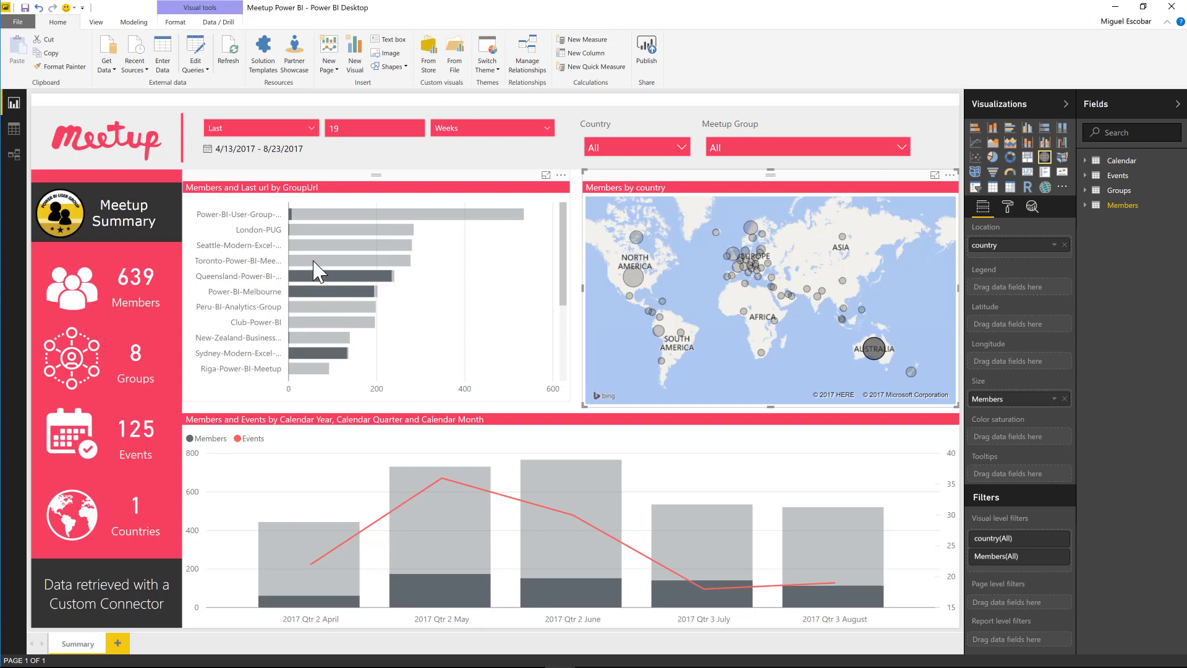
{"action": "mouse_move", "coordinate": [285, 223]}
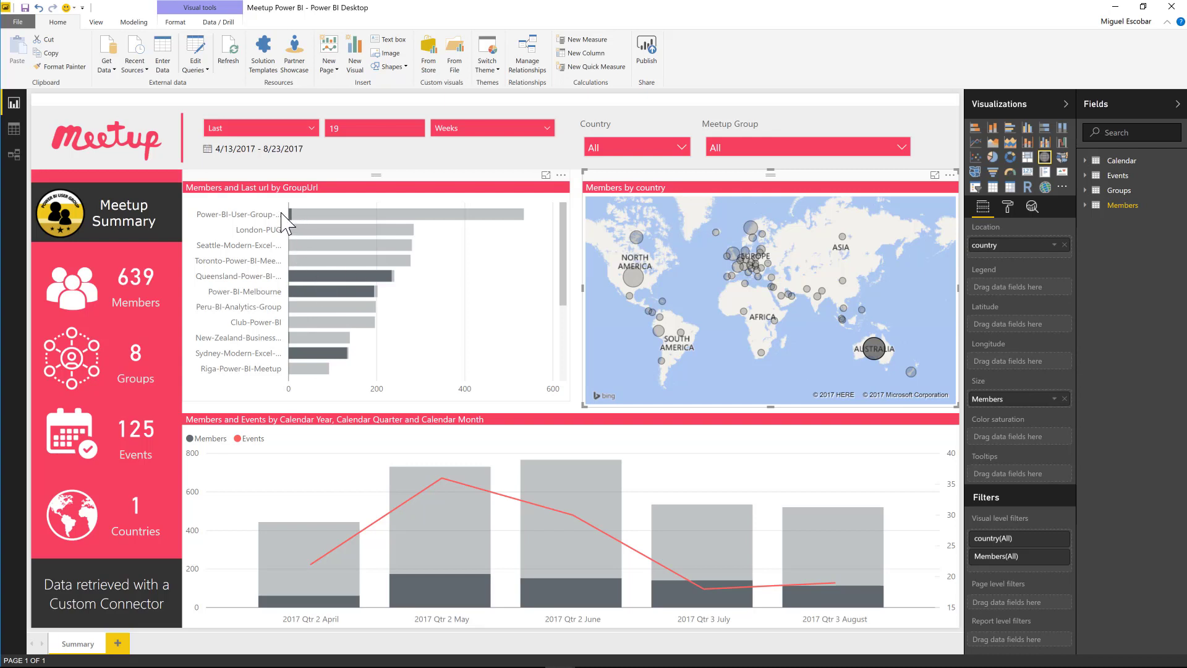
{"action": "mouse_move", "coordinate": [274, 243]}
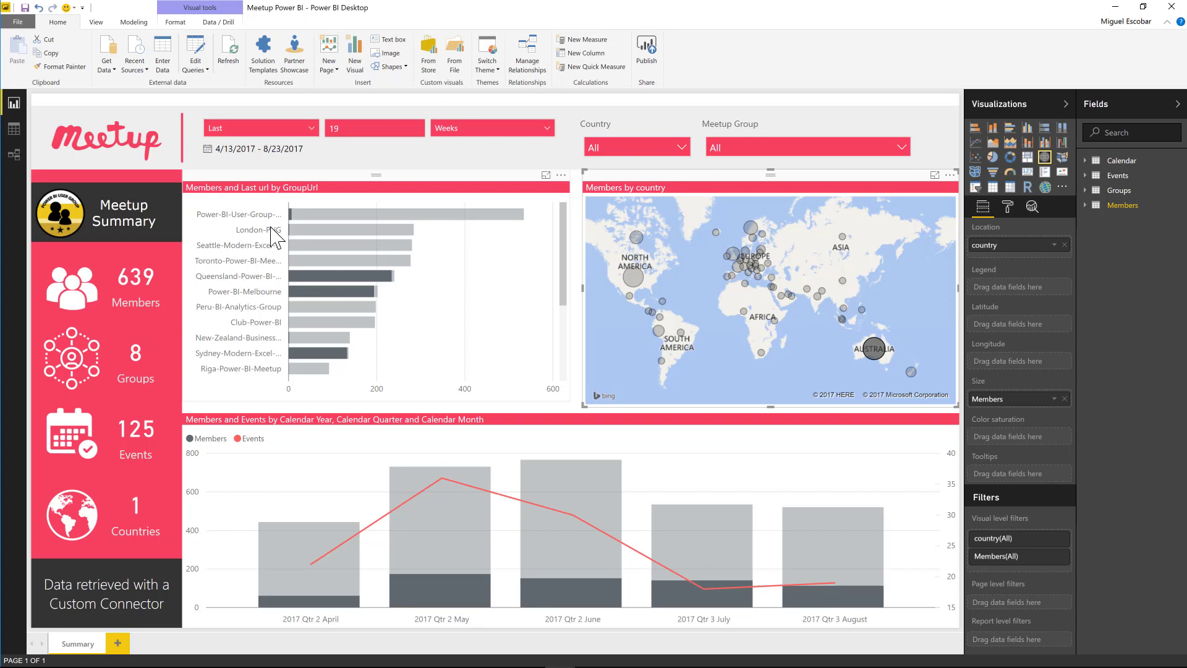
Scroll down the Members by GroupUrl bar chart to view the Australia-filtered groups.
{"action": "scroll", "scroll_direction": "down", "scroll_amount": 3}
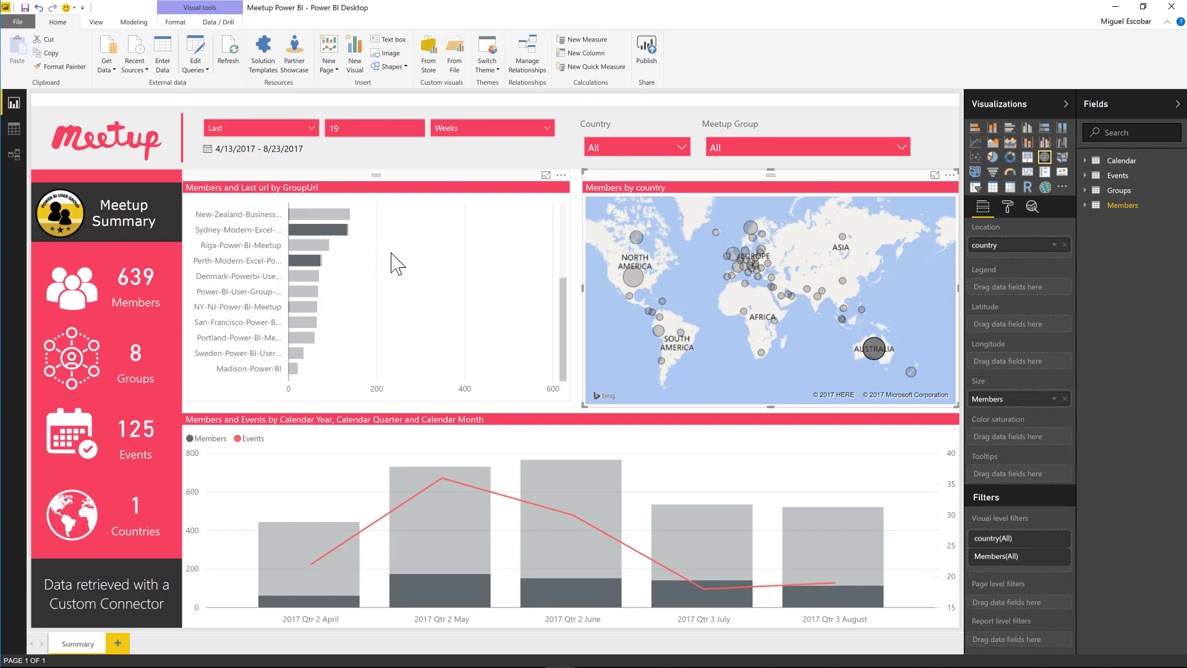